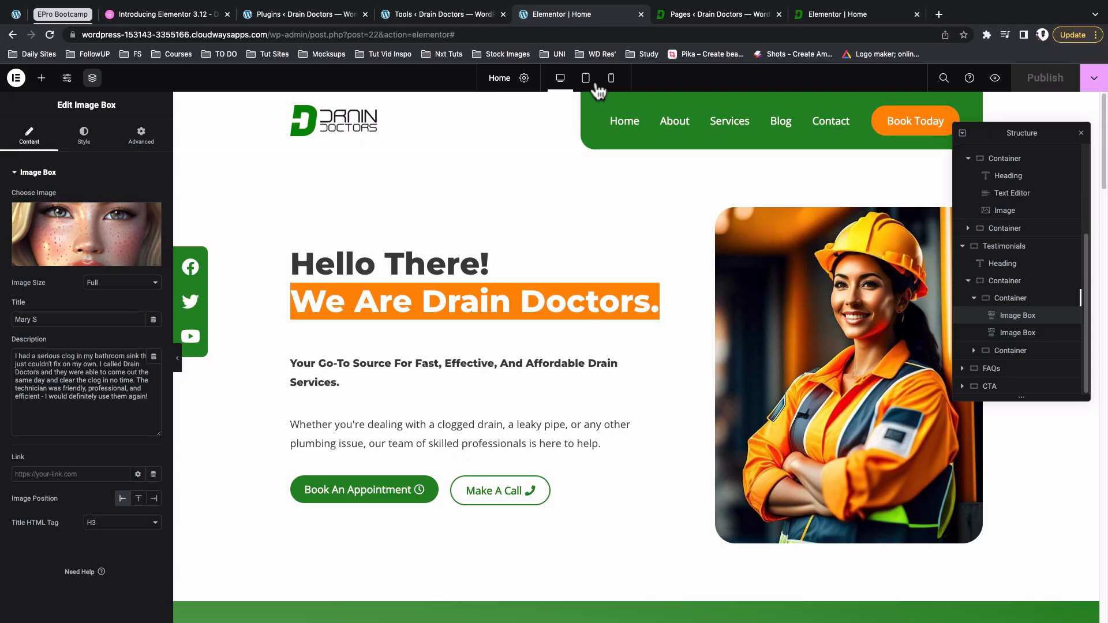
Switch to the draindoctors.online editor tab showing the old panel layout
{"action": "left_click", "coordinate": [838, 14]}
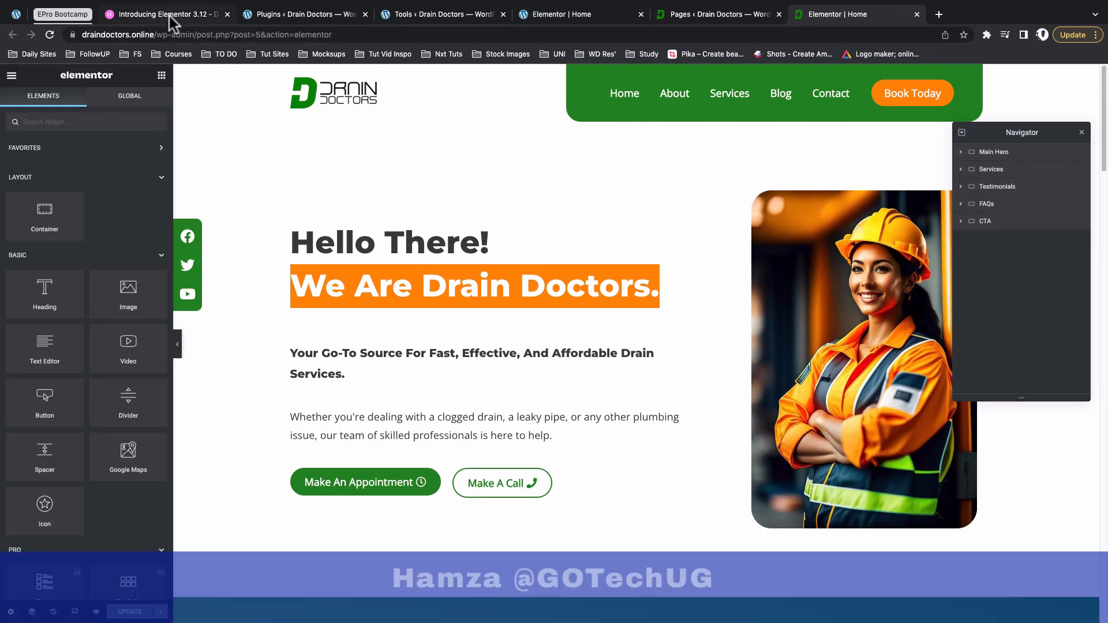
Highlight the 'Experiment: New Top Bar' section in the Elementor 3.12 article and scan its item list
{"action": "left_click", "coordinate": [166, 14]}
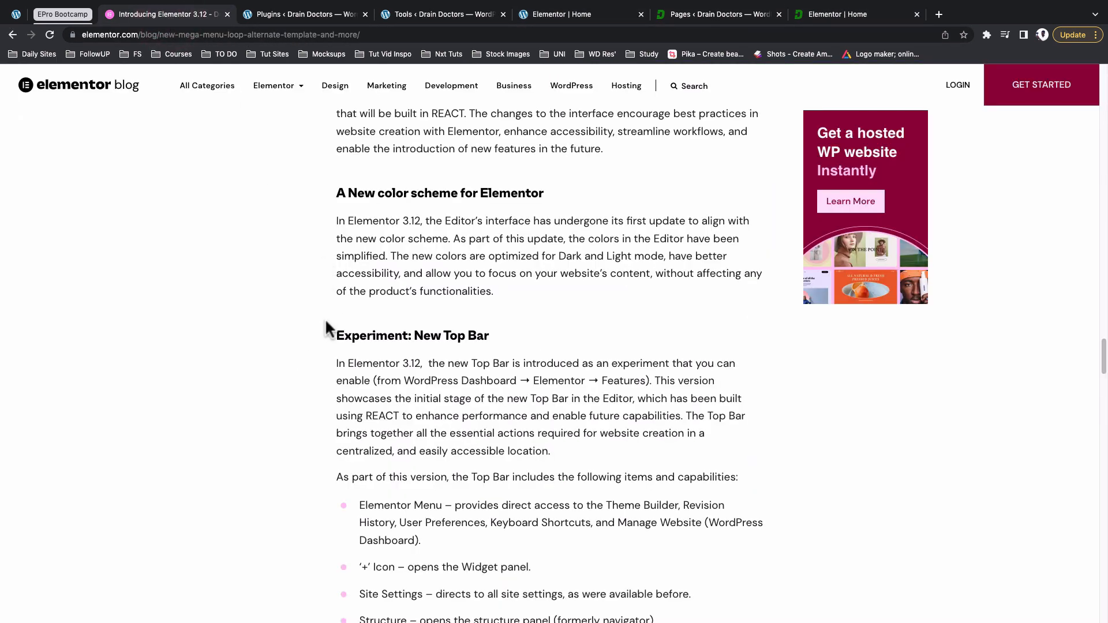
{"action": "left_click_drag", "start_coordinate": [336, 334], "coordinate": [382, 389]}
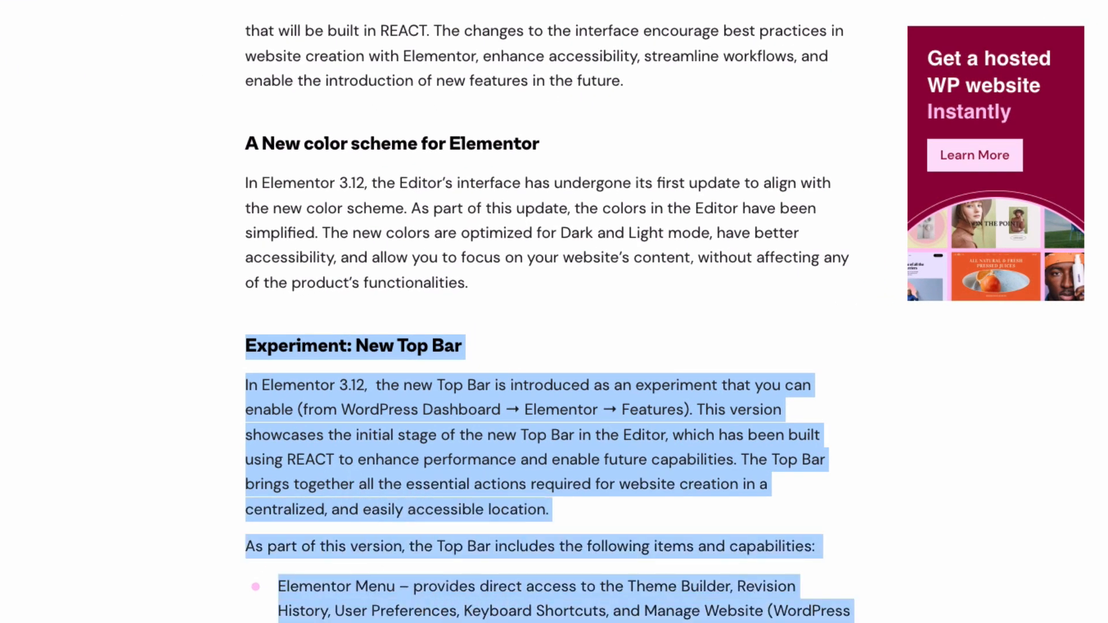
{"action": "scroll", "scroll_direction": "down", "scroll_amount": 3}
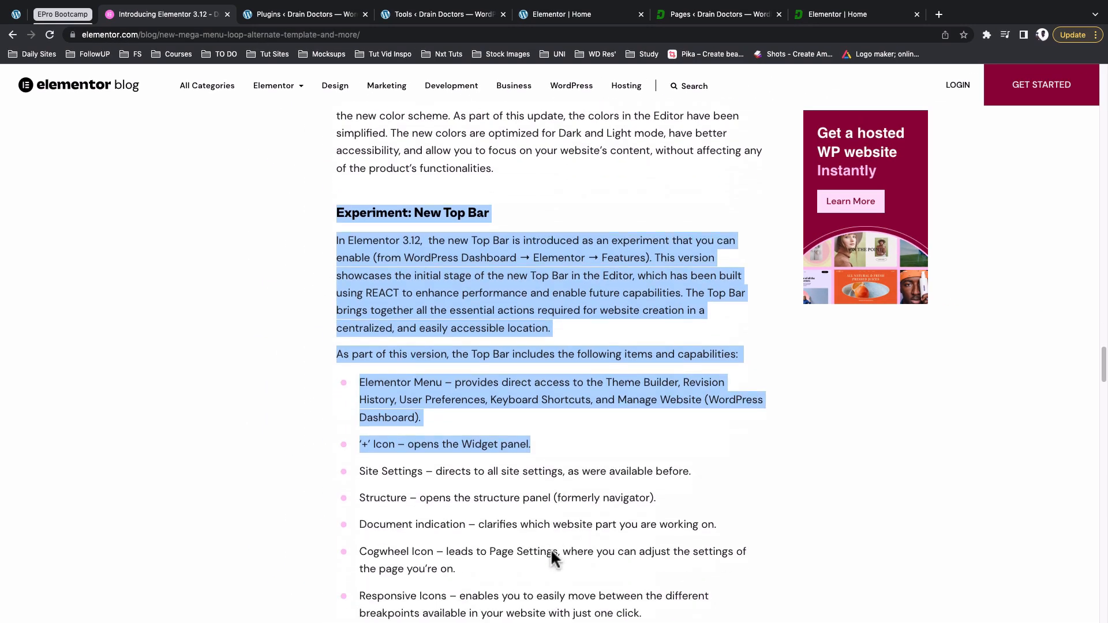
{"action": "scroll", "scroll_direction": "down", "scroll_amount": 3}
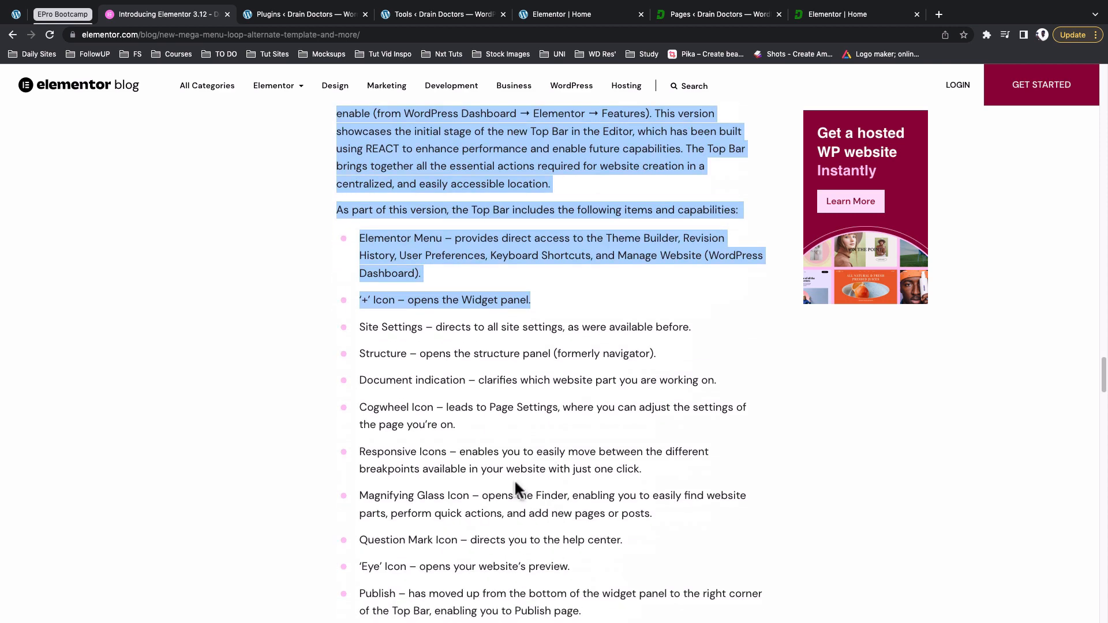
{"action": "scroll", "scroll_direction": "up", "scroll_amount": 3}
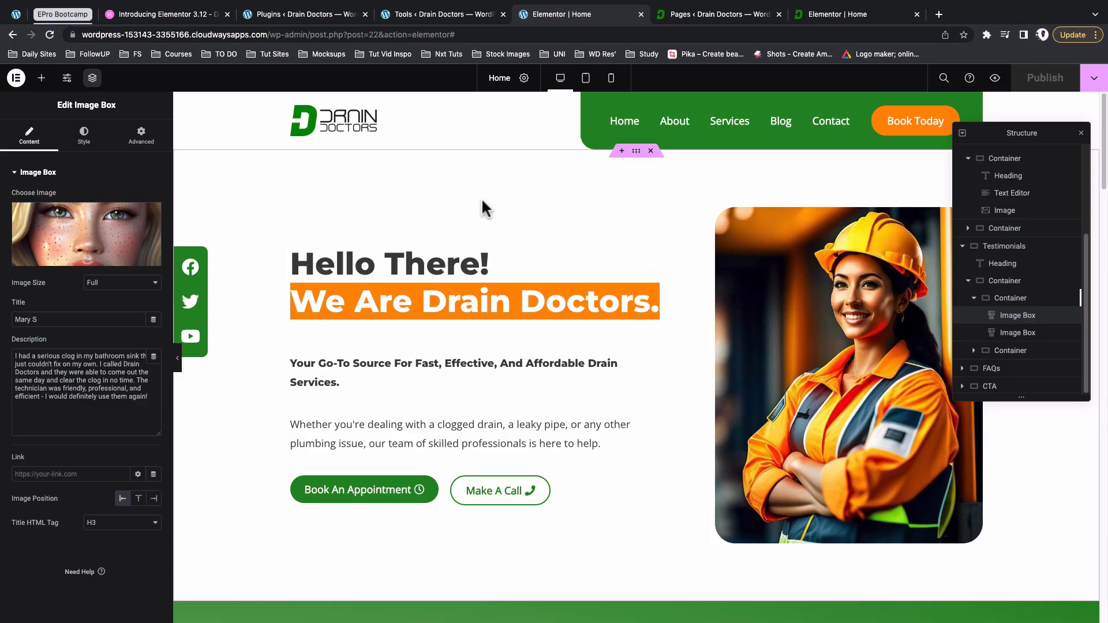
{"action": "left_click", "coordinate": [715, 14]}
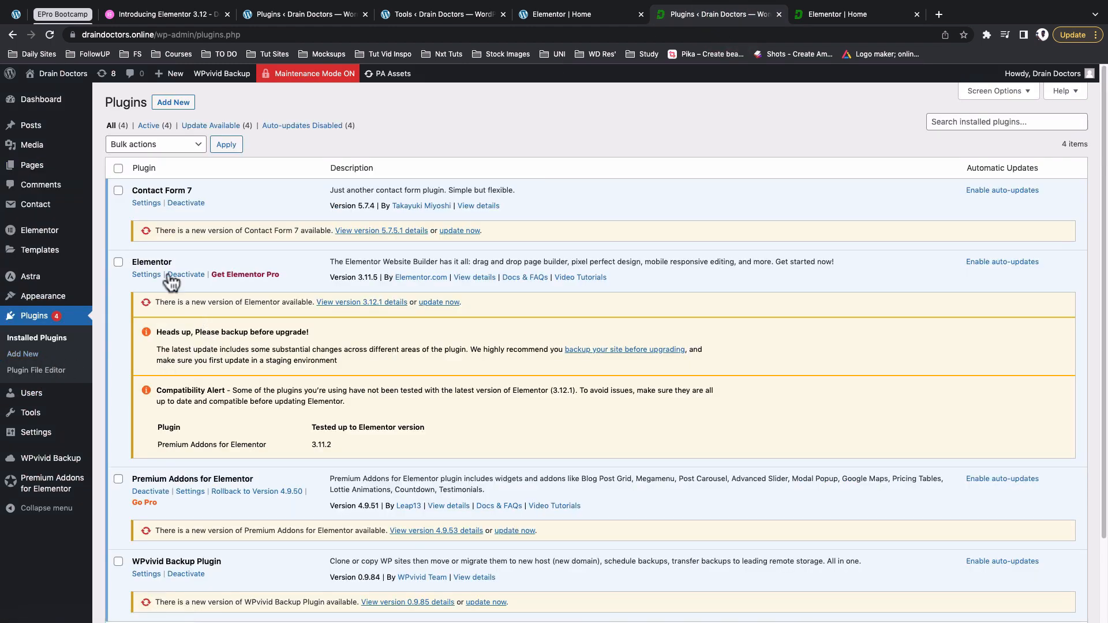
{"action": "double_click", "coordinate": [152, 262]}
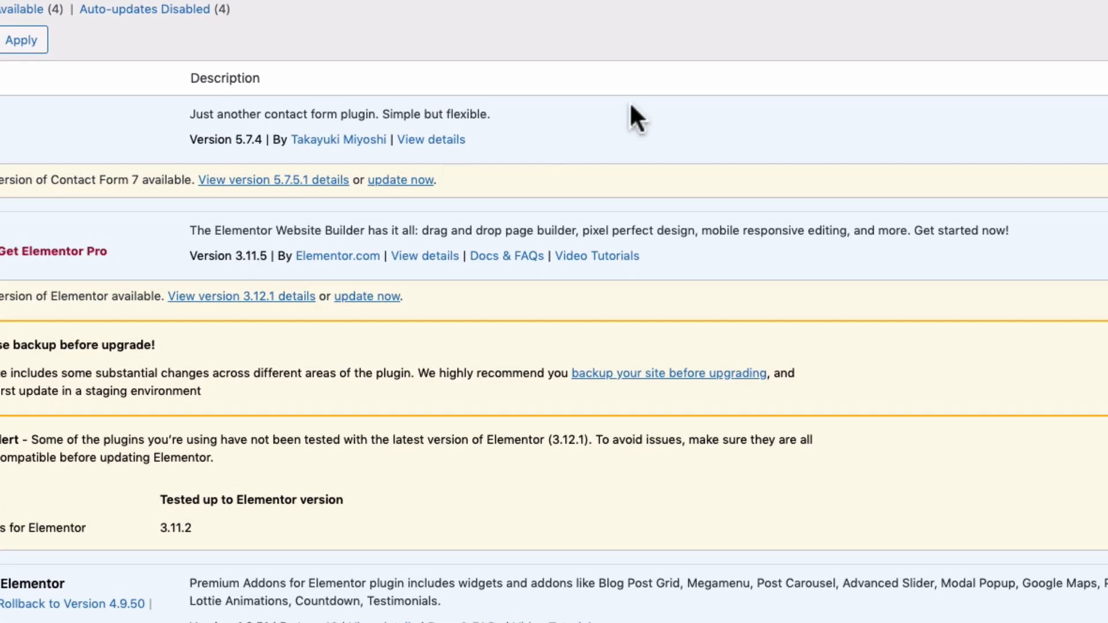
{"action": "left_click", "coordinate": [442, 14]}
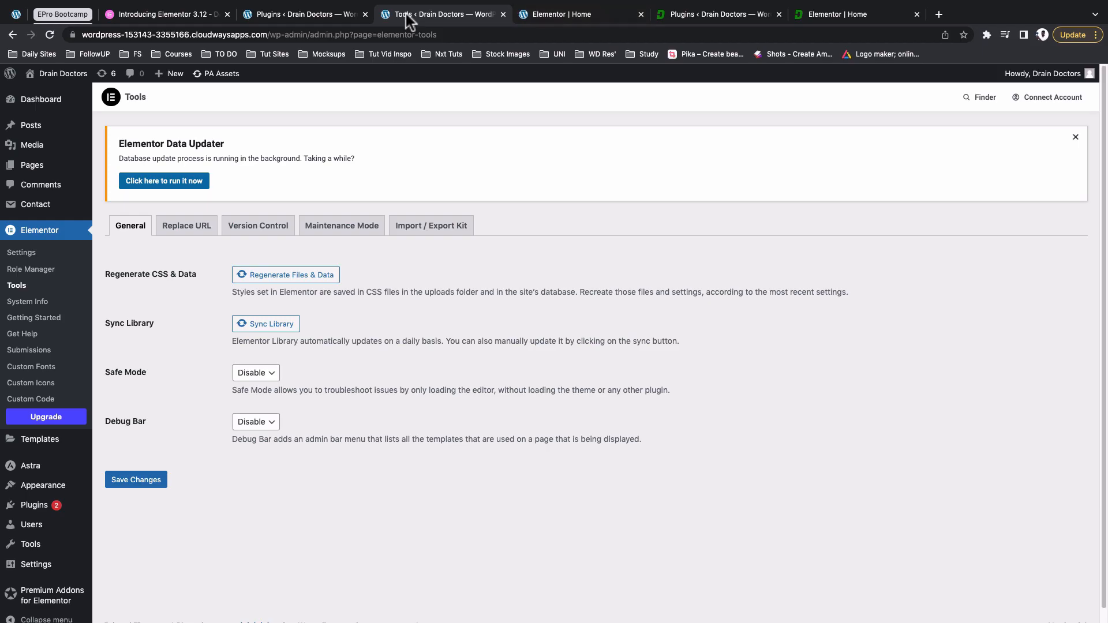
{"action": "left_click", "coordinate": [559, 14]}
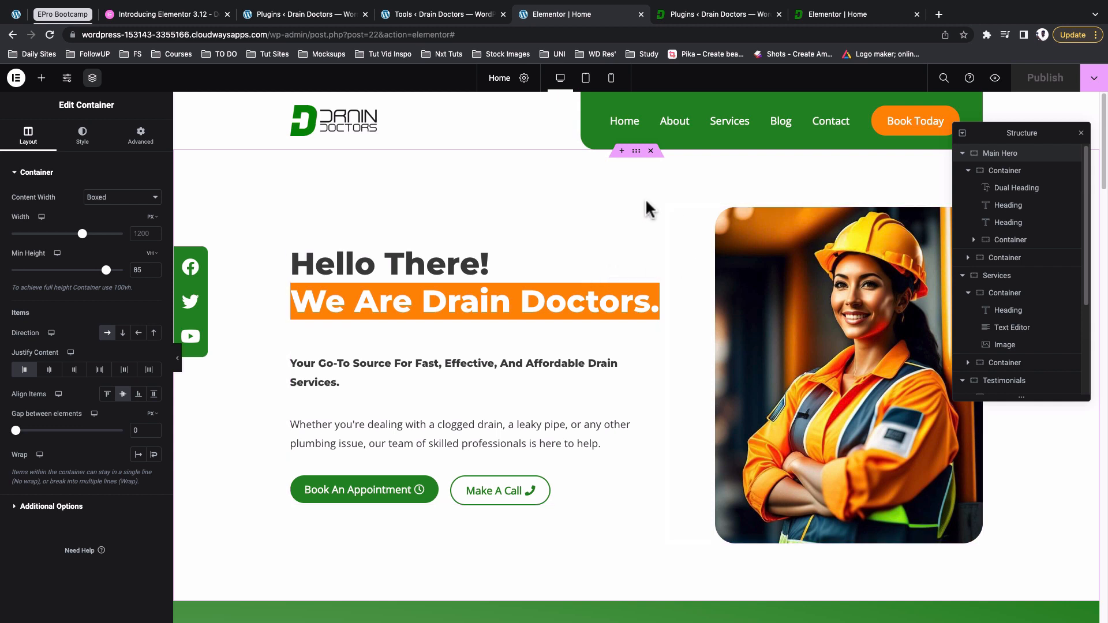
{"action": "mouse_move", "coordinate": [621, 150]}
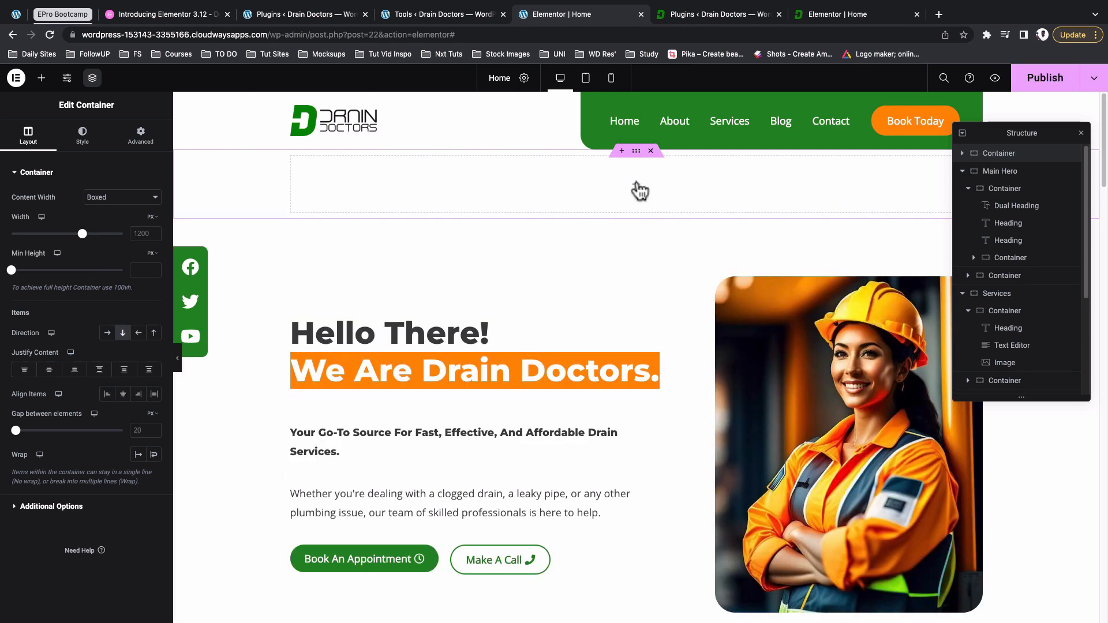
Show the Elements panel from the + icon and browse the available widgets
{"action": "left_click", "coordinate": [40, 77]}
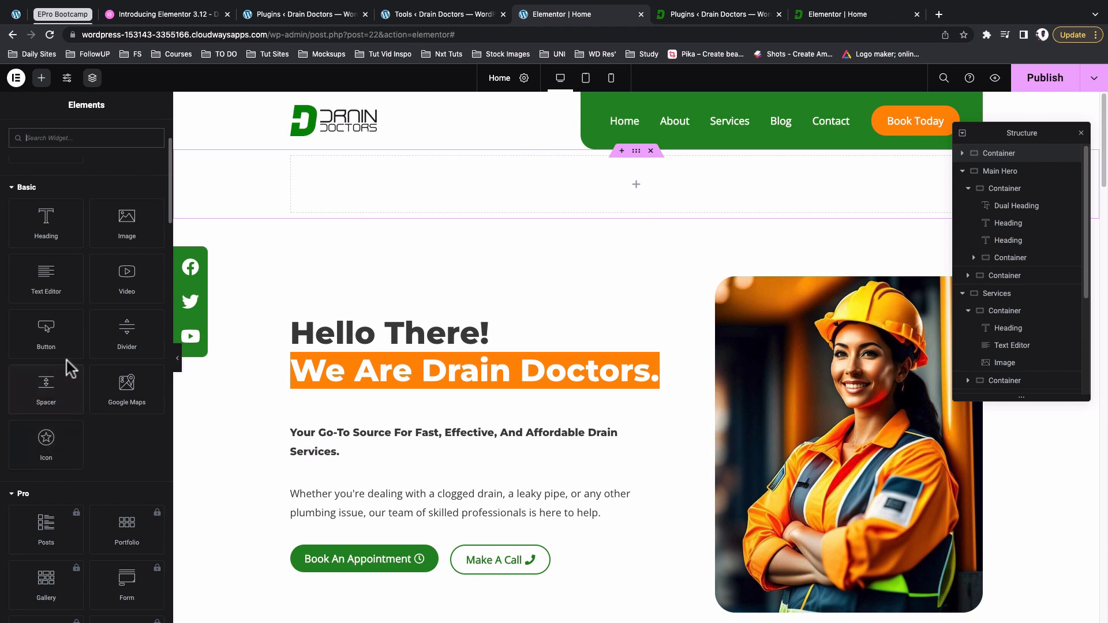
{"action": "scroll", "scroll_direction": "down", "scroll_amount": 3}
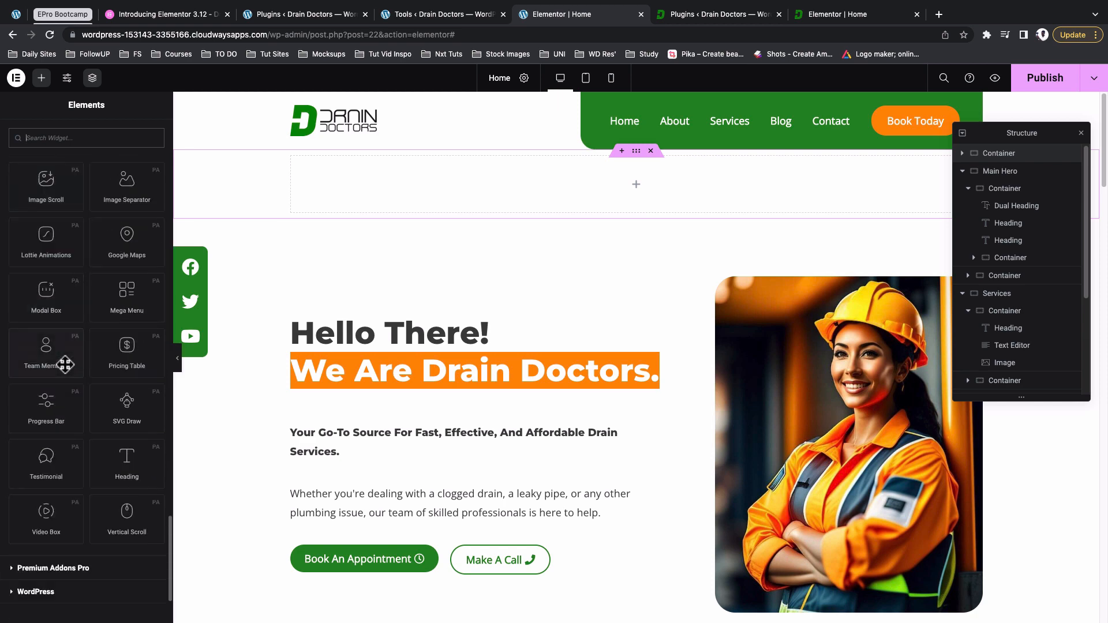
{"action": "scroll", "scroll_direction": "down", "scroll_amount": 3}
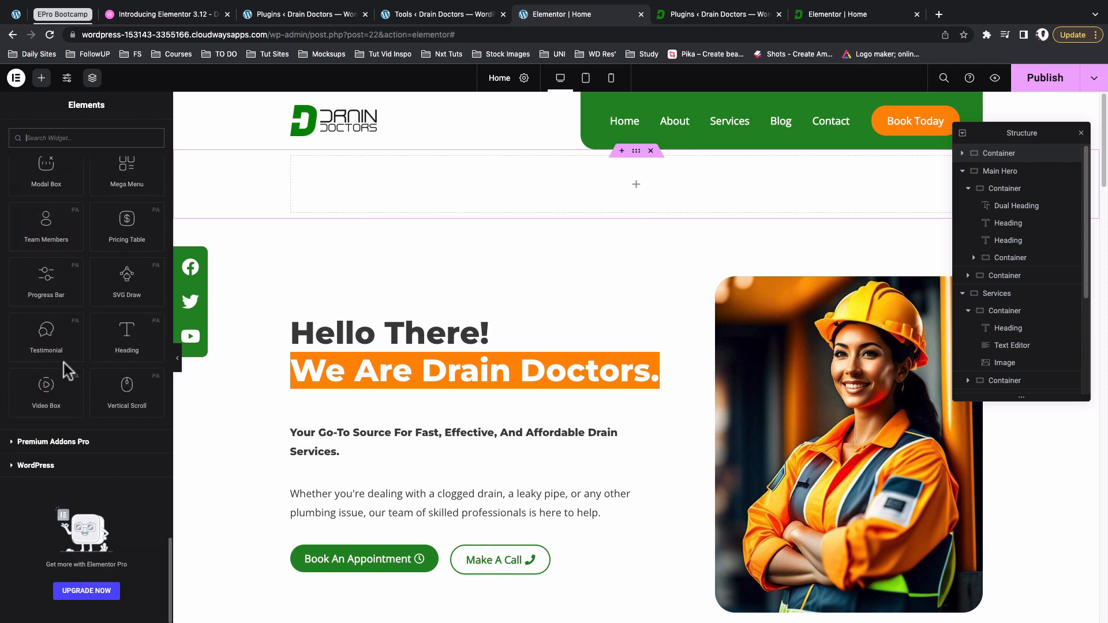
{"action": "mouse_move", "coordinate": [100, 67]}
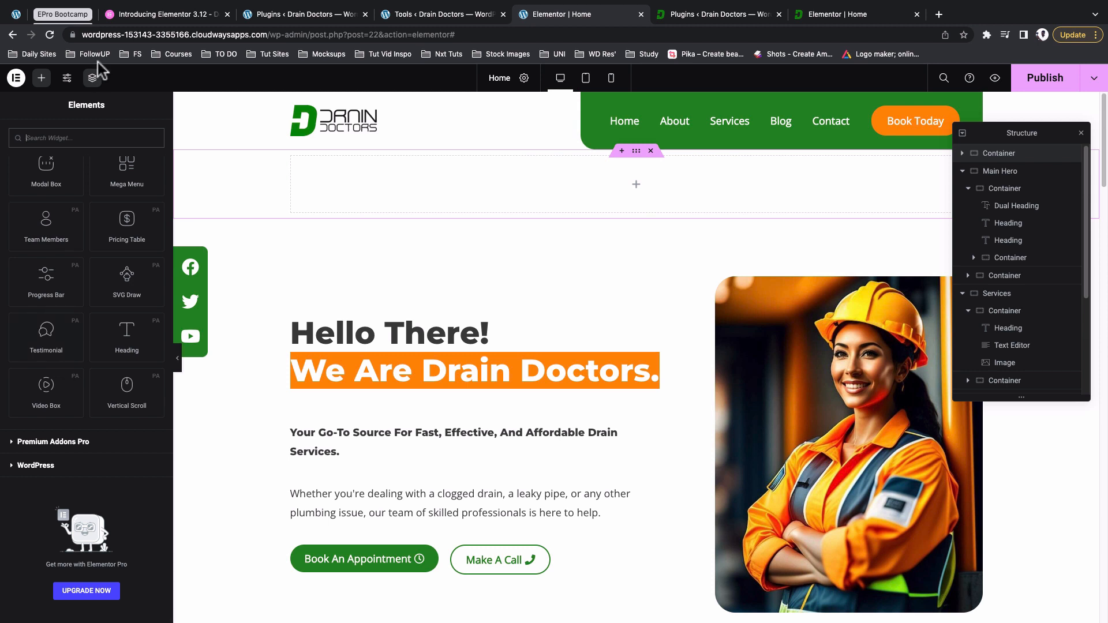
{"action": "mouse_move", "coordinate": [962, 92]}
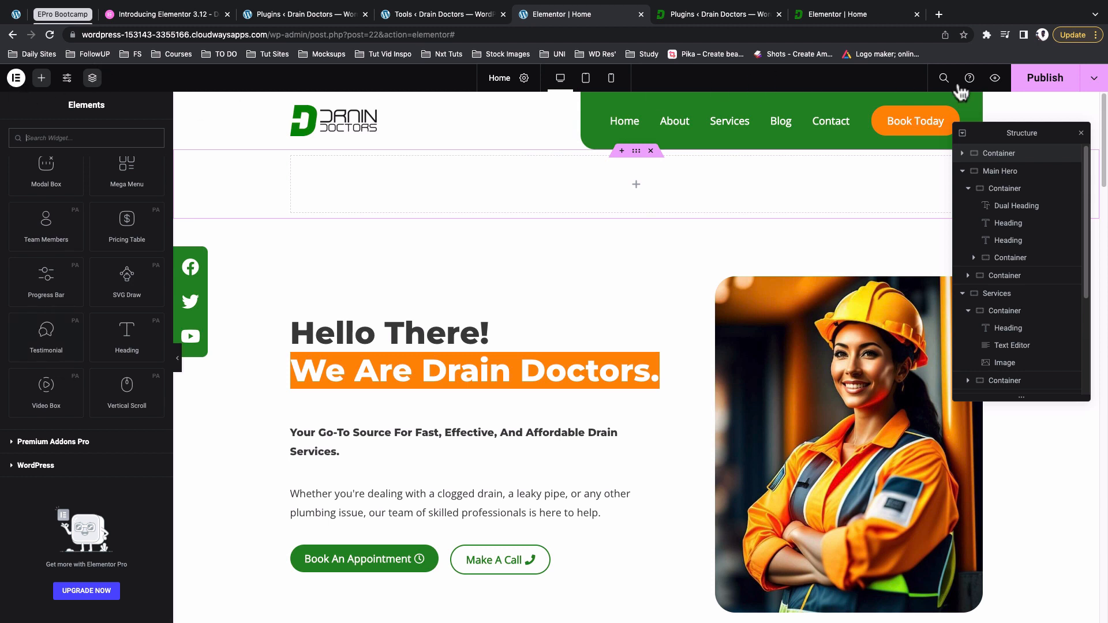
{"action": "mouse_move", "coordinate": [892, 85]}
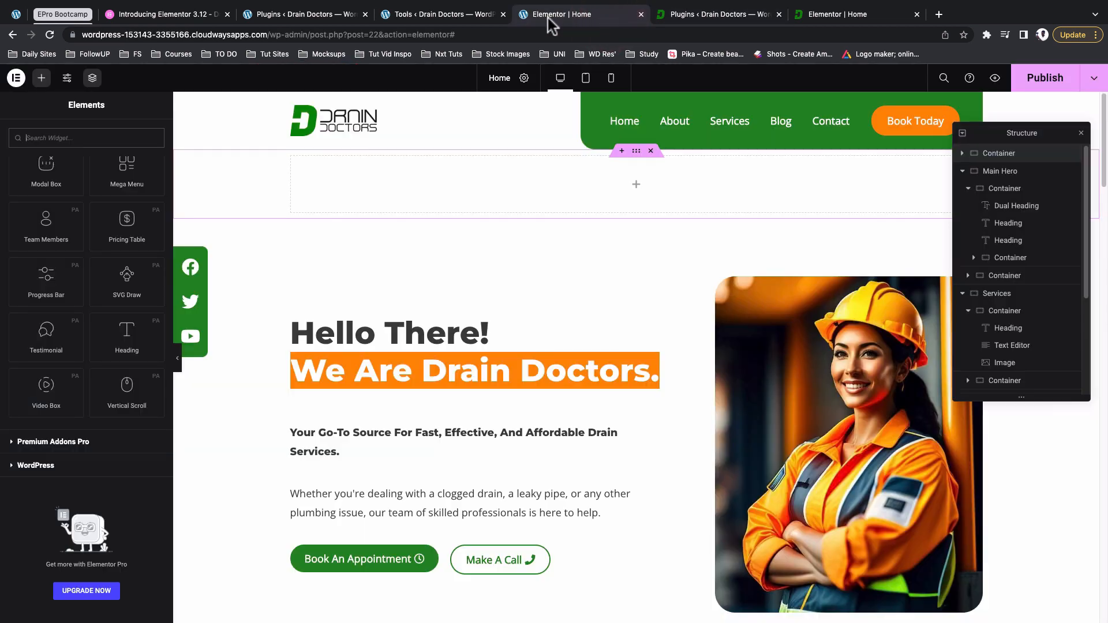
Reach the Features tab of Elementor's settings in the new site's WordPress admin
{"action": "left_click", "coordinate": [303, 14]}
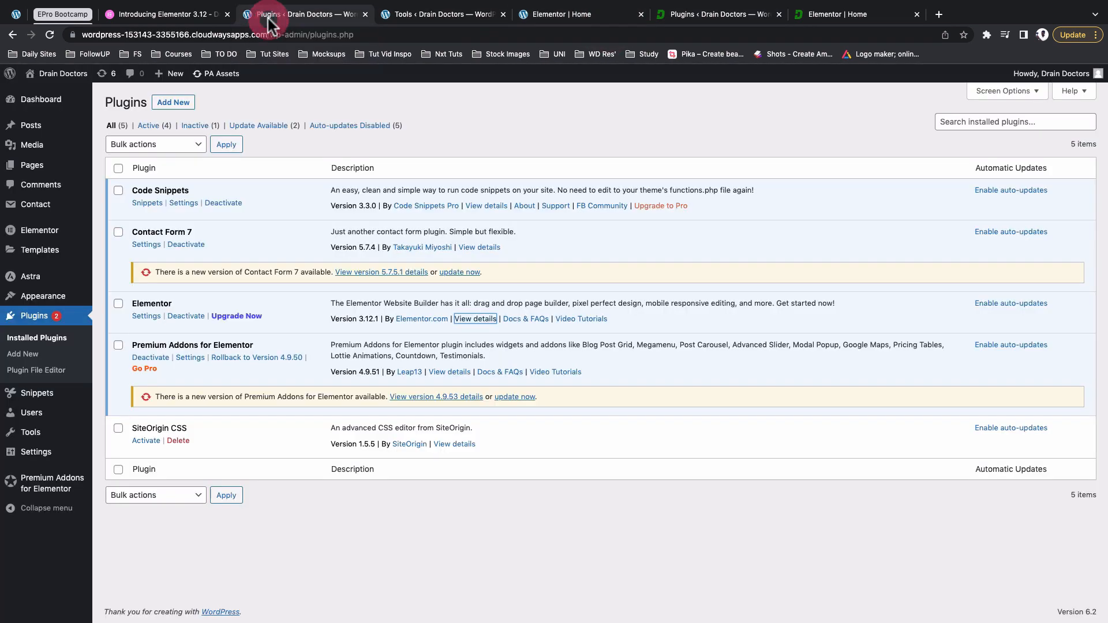
{"action": "mouse_move", "coordinate": [39, 230]}
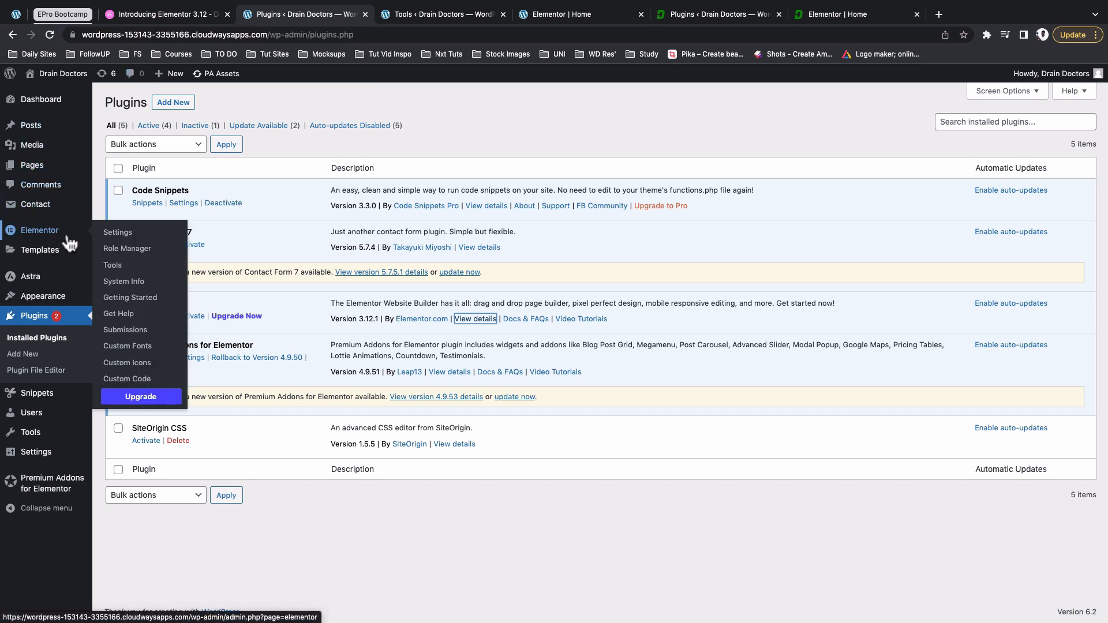
{"action": "left_click", "coordinate": [118, 232]}
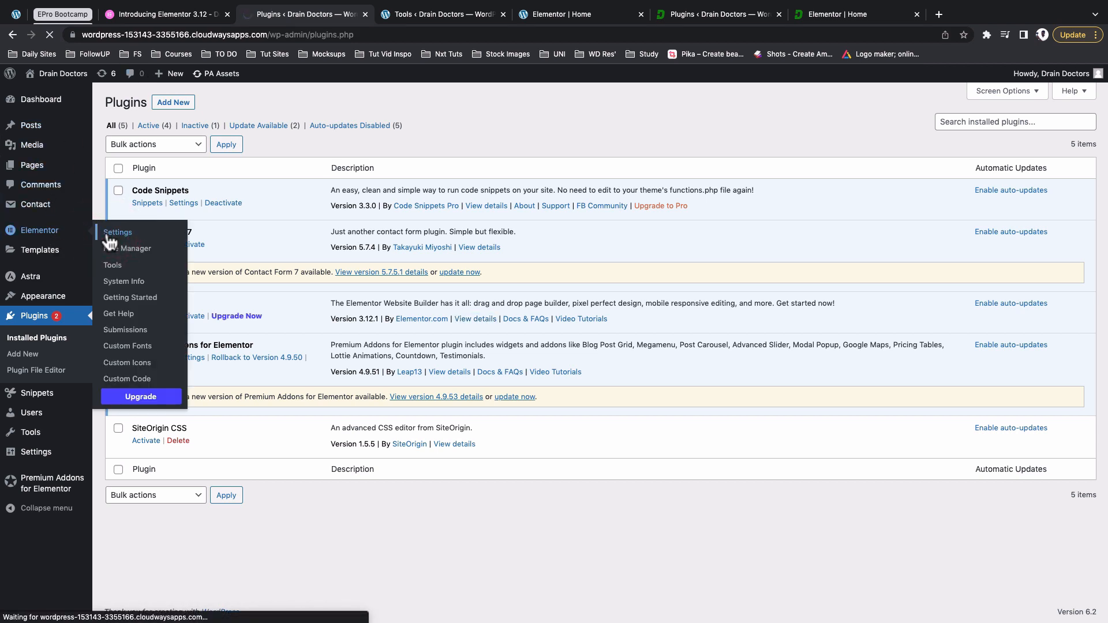
{"action": "left_click", "coordinate": [118, 232]}
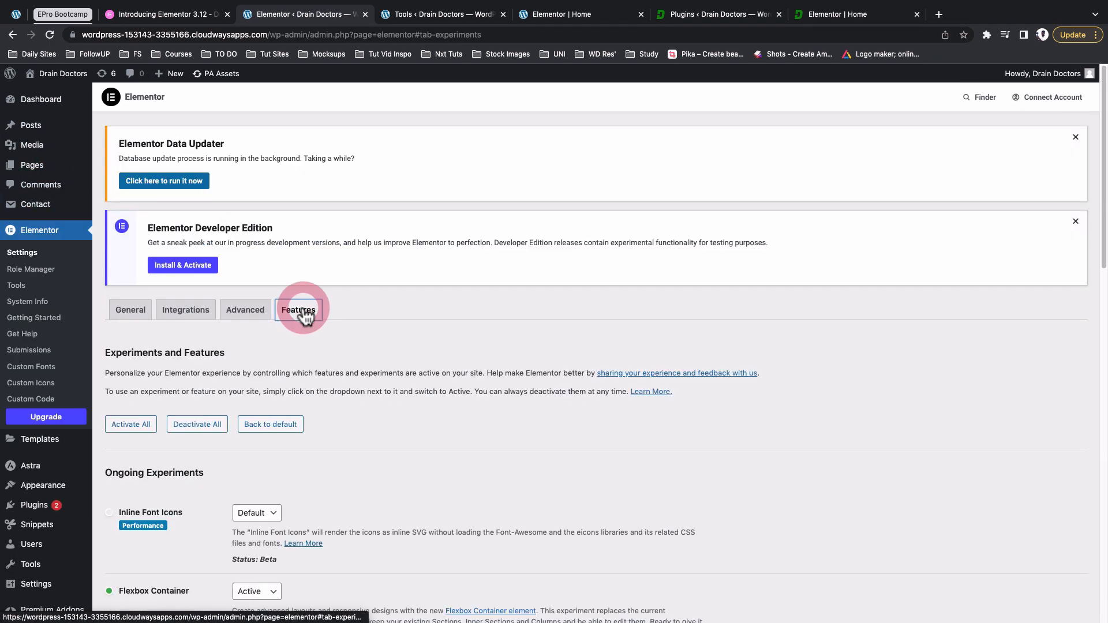
{"action": "left_click", "coordinate": [298, 310]}
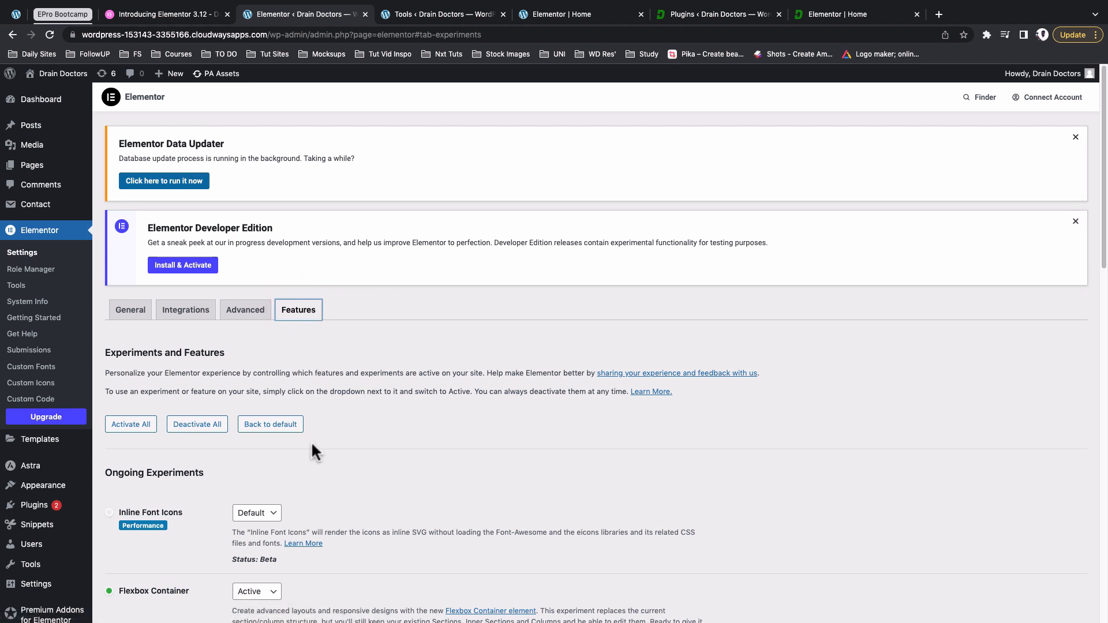
{"action": "scroll", "scroll_direction": "down", "scroll_amount": 3}
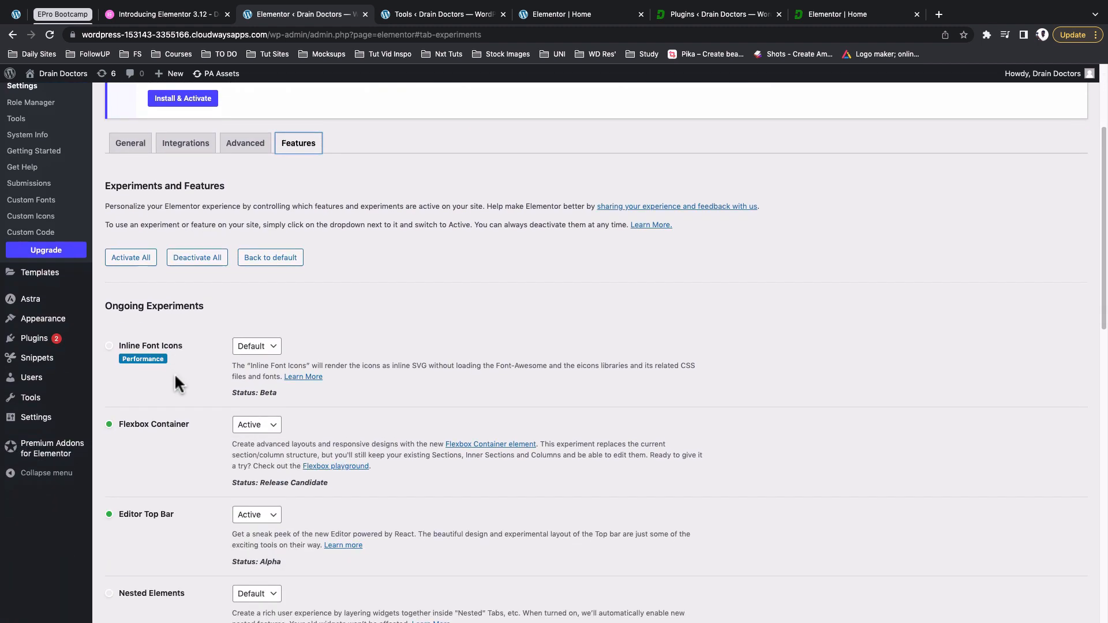
{"action": "scroll", "scroll_direction": "down", "scroll_amount": 3}
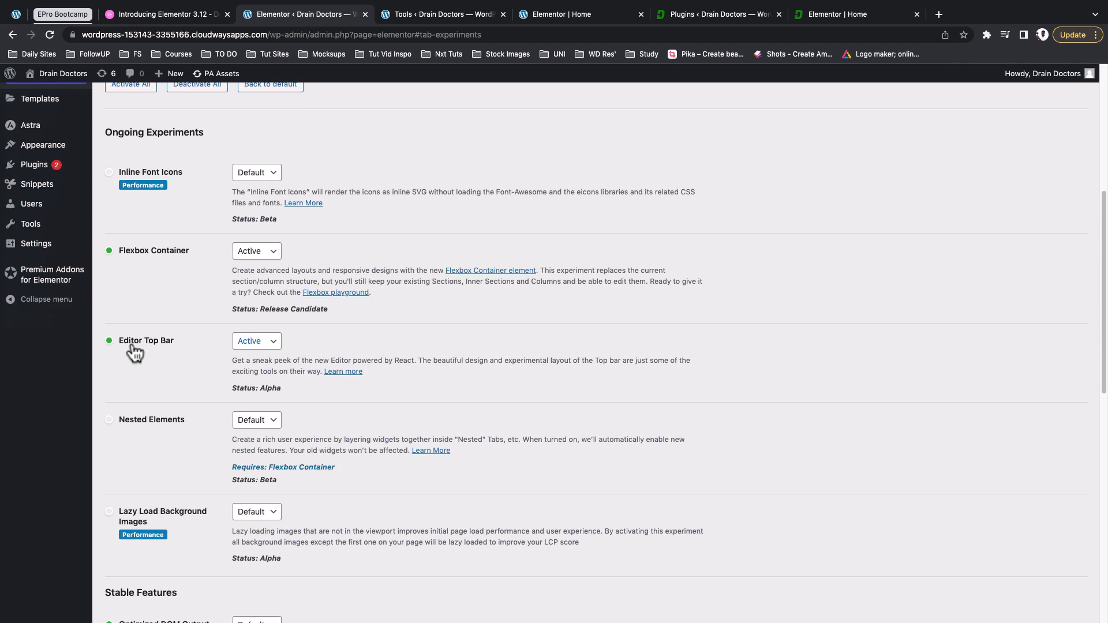
{"action": "mouse_move", "coordinate": [234, 356]}
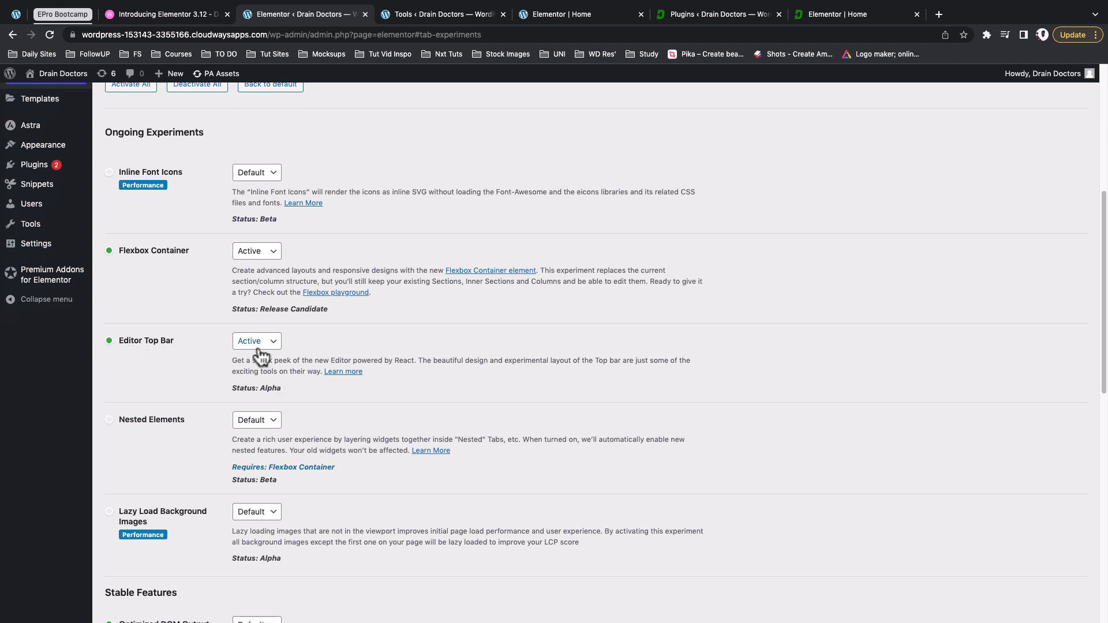
Keep the Editor Top Bar experiment set to Active and save the changes
{"action": "left_click", "coordinate": [256, 342]}
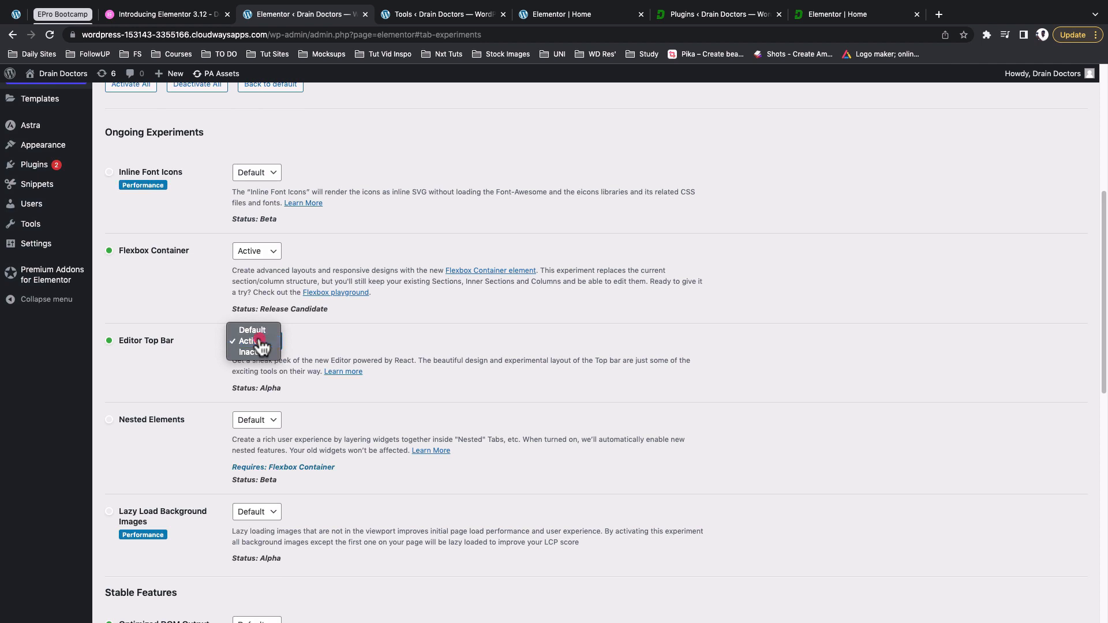
{"action": "scroll", "scroll_direction": "down", "scroll_amount": 3}
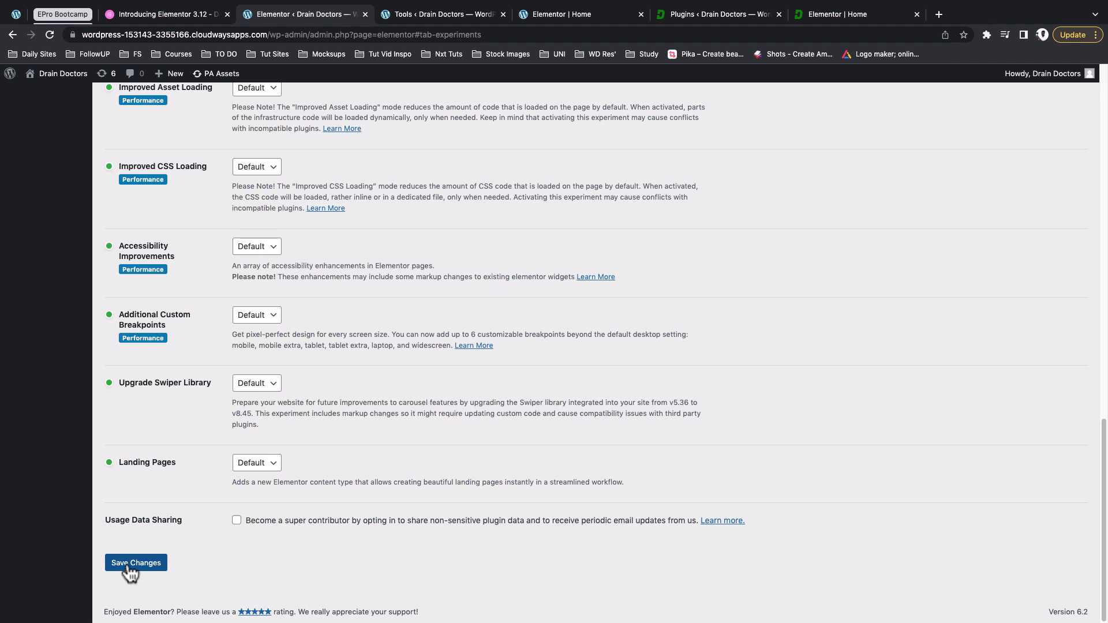
{"action": "left_click", "coordinate": [135, 562]}
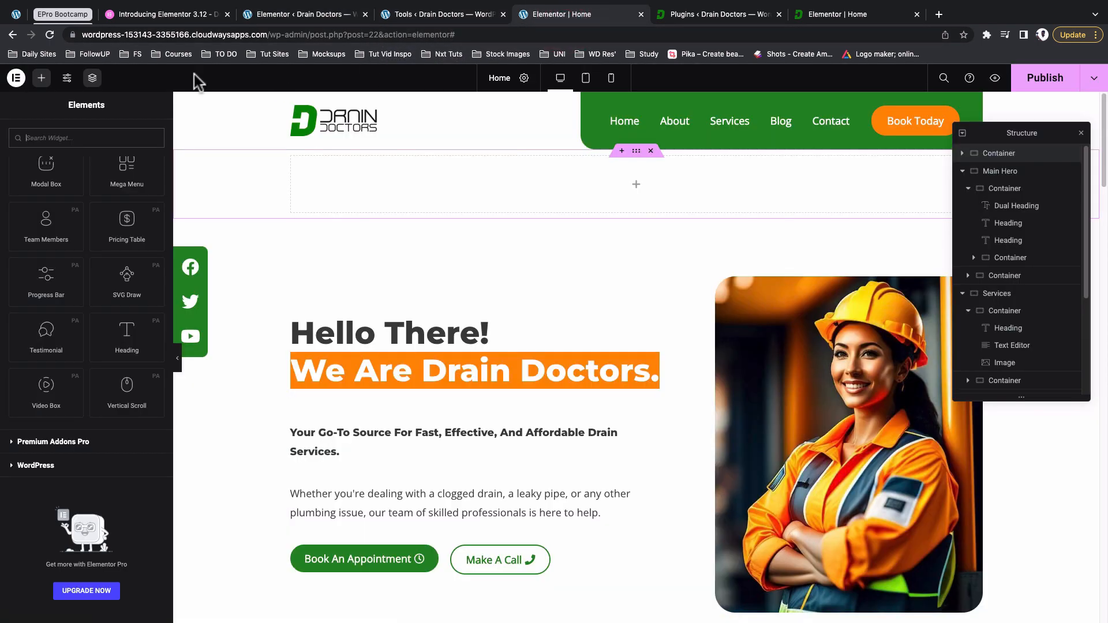
{"action": "mouse_move", "coordinate": [266, 95]}
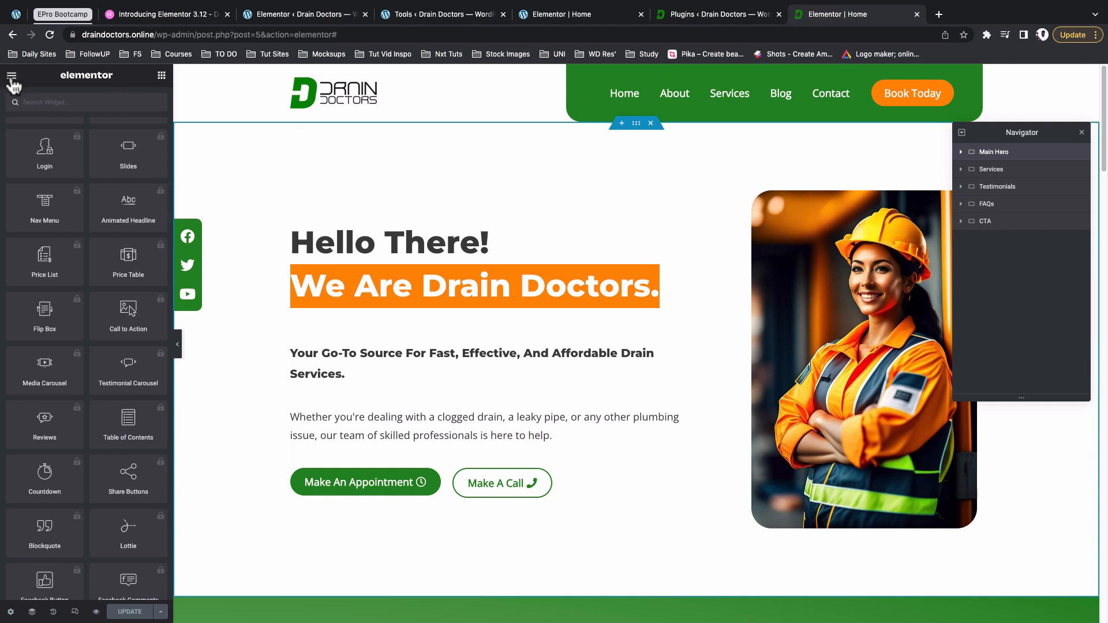
Compare the old editor's hamburger menu, then bring up the new top bar's main menu
{"action": "left_click", "coordinate": [11, 75]}
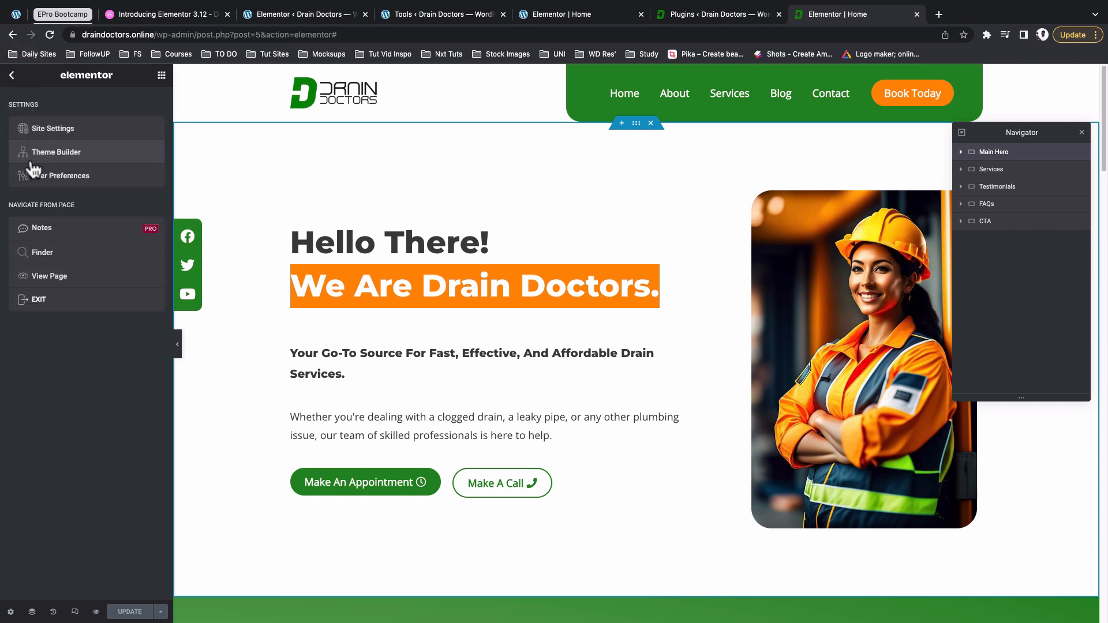
{"action": "mouse_move", "coordinate": [60, 240]}
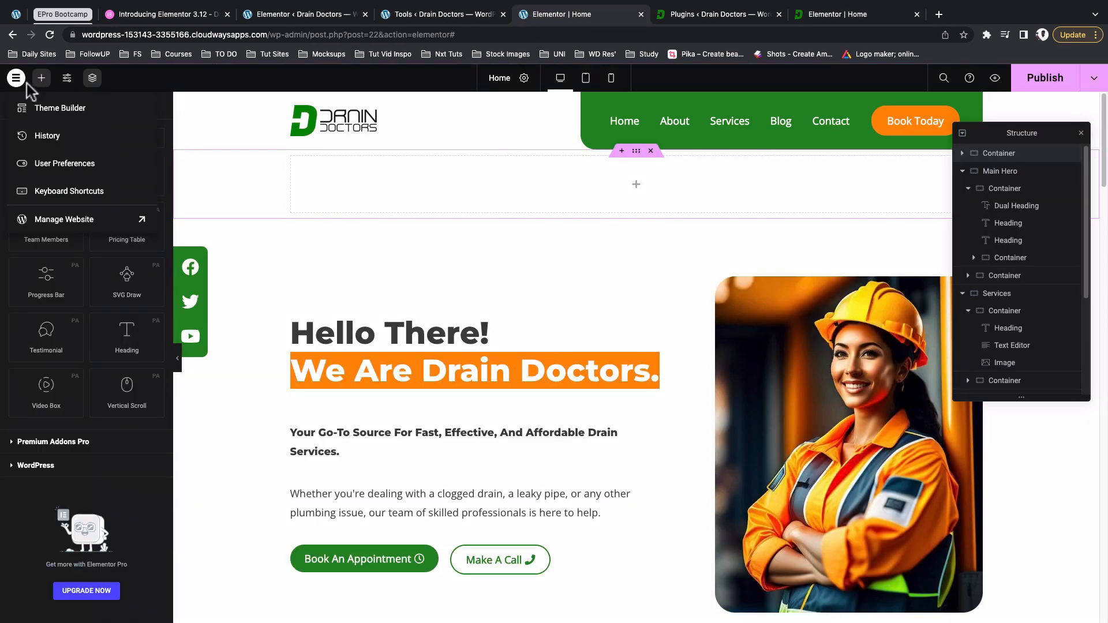
{"action": "left_click", "coordinate": [16, 78]}
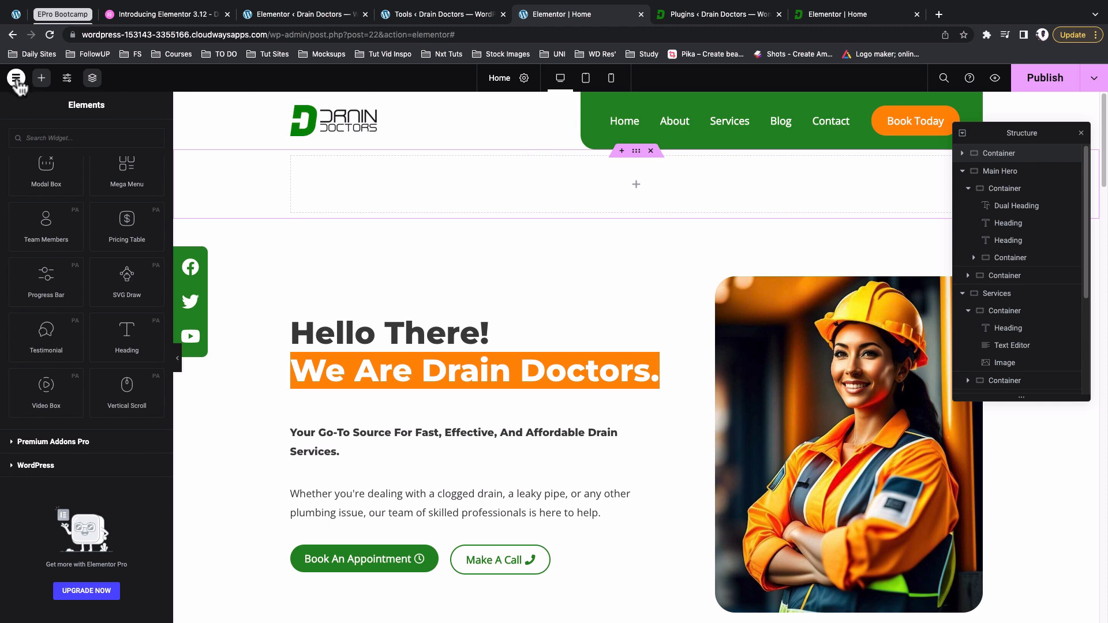
{"action": "left_click", "coordinate": [15, 77]}
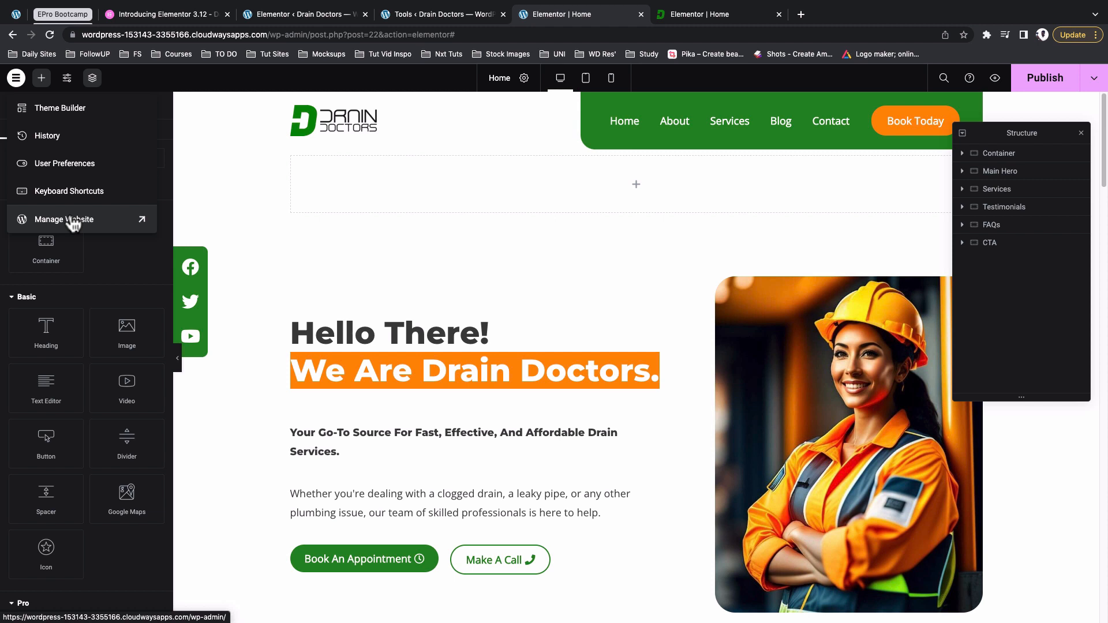
{"action": "mouse_move", "coordinate": [94, 173]}
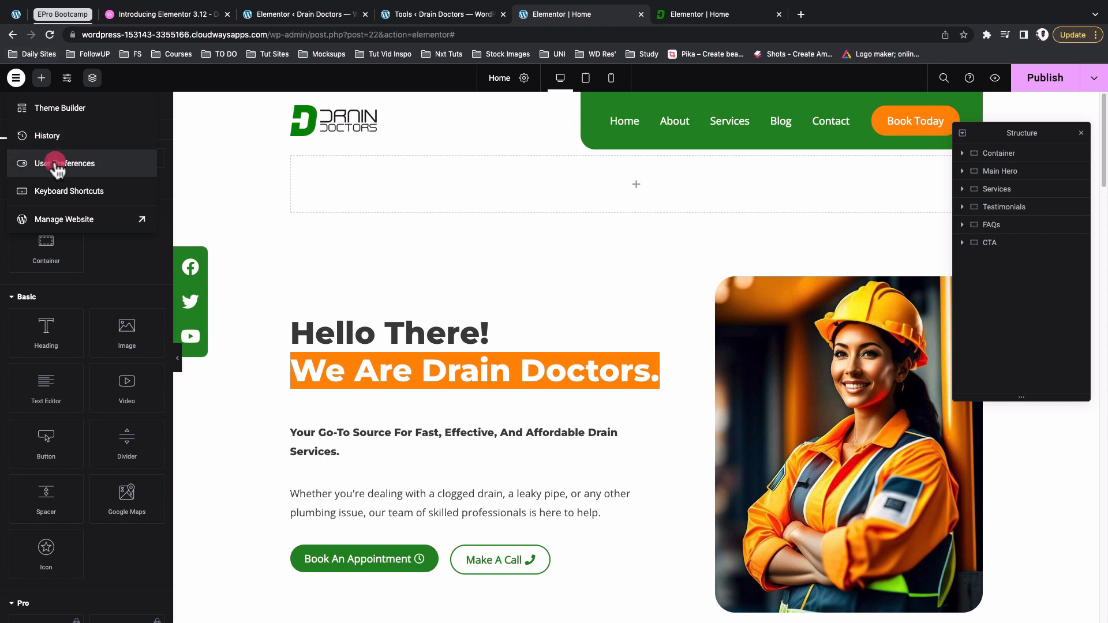
Review User Preferences with UI Theme kept on Auto Detect, then return to the main menu
{"action": "left_click", "coordinate": [65, 163]}
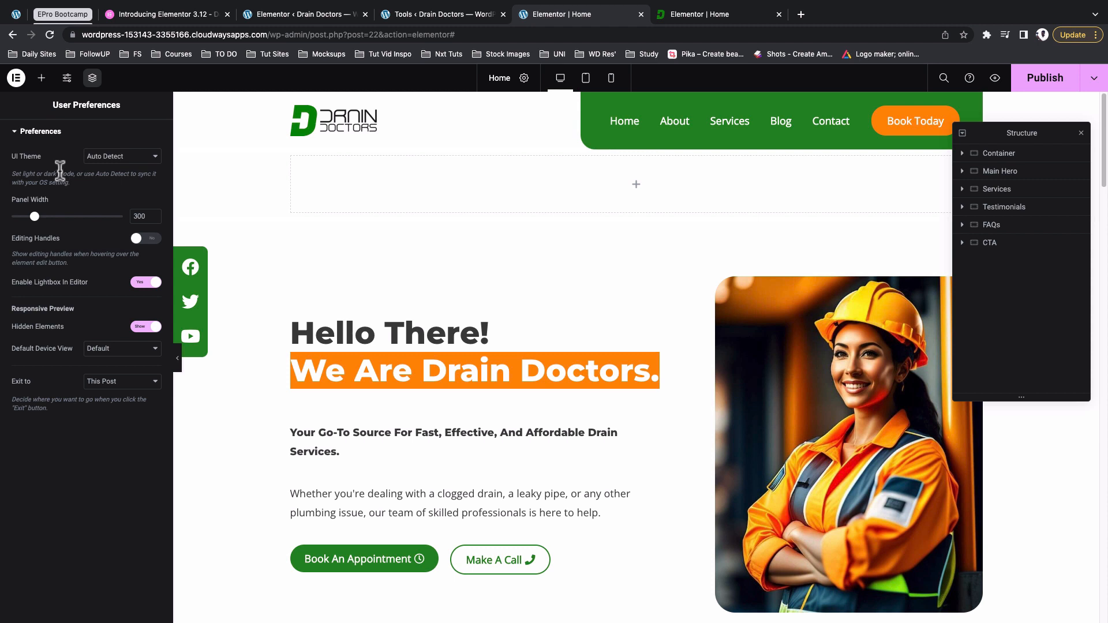
{"action": "mouse_move", "coordinate": [34, 162]}
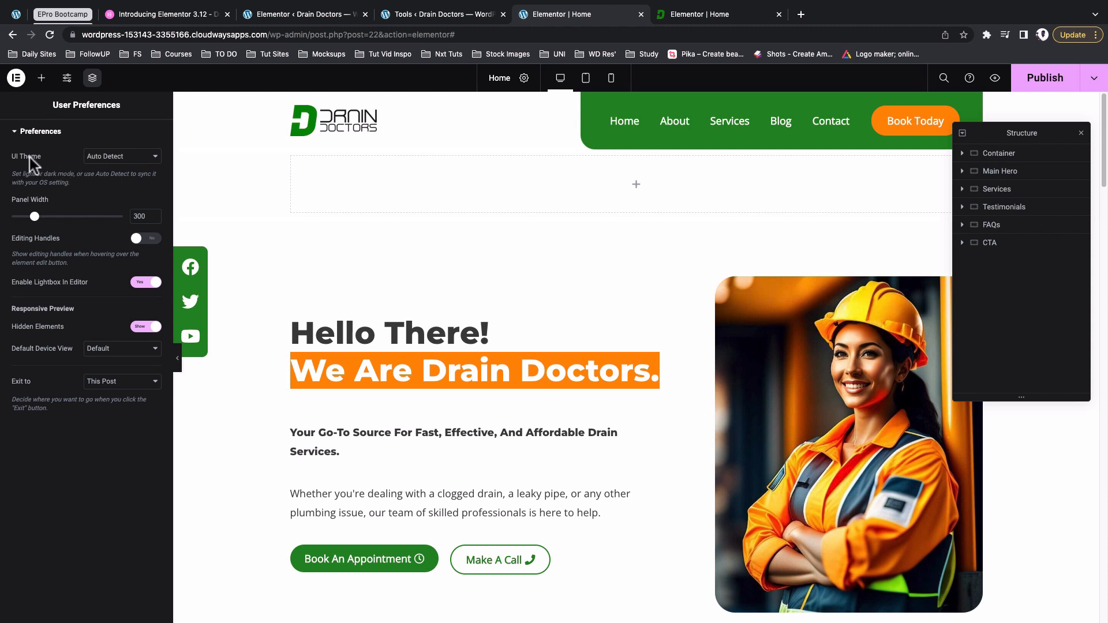
{"action": "mouse_move", "coordinate": [131, 162]}
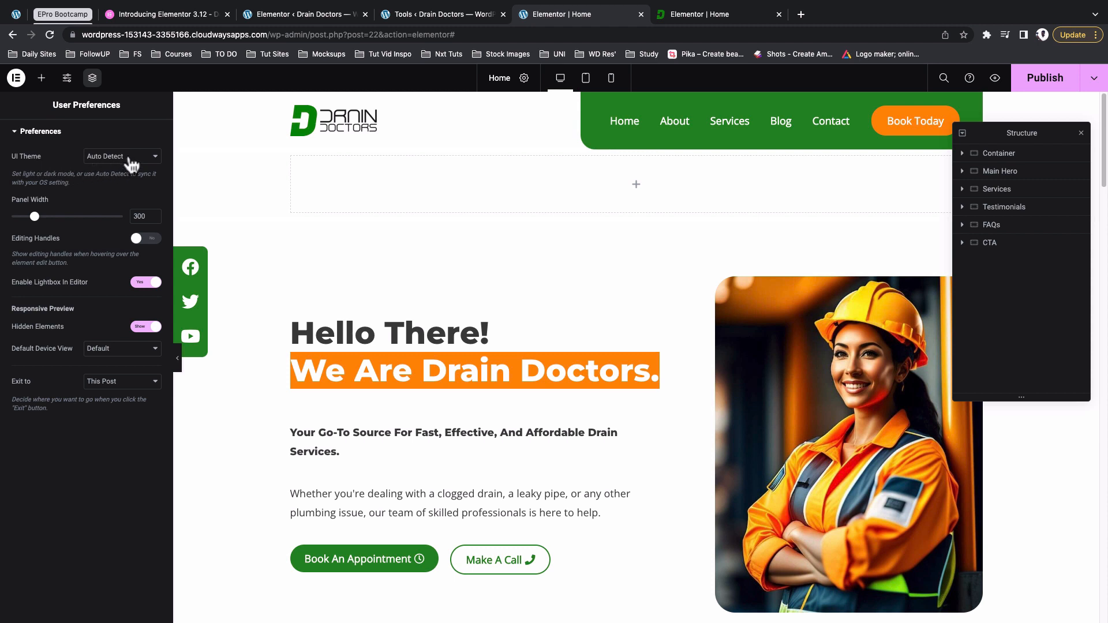
{"action": "left_click", "coordinate": [120, 156]}
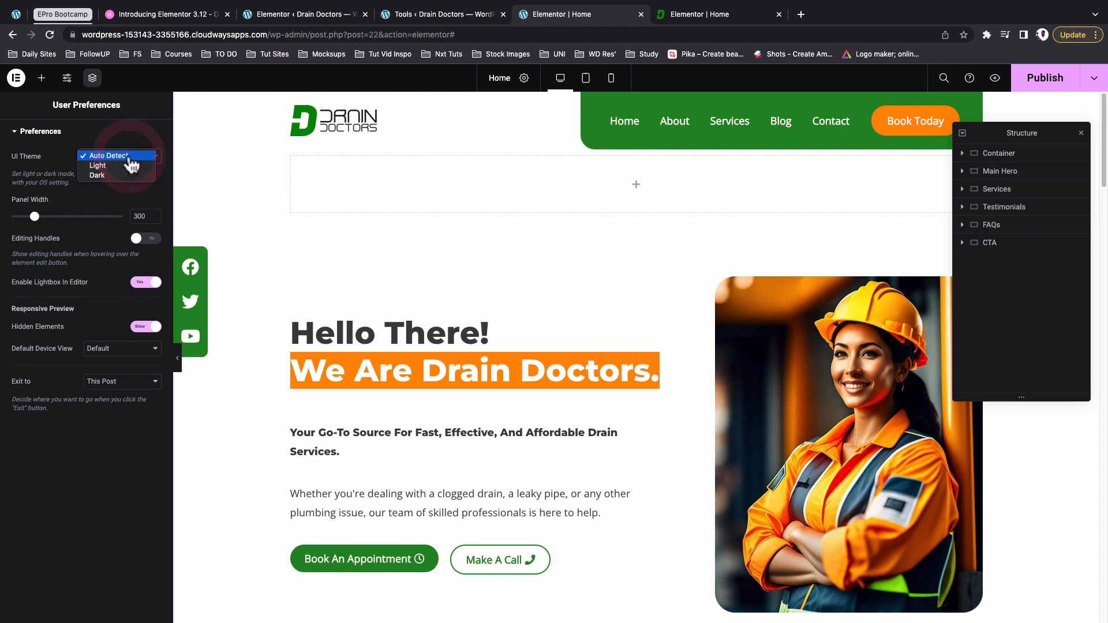
{"action": "left_click", "coordinate": [106, 156]}
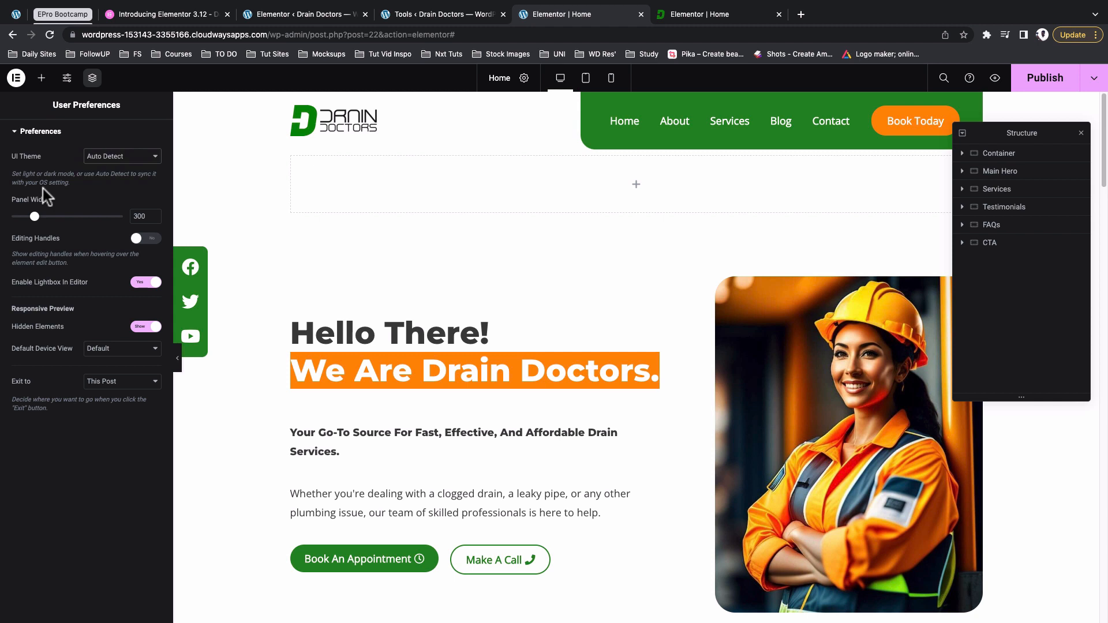
{"action": "mouse_move", "coordinate": [113, 155]}
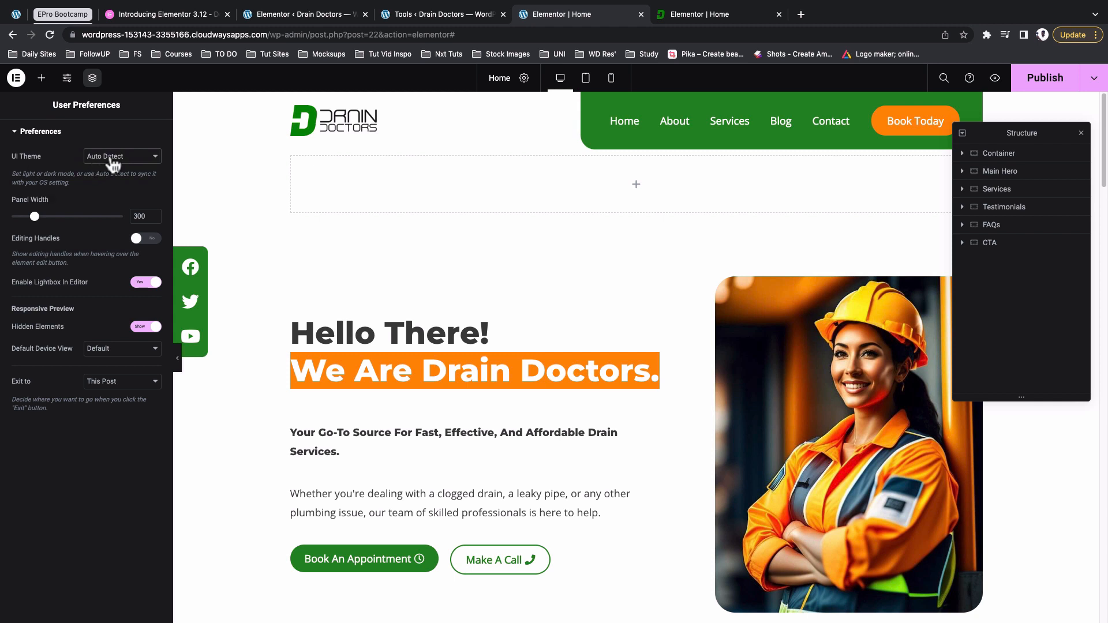
{"action": "left_click", "coordinate": [120, 156]}
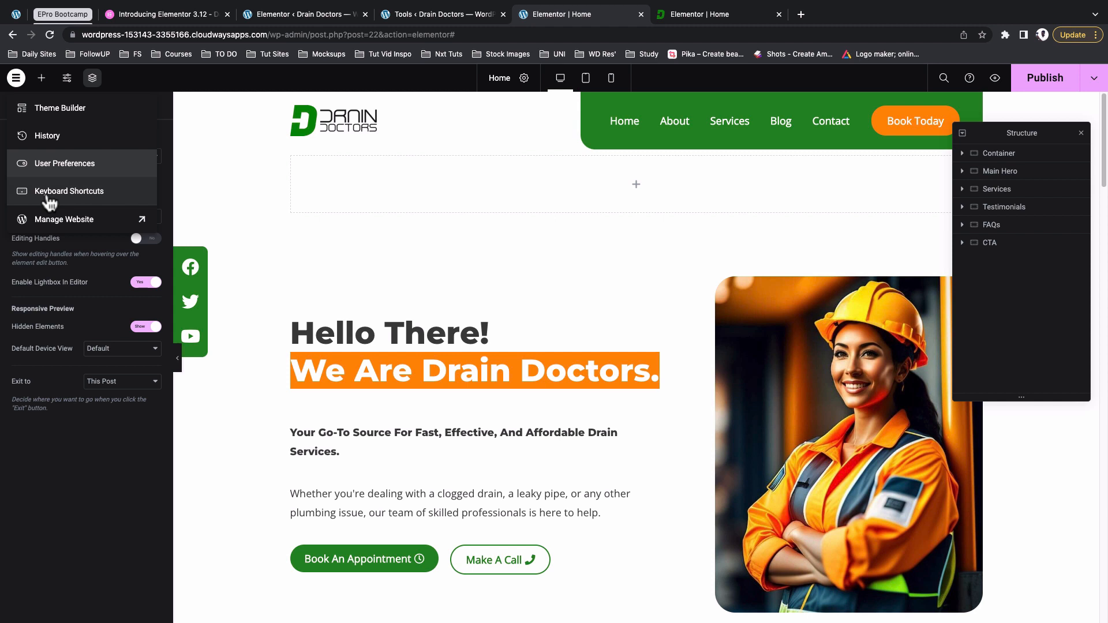
{"action": "mouse_move", "coordinate": [97, 472]}
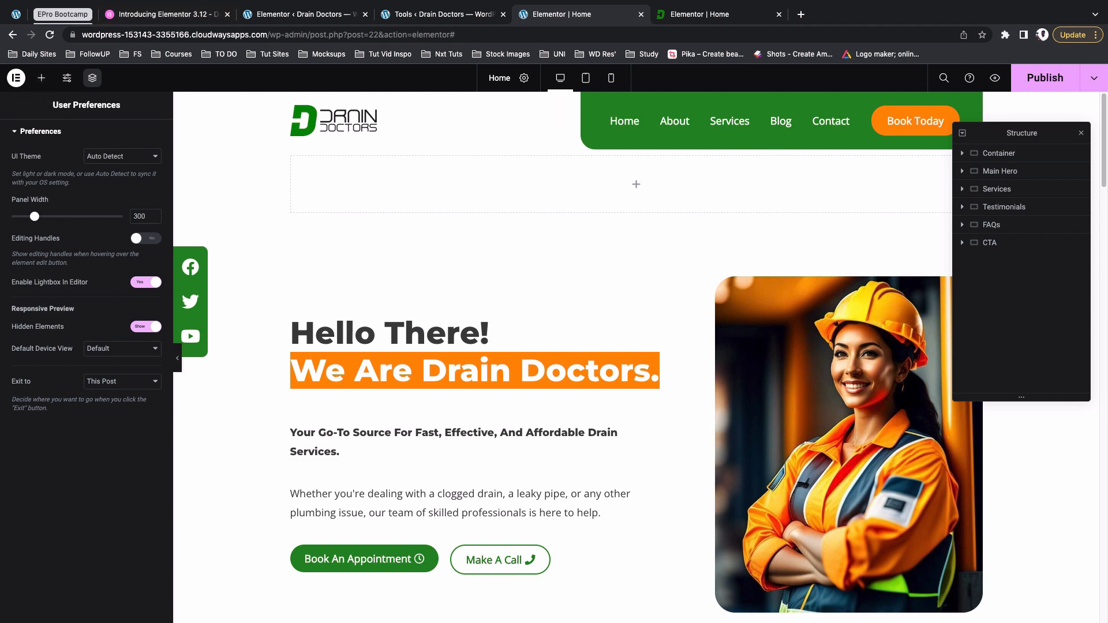
{"action": "left_click", "coordinate": [15, 77]}
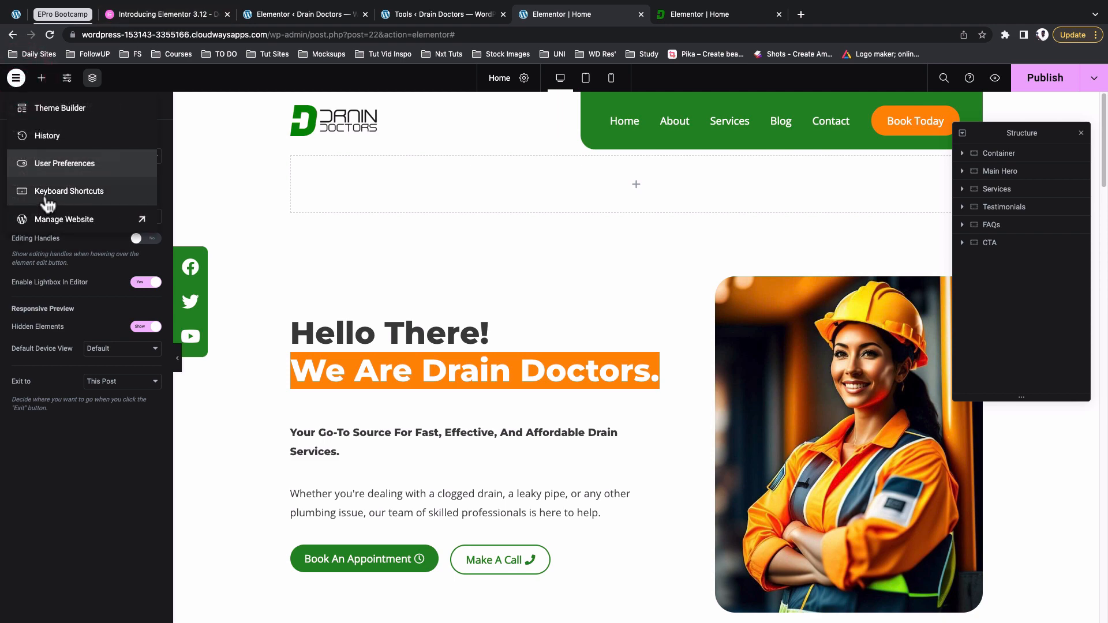
Show the Keyboard Shortcuts dialog from the Elementor menu
{"action": "left_click", "coordinate": [68, 190]}
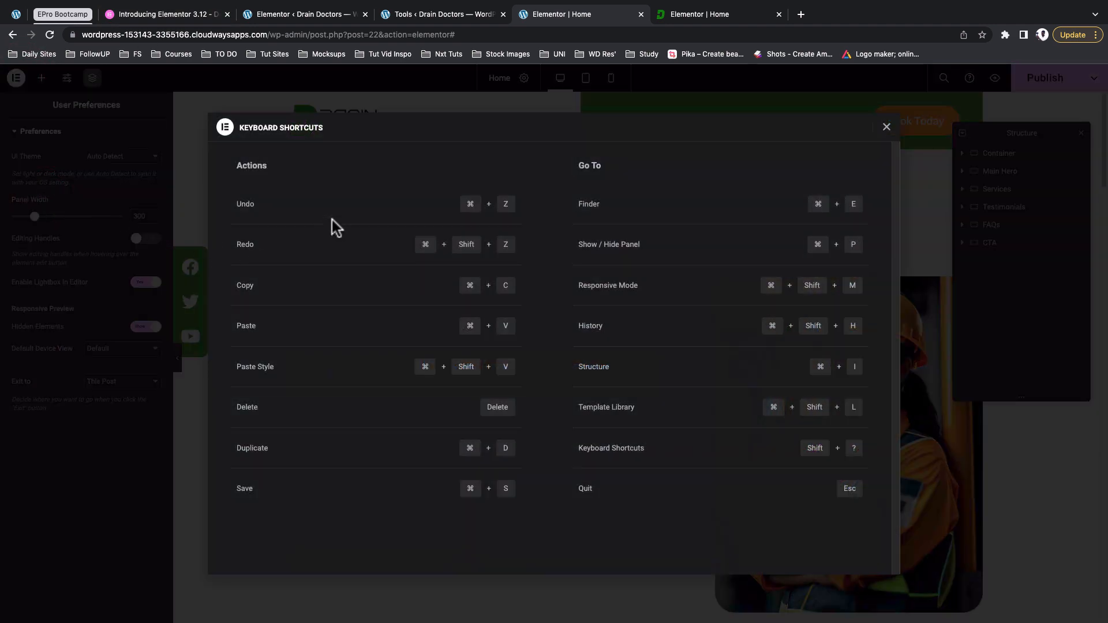
{"action": "mouse_move", "coordinate": [482, 387]}
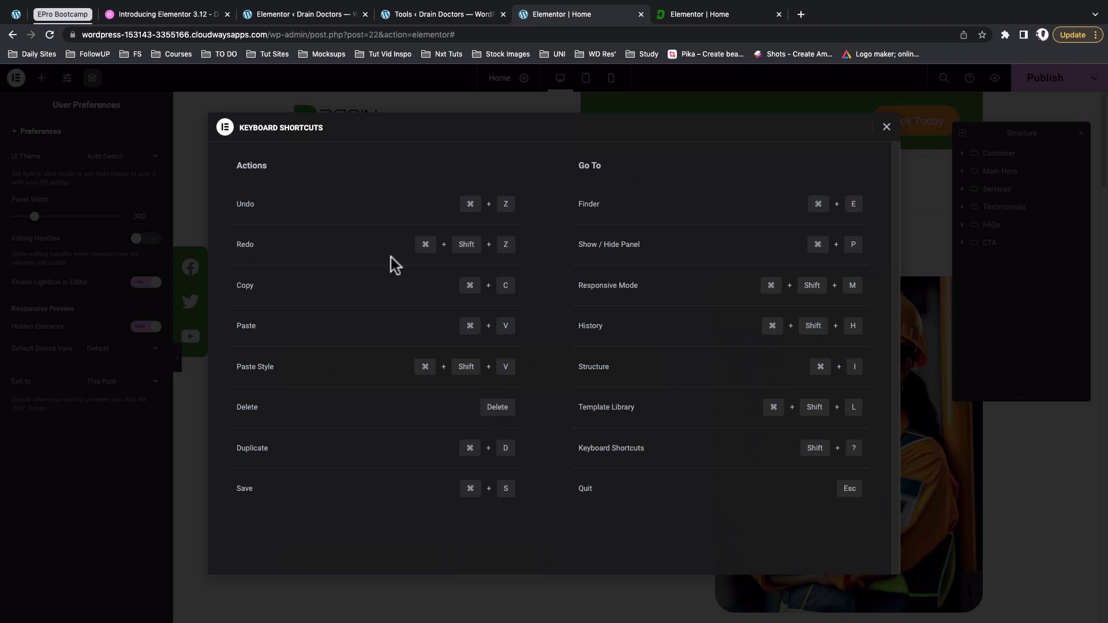
{"action": "mouse_move", "coordinate": [433, 263]}
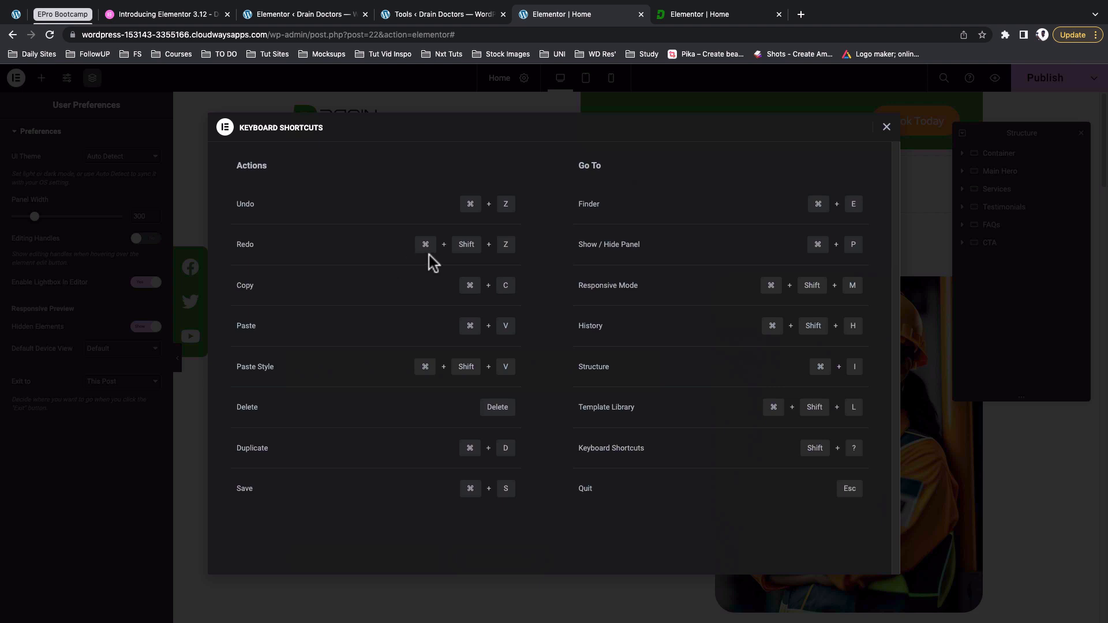
Close the shortcuts dialog, select the empty container and bring back the widget panel
{"action": "left_click", "coordinate": [886, 127]}
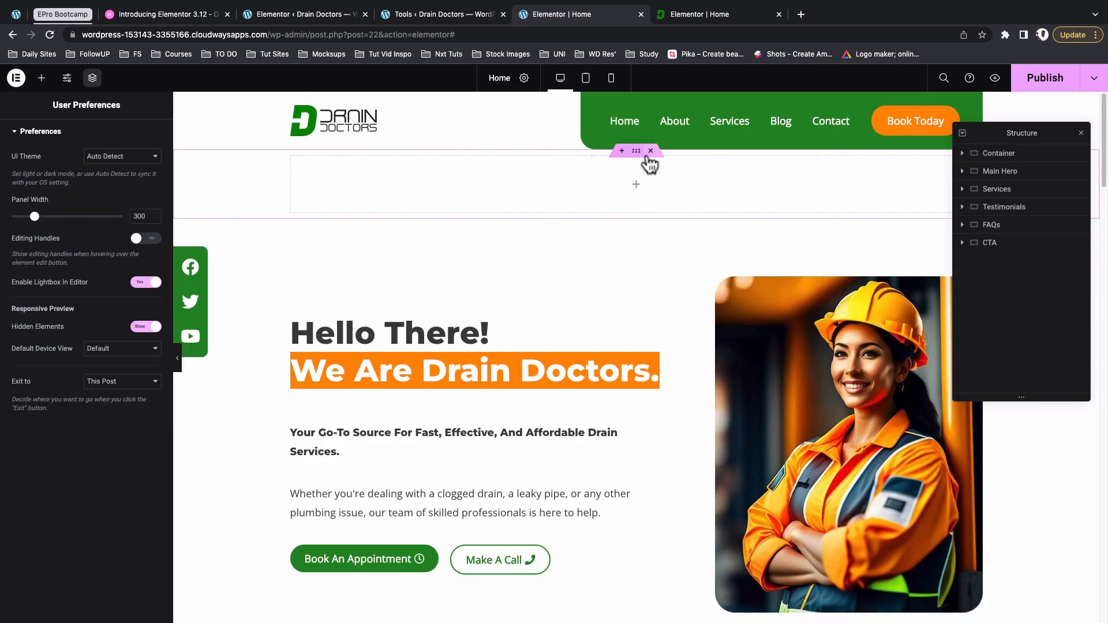
{"action": "left_click", "coordinate": [635, 150]}
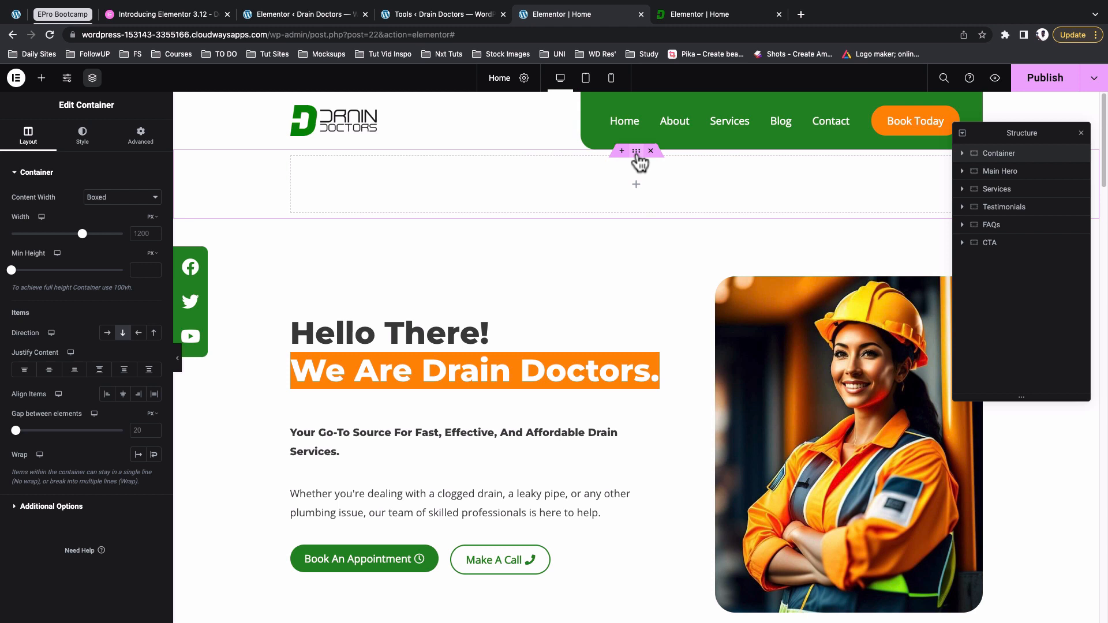
{"action": "mouse_move", "coordinate": [153, 116]}
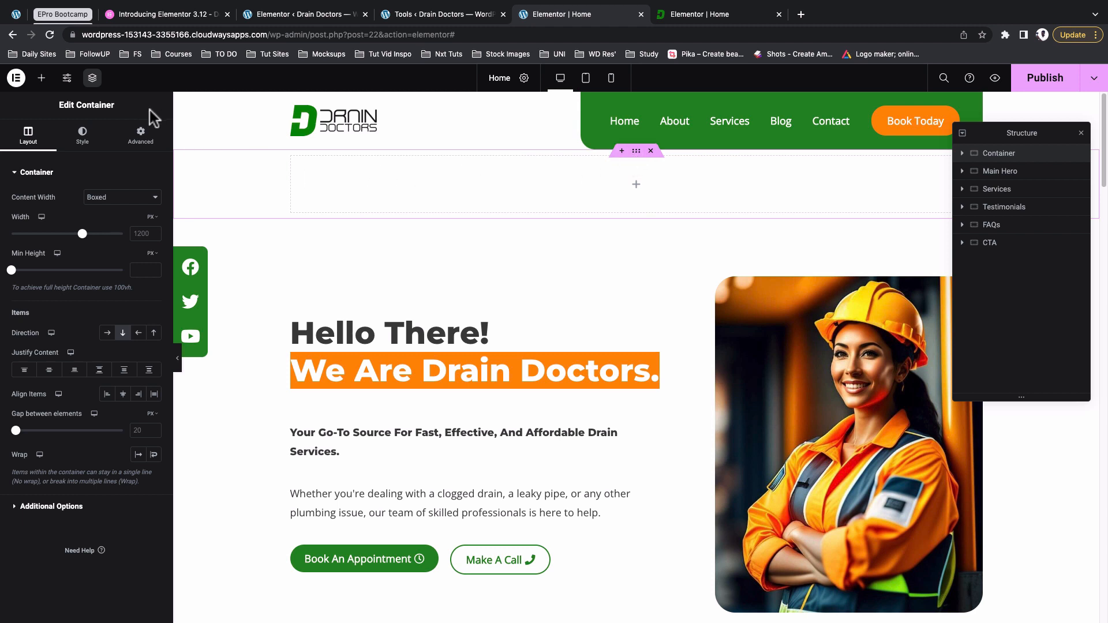
{"action": "mouse_move", "coordinate": [157, 116]}
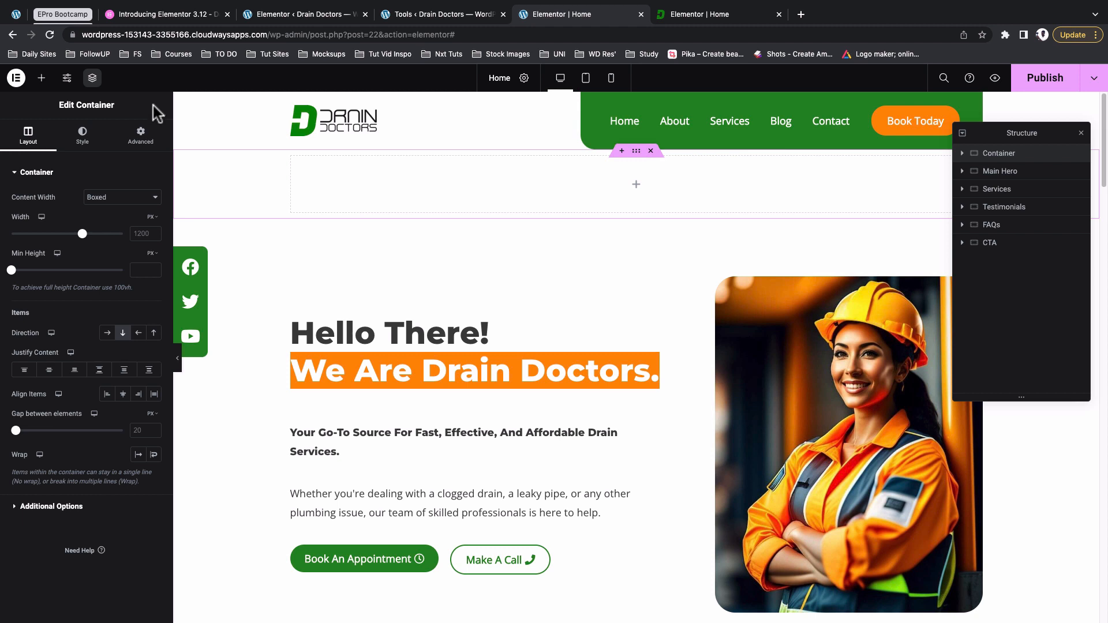
{"action": "mouse_move", "coordinate": [58, 477]}
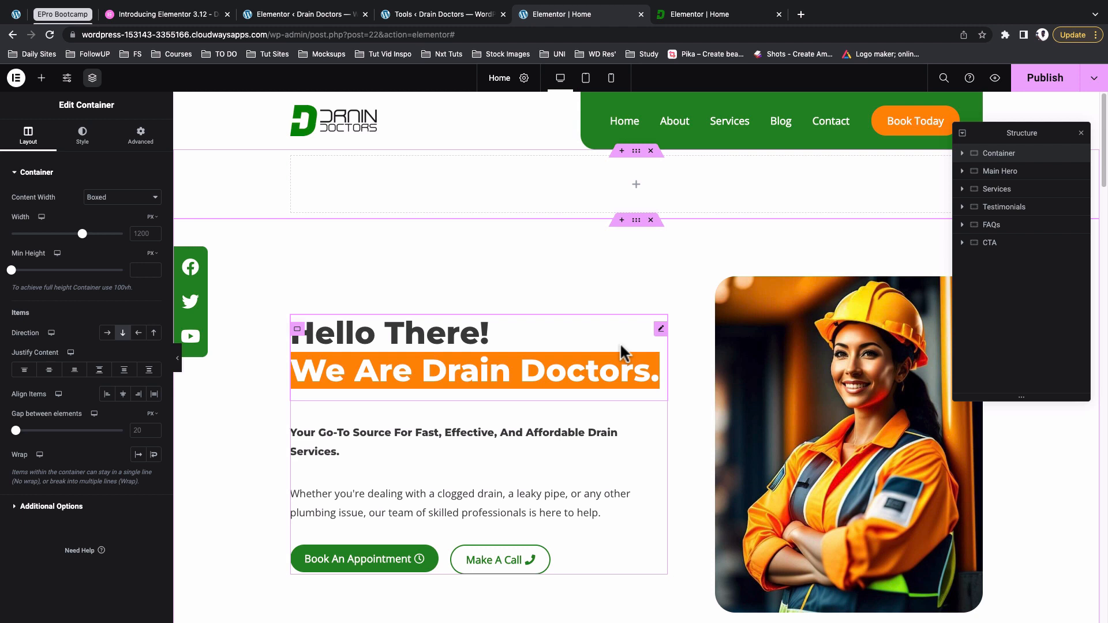
{"action": "left_click", "coordinate": [41, 77]}
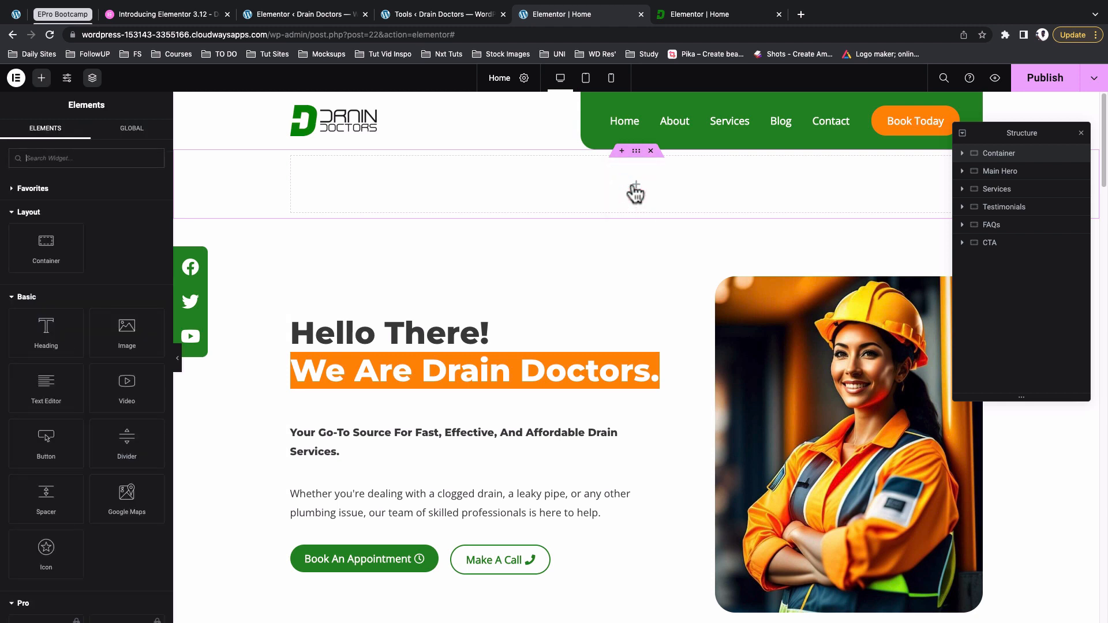
{"action": "mouse_move", "coordinate": [121, 216]}
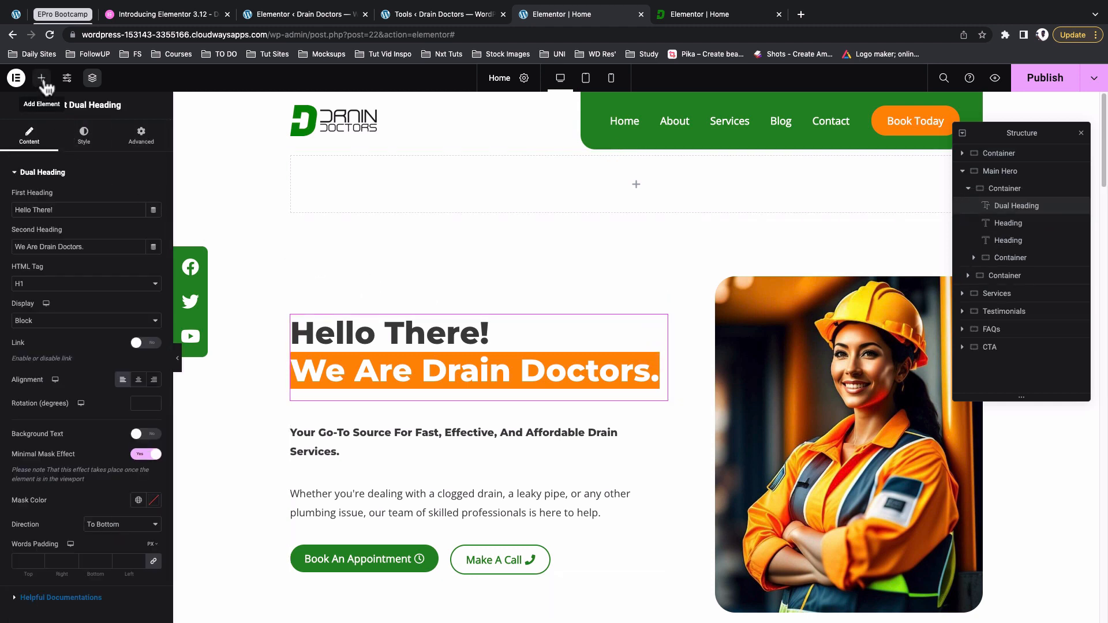
Show the widgets panel, then Site Settings in the older editor for comparison
{"action": "left_click", "coordinate": [41, 78]}
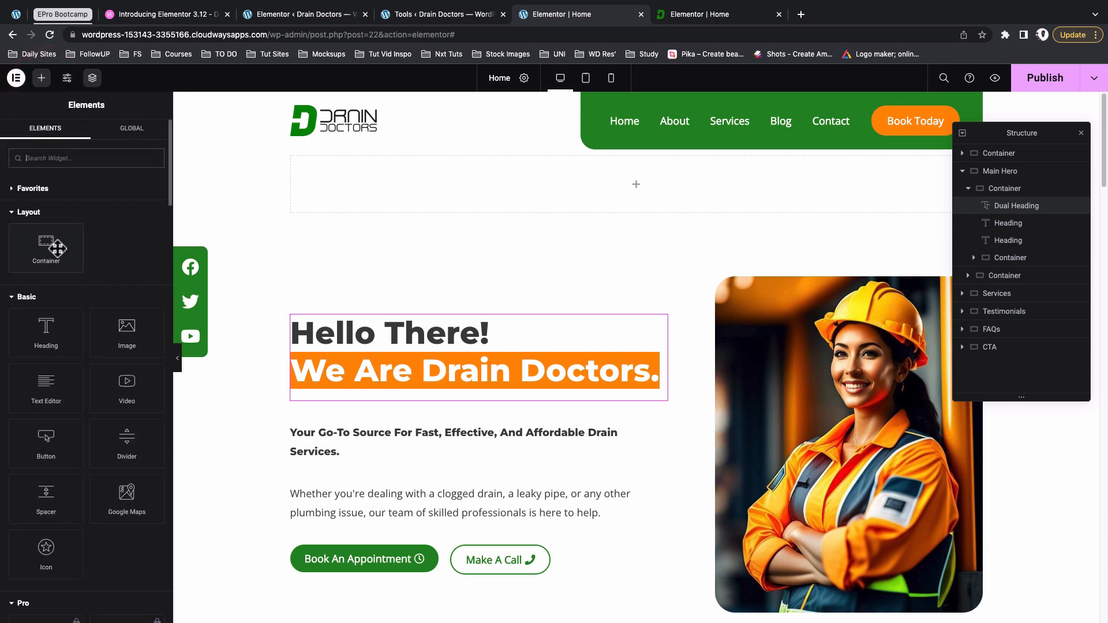
{"action": "mouse_move", "coordinate": [154, 275]}
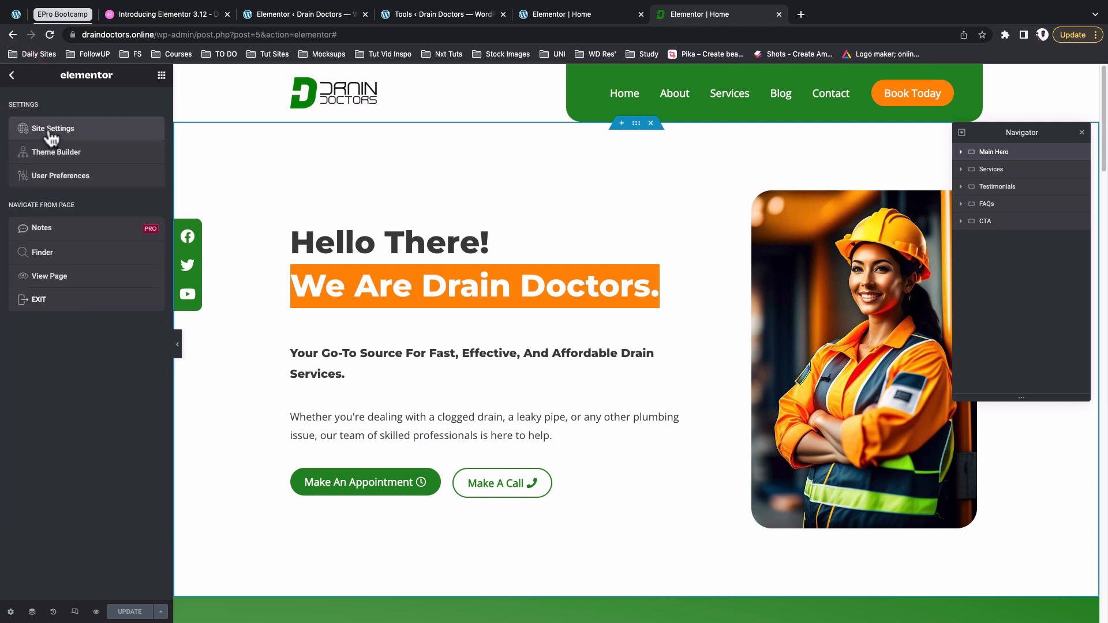
{"action": "left_click", "coordinate": [12, 75]}
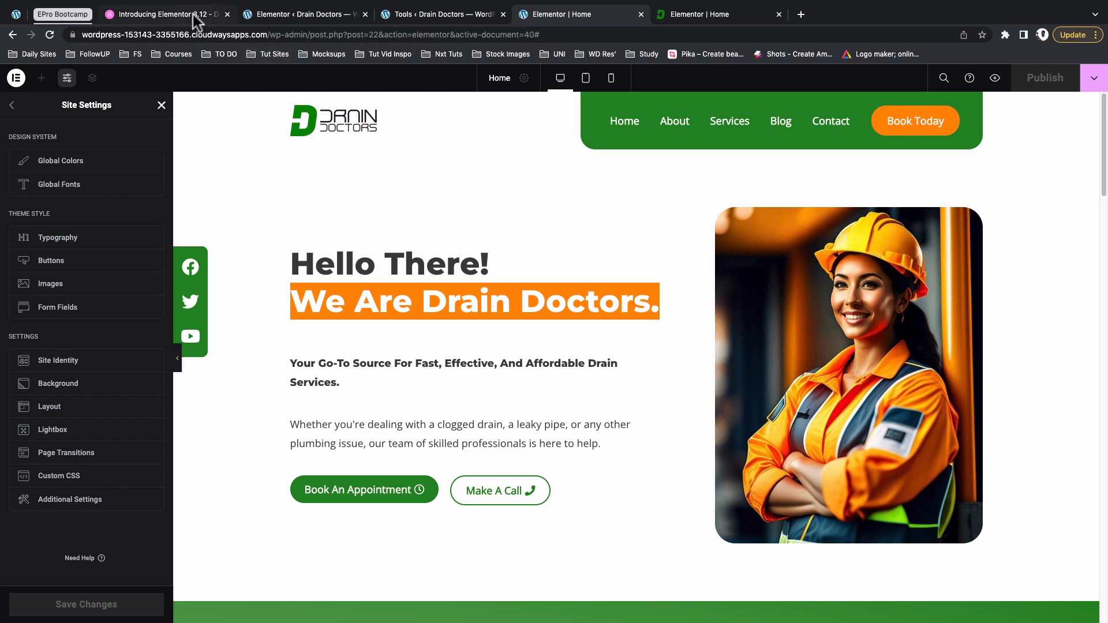
Mark the Site Settings entry in the 3.12 article's Top Bar item list
{"action": "left_click", "coordinate": [165, 14]}
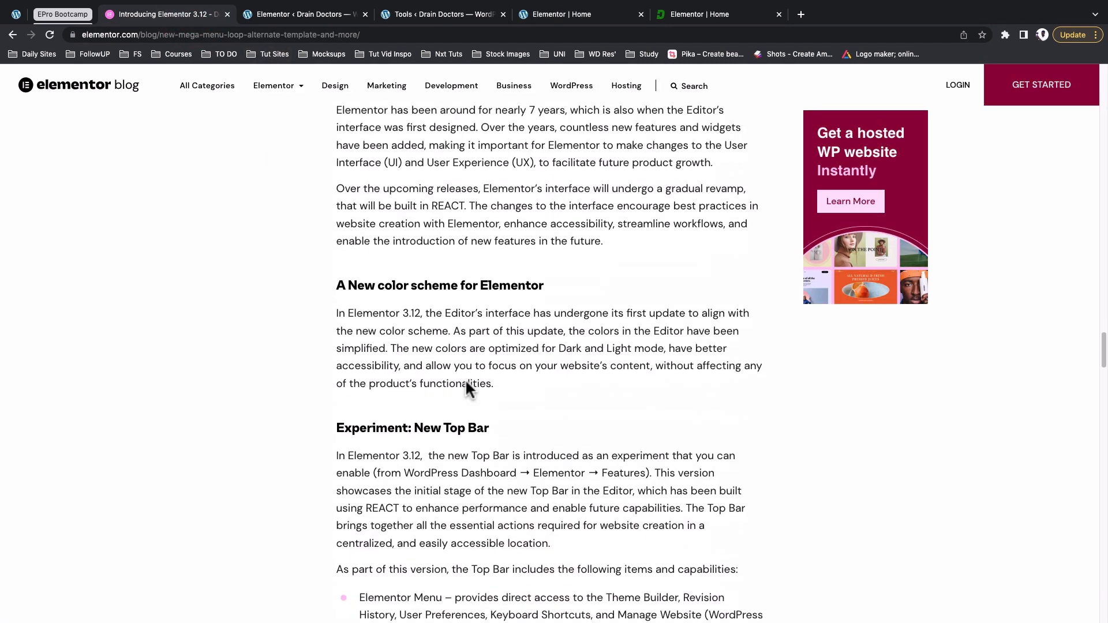
{"action": "scroll", "scroll_direction": "down", "scroll_amount": 3}
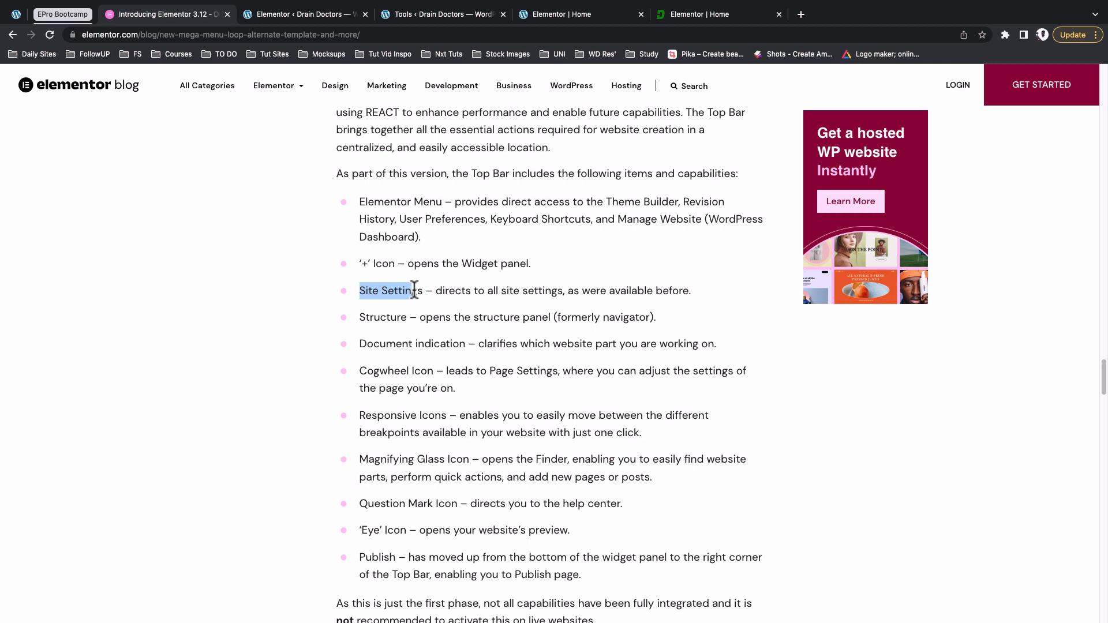
{"action": "double_click", "coordinate": [392, 291]}
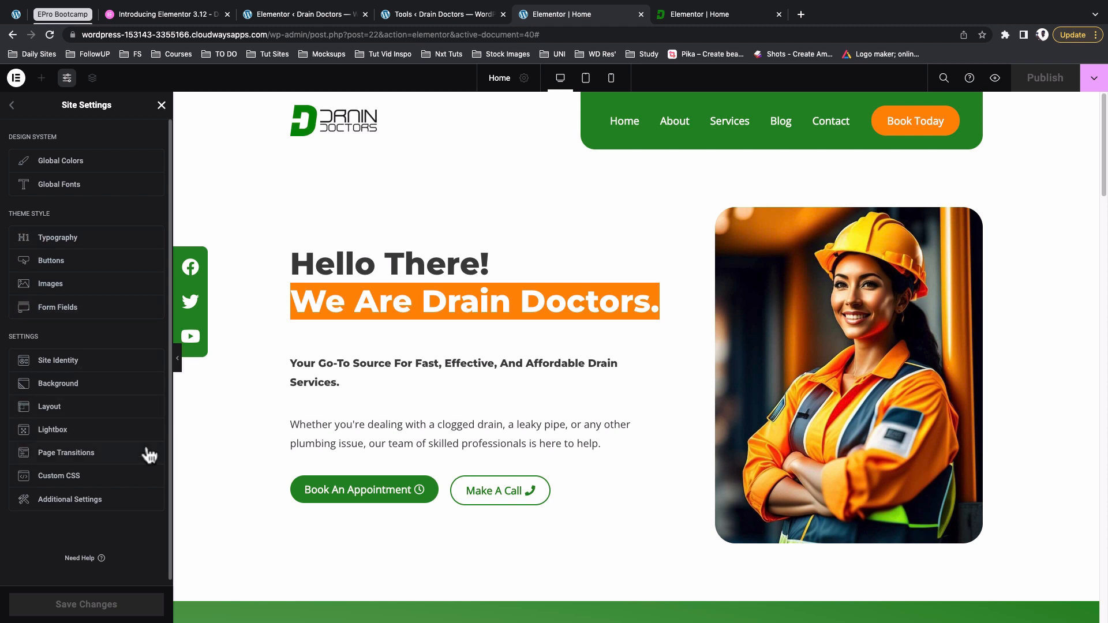
{"action": "mouse_move", "coordinate": [118, 487]}
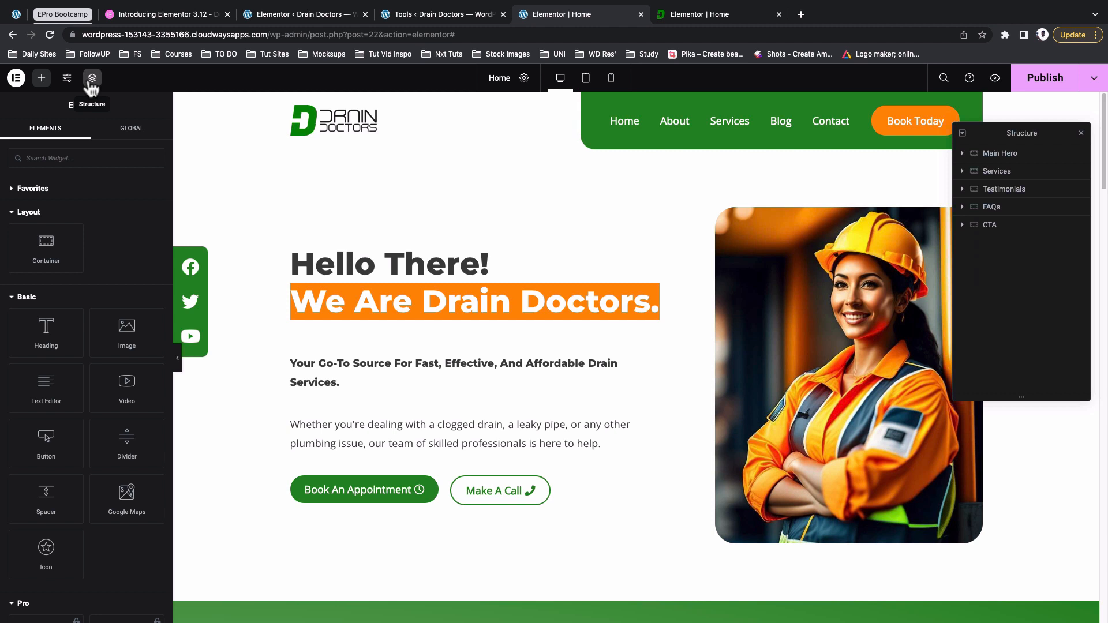
{"action": "mouse_move", "coordinate": [92, 90]}
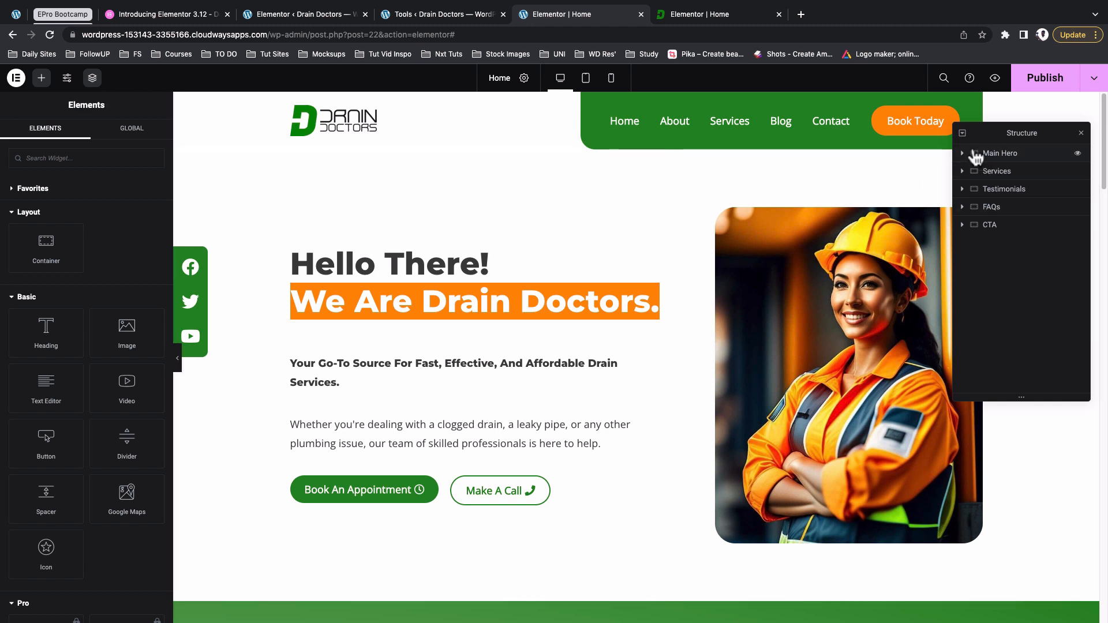
Move the Structure panel over the hero and expand Main Hero to reveal its two inner containers
{"action": "left_click_drag", "start_coordinate": [1022, 133], "coordinate": [391, 161]}
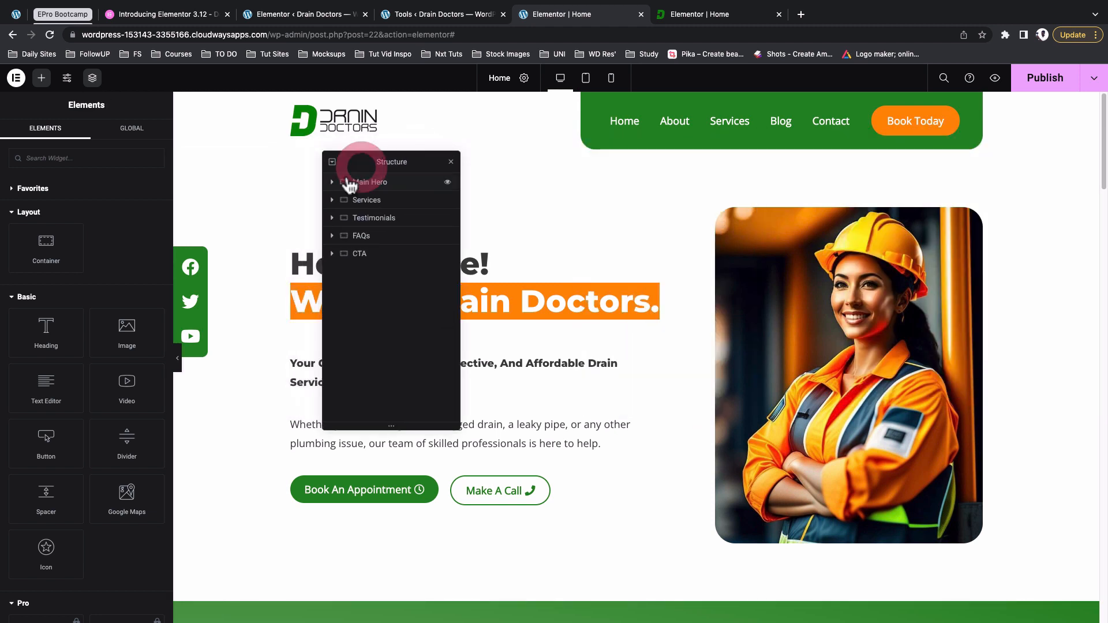
{"action": "left_click", "coordinate": [332, 181]}
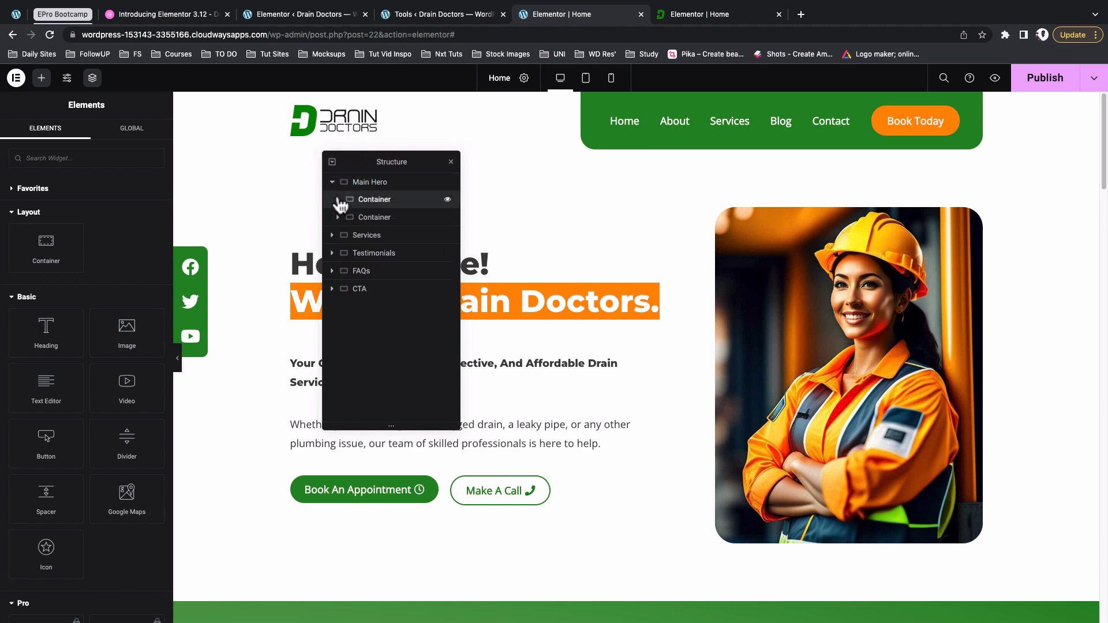
{"action": "left_click", "coordinate": [338, 200]}
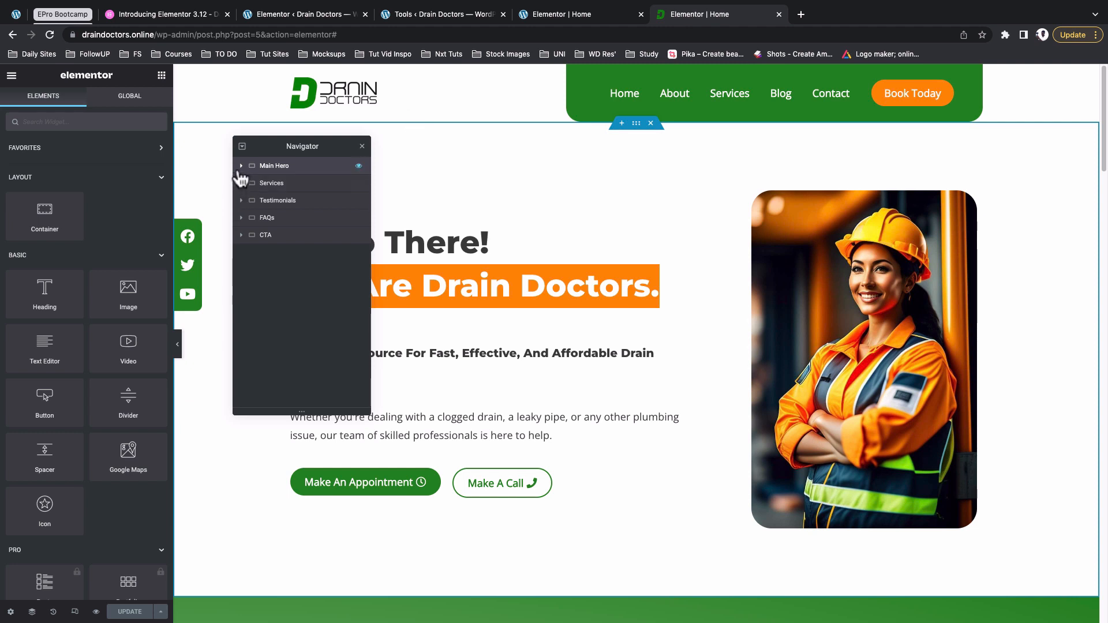
{"action": "left_click", "coordinate": [241, 183]}
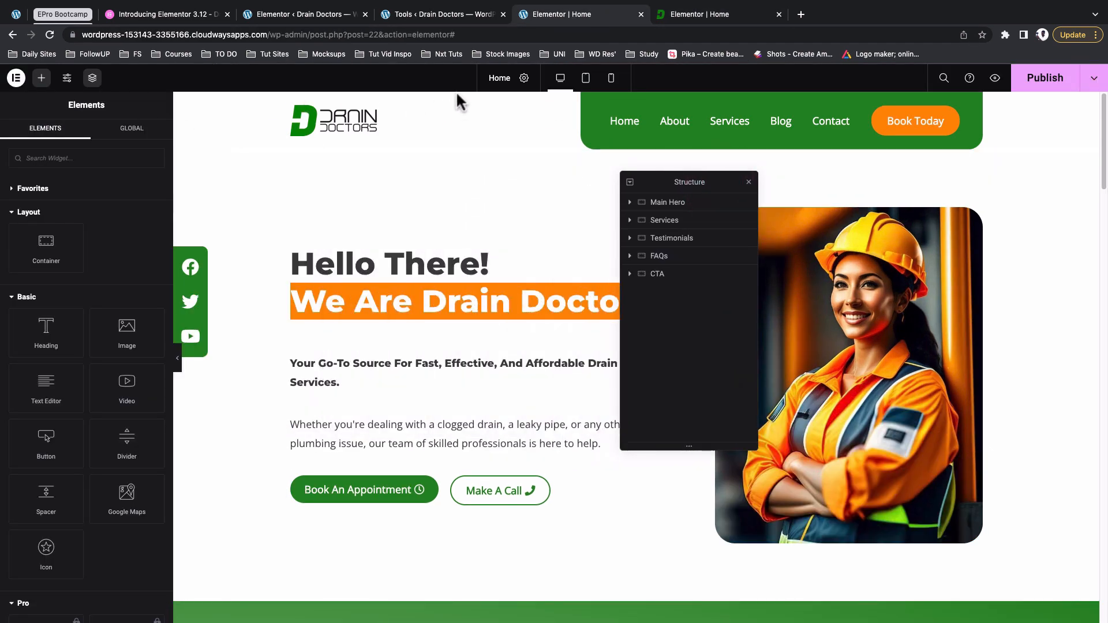
{"action": "mouse_move", "coordinate": [632, 121]}
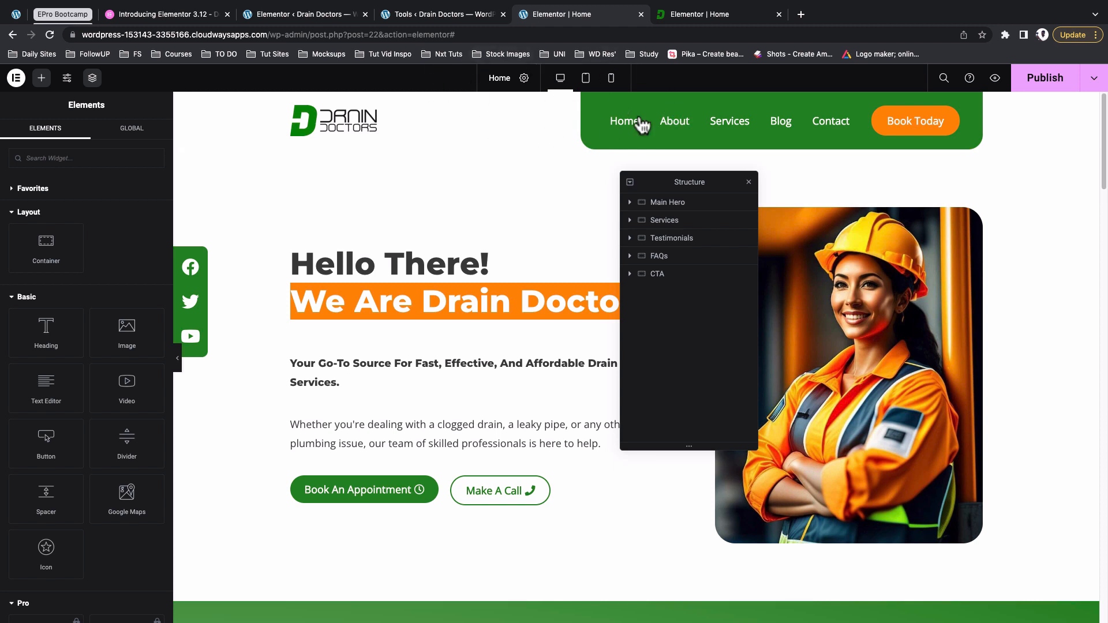
{"action": "mouse_move", "coordinate": [662, 86]}
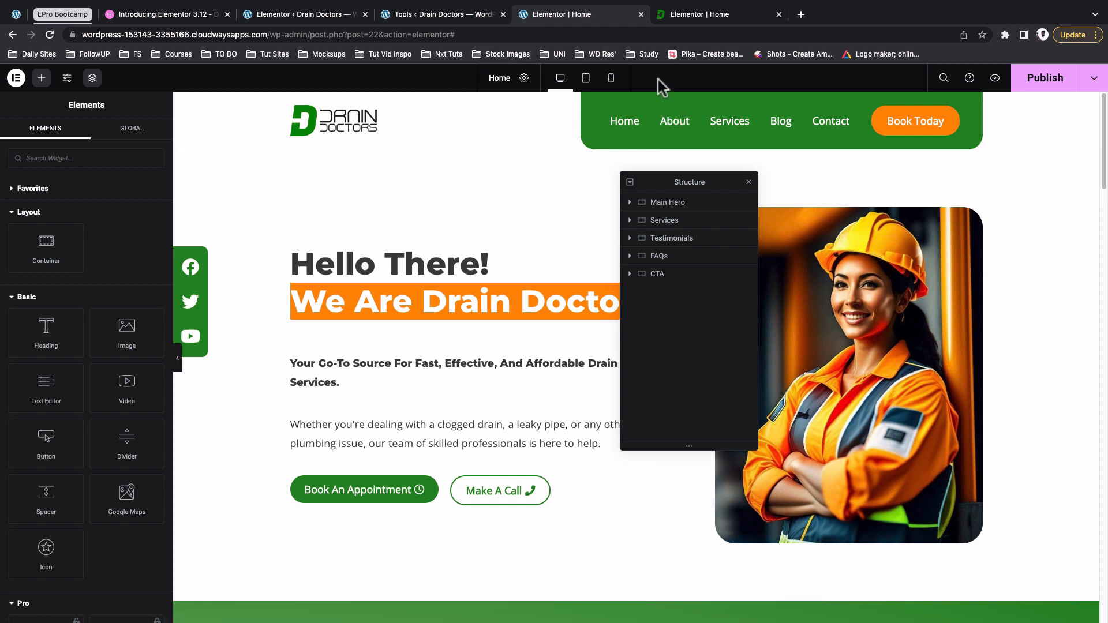
{"action": "mouse_move", "coordinate": [524, 78]}
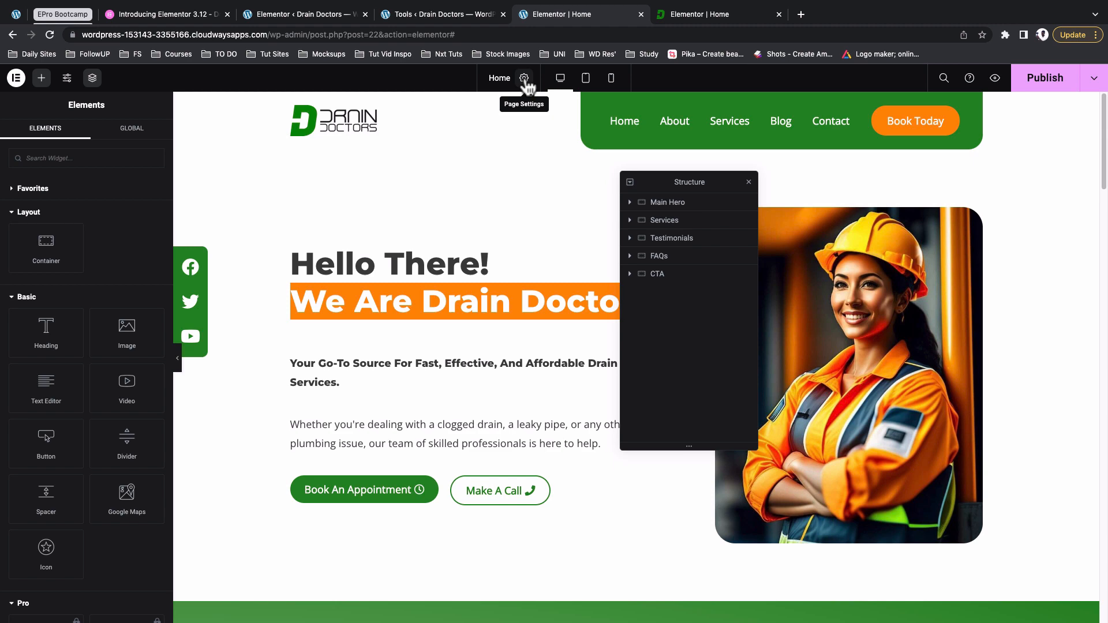
Show the Home page's title, Published status, Hide Title and Page Layout settings
{"action": "left_click", "coordinate": [524, 77]}
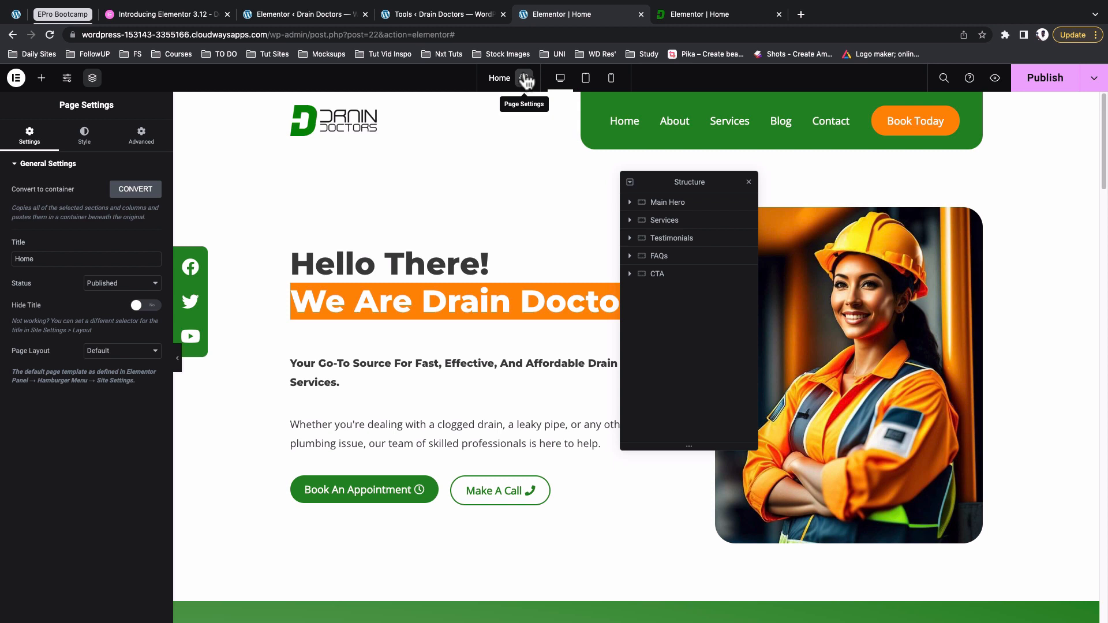
{"action": "mouse_move", "coordinate": [525, 77]}
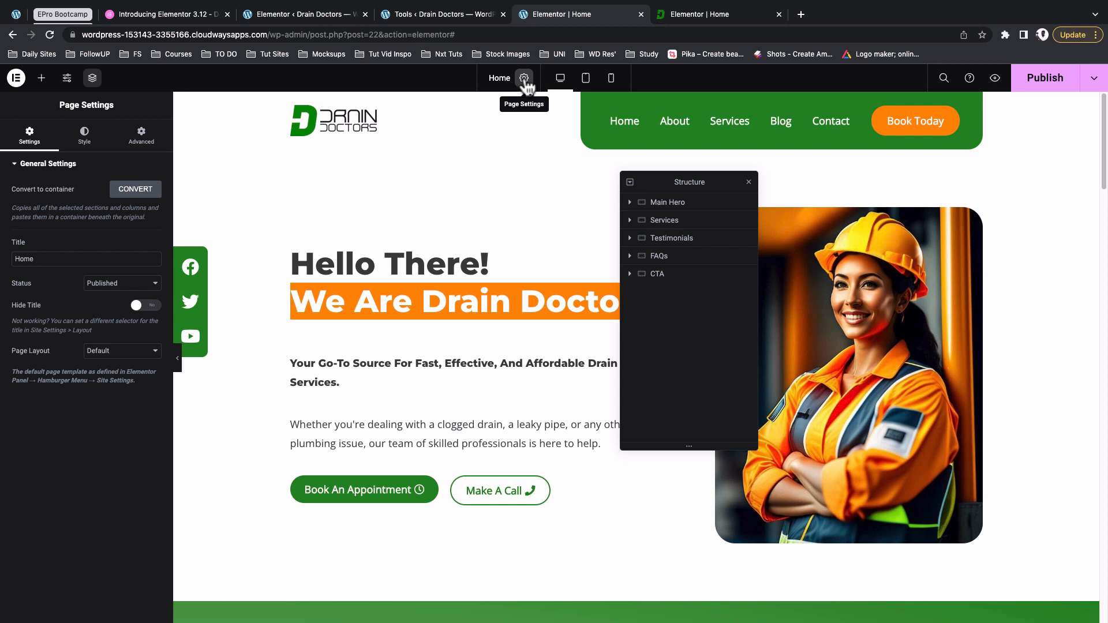
{"action": "mouse_move", "coordinate": [58, 141]}
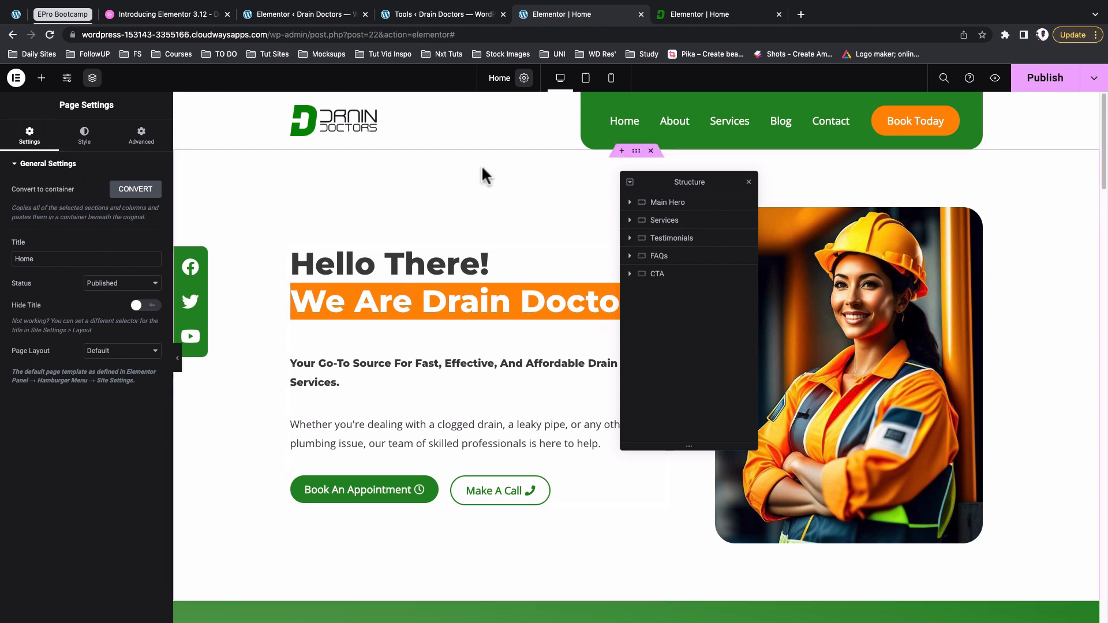
{"action": "mouse_move", "coordinate": [524, 77]}
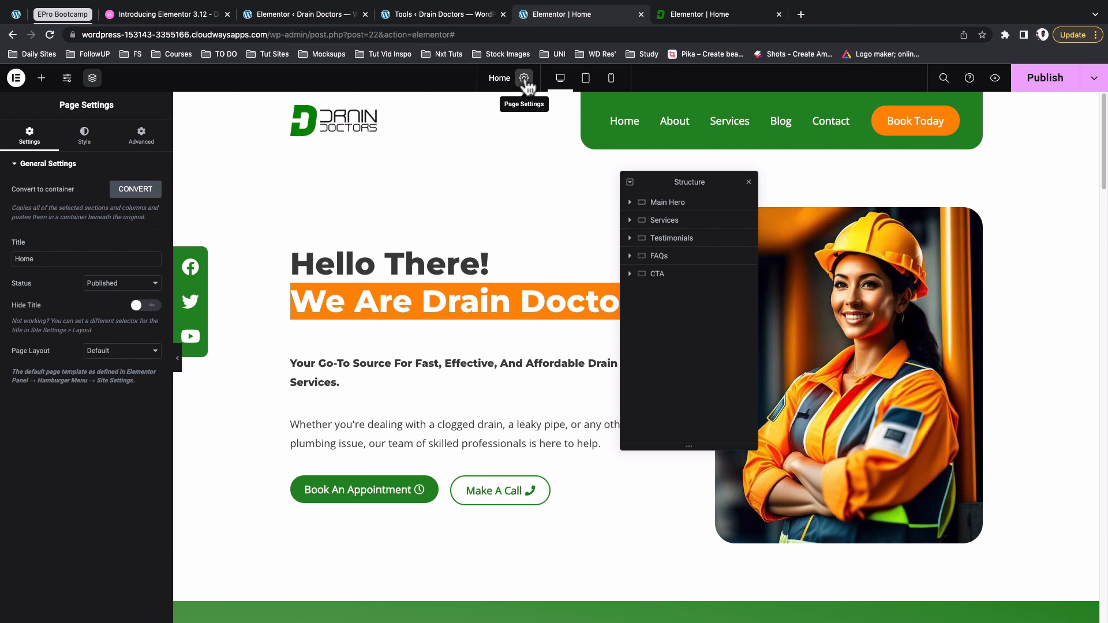
{"action": "mouse_move", "coordinate": [516, 152]}
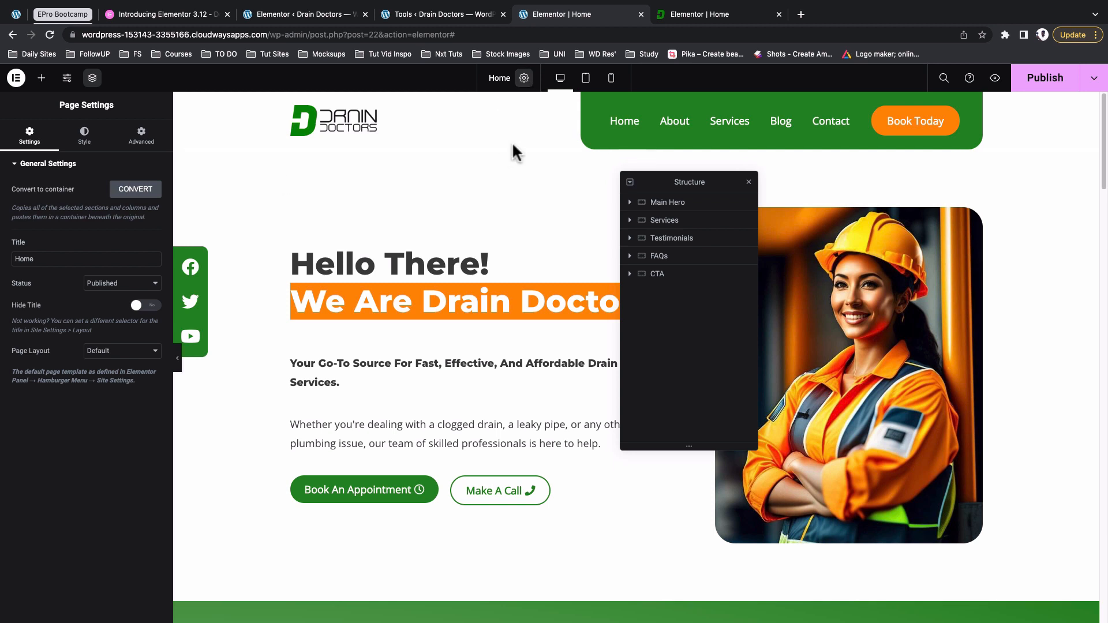
{"action": "mouse_move", "coordinate": [524, 77]}
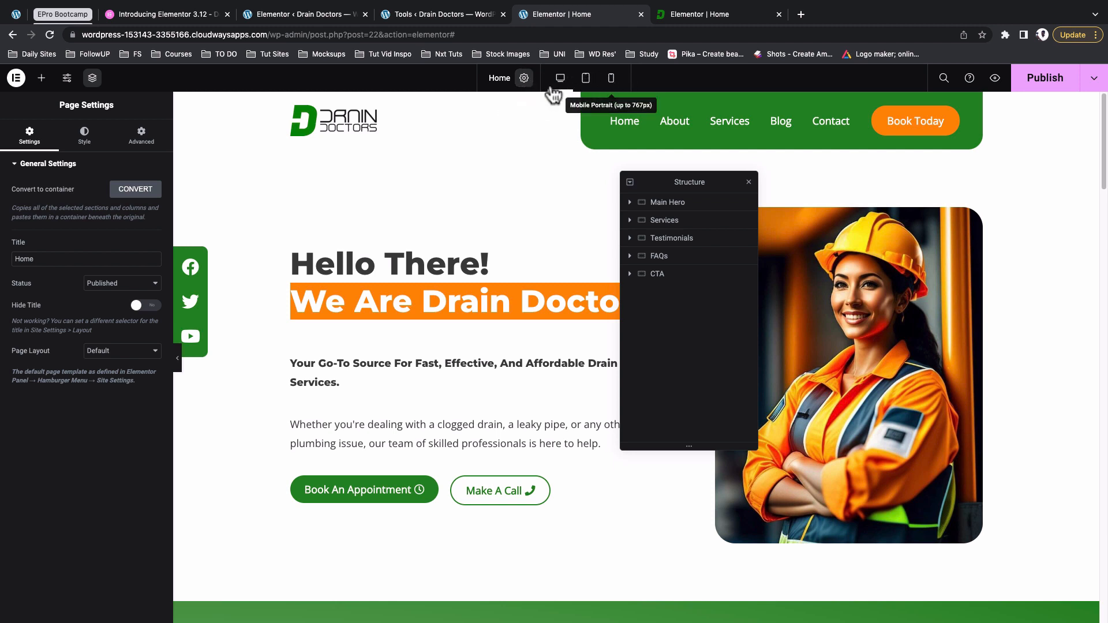
{"action": "mouse_move", "coordinate": [632, 85]}
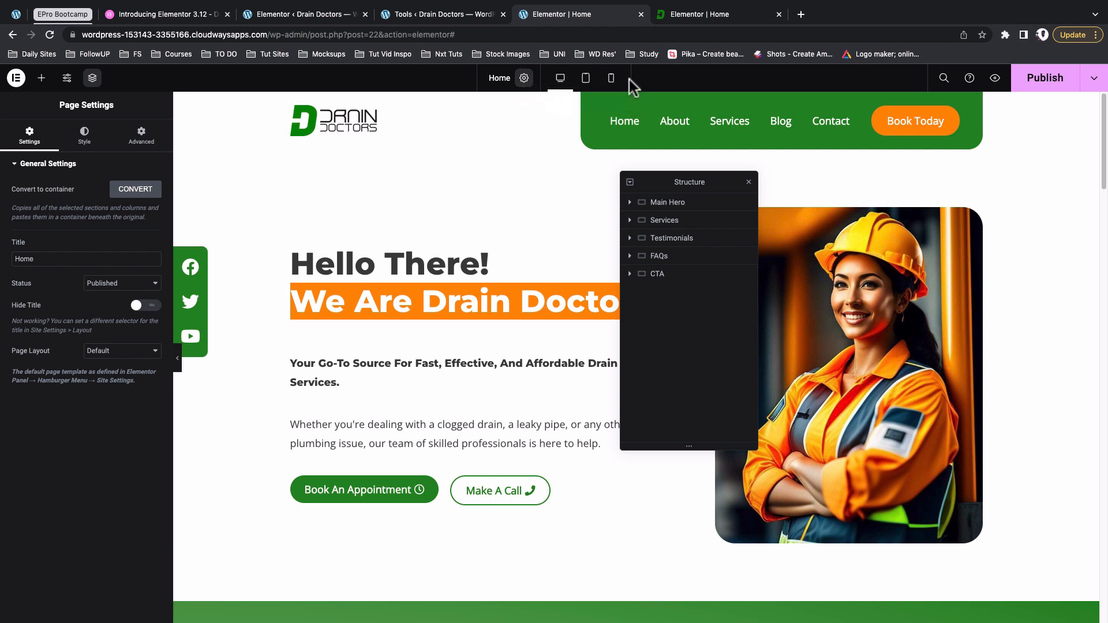
{"action": "left_click", "coordinate": [584, 77]}
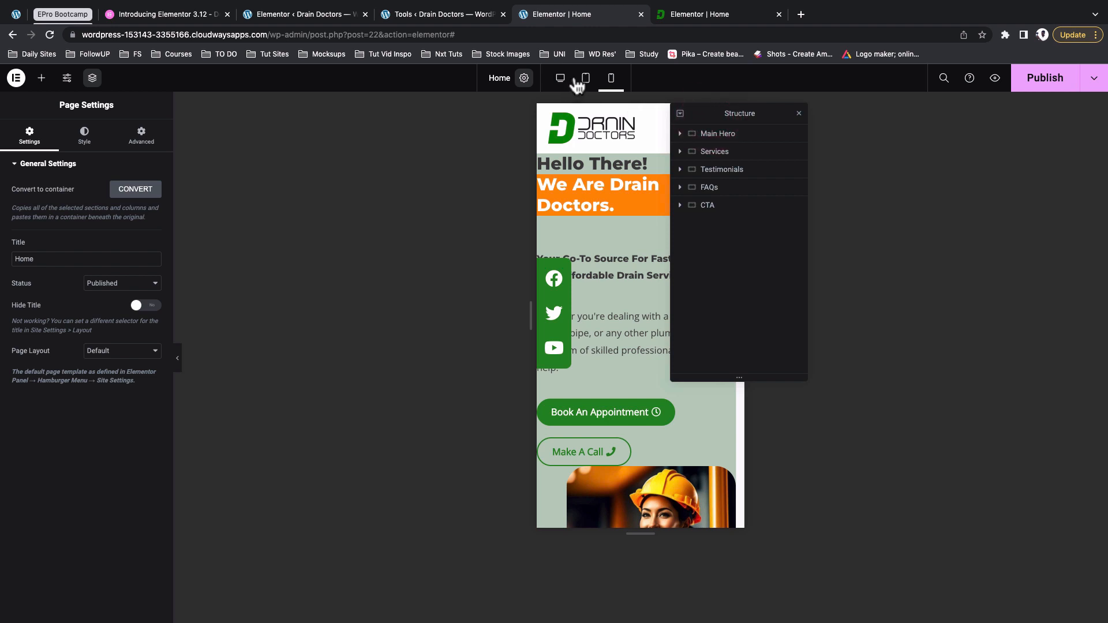
{"action": "left_click", "coordinate": [584, 77]}
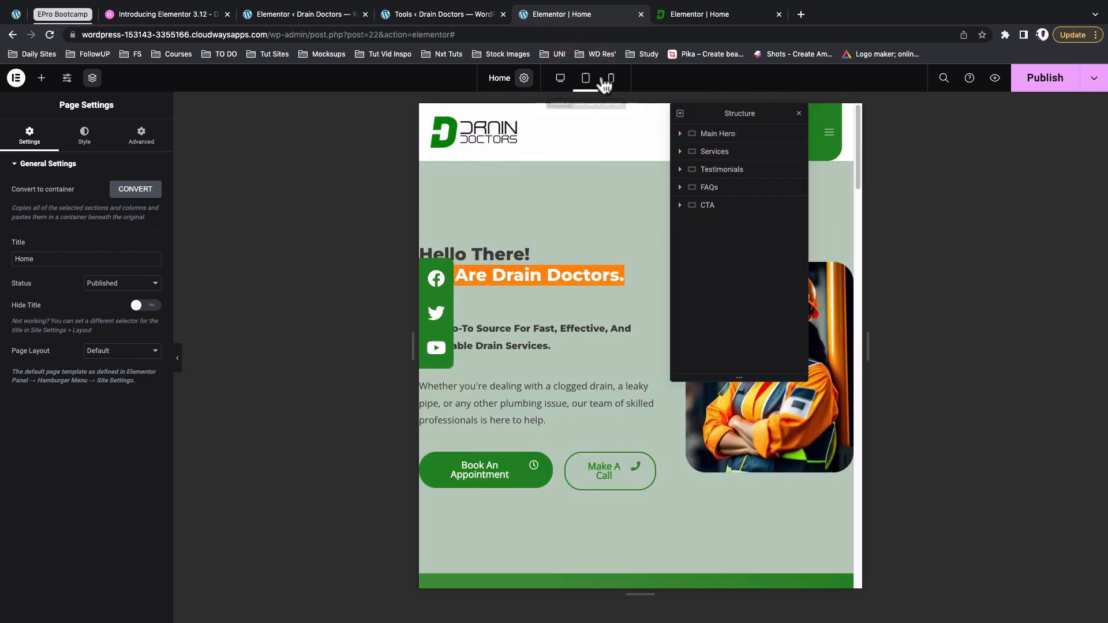
{"action": "left_click", "coordinate": [559, 77]}
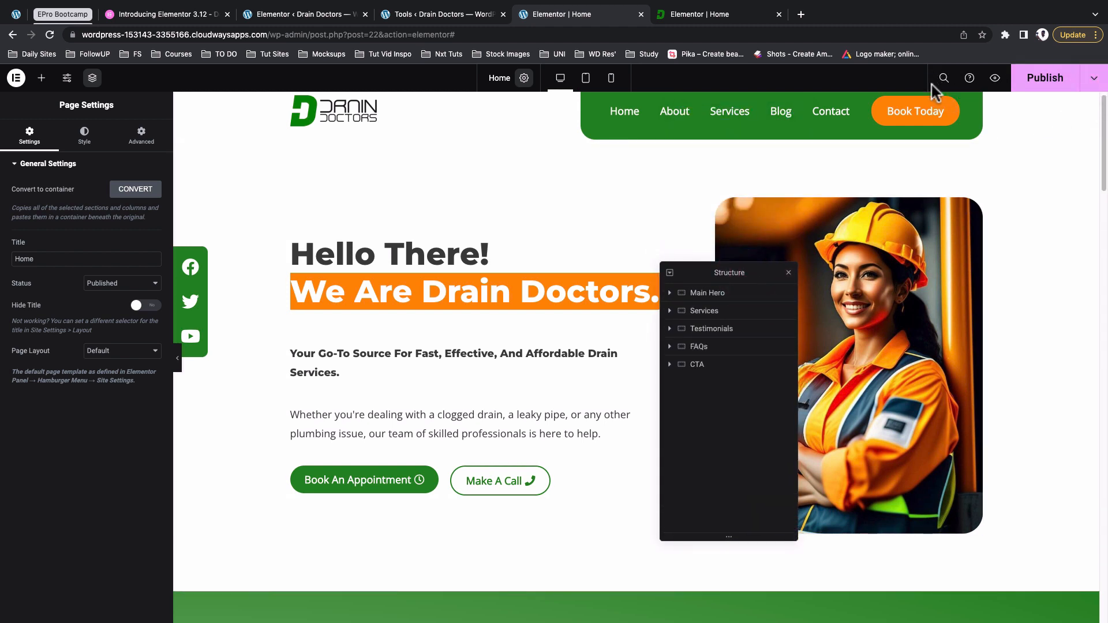
{"action": "mouse_move", "coordinate": [1006, 103]}
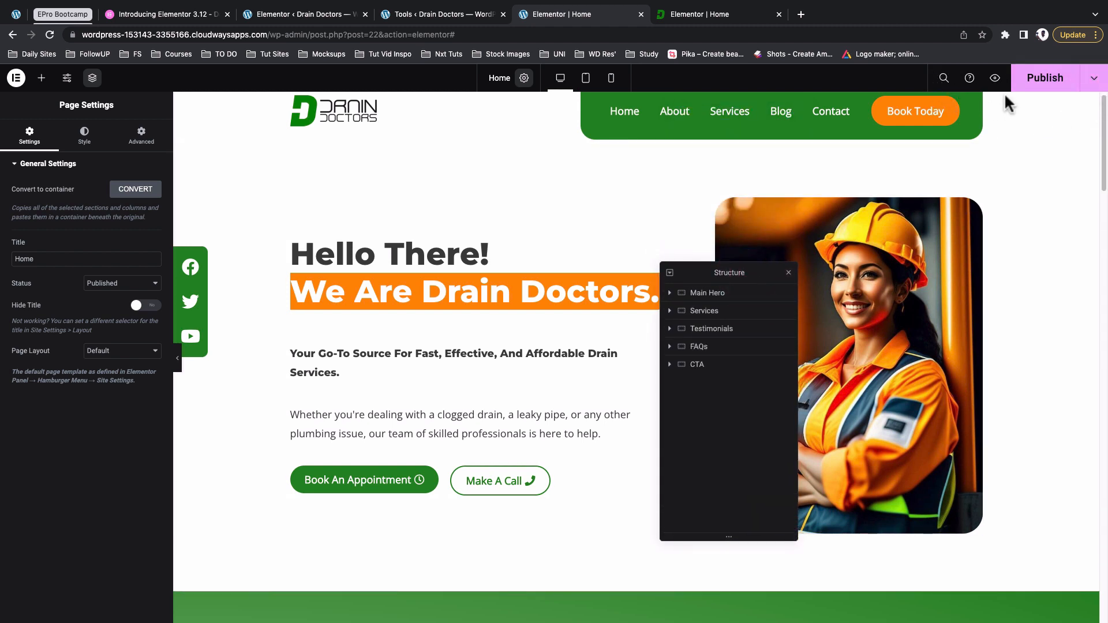
{"action": "mouse_move", "coordinate": [943, 77]}
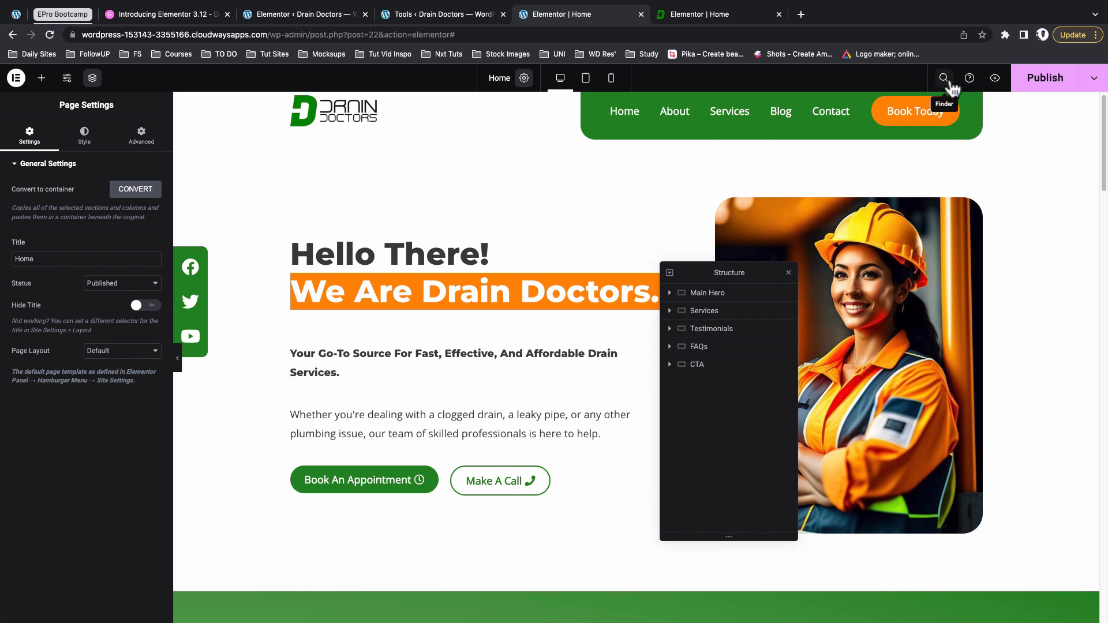
In the older editor, launch Finder from the main menu and search 'h' then 'te'
{"action": "left_click", "coordinate": [943, 77]}
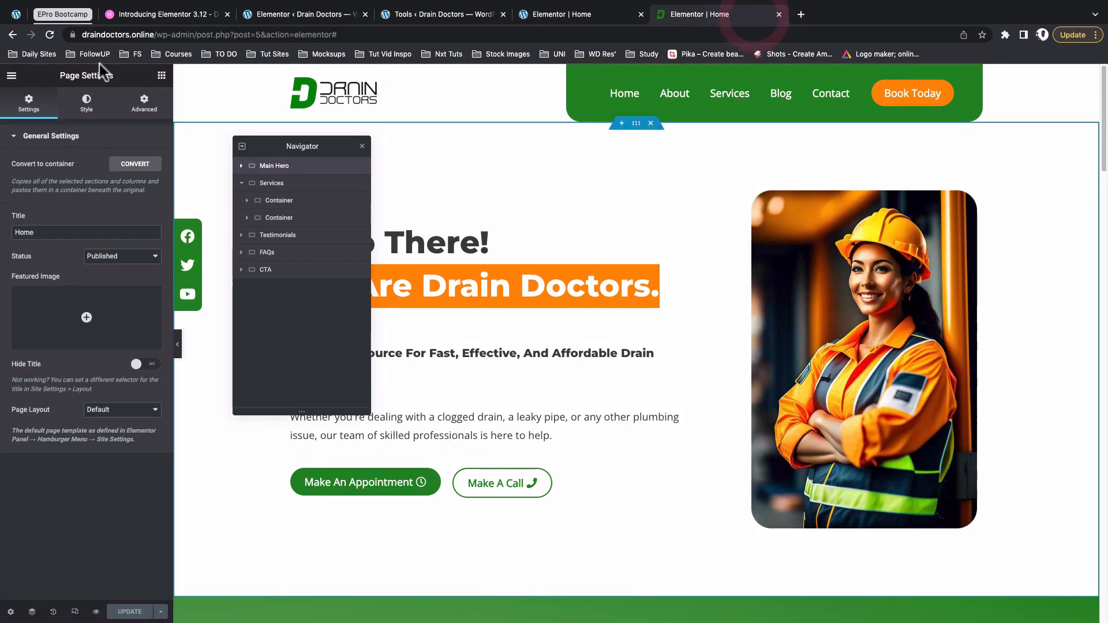
{"action": "left_click", "coordinate": [11, 75]}
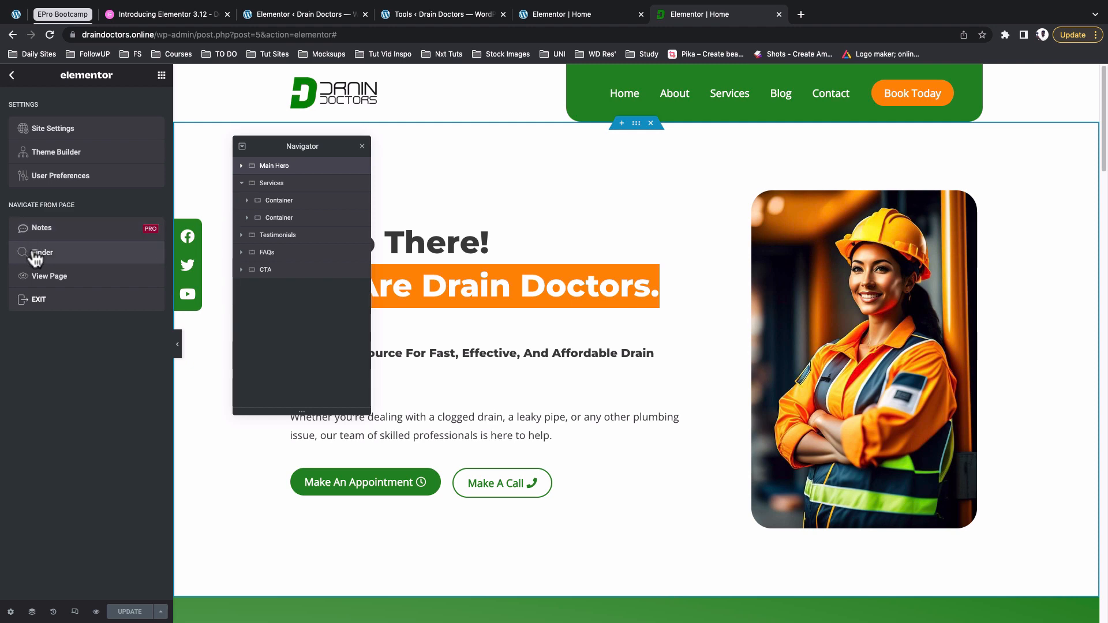
{"action": "left_click", "coordinate": [43, 253]}
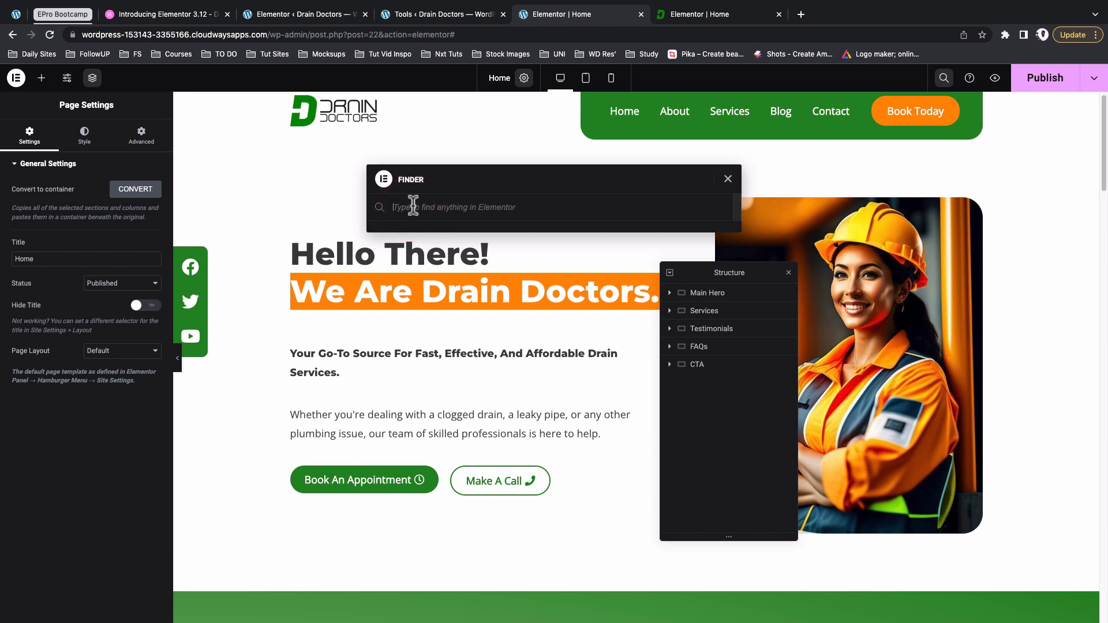
{"action": "type", "text": "h"}
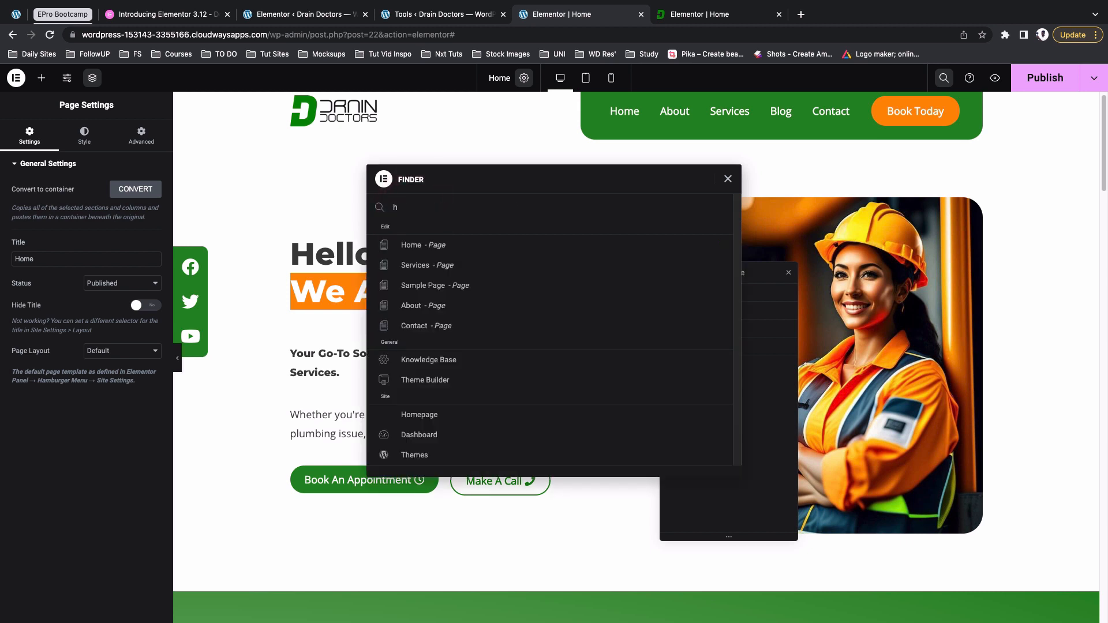
{"action": "type", "text": "te"}
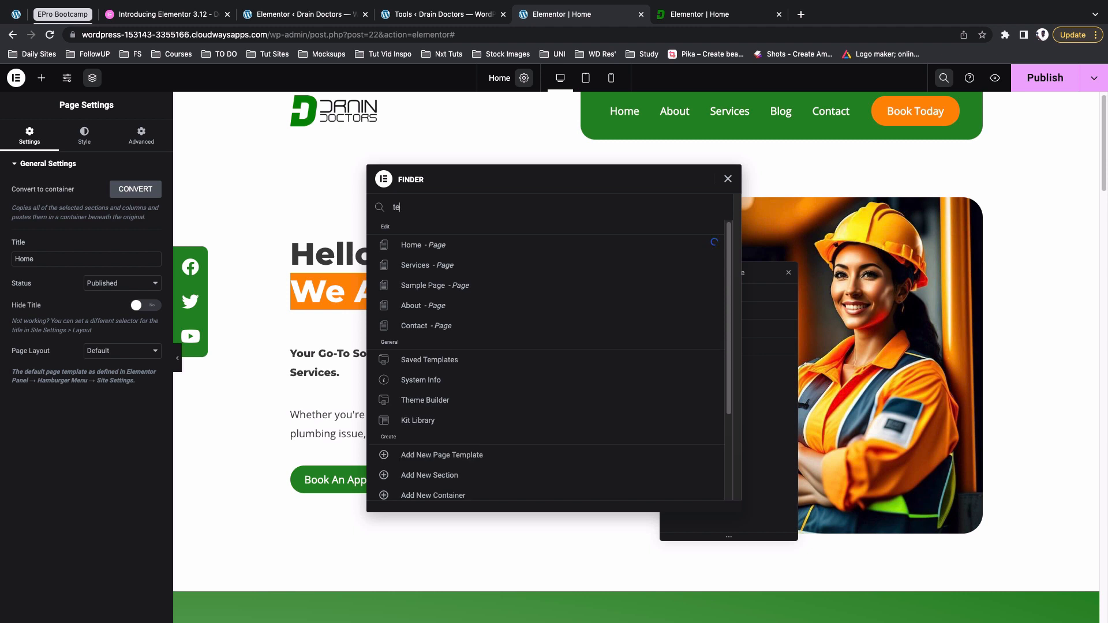
{"action": "mouse_move", "coordinate": [423, 244]}
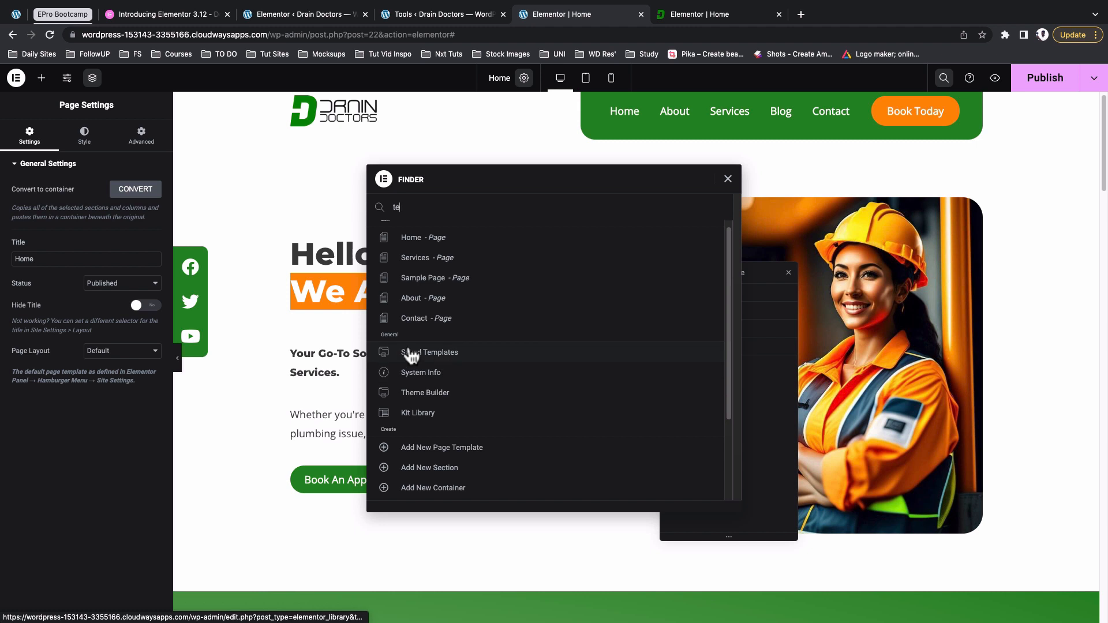
{"action": "mouse_move", "coordinate": [436, 420]}
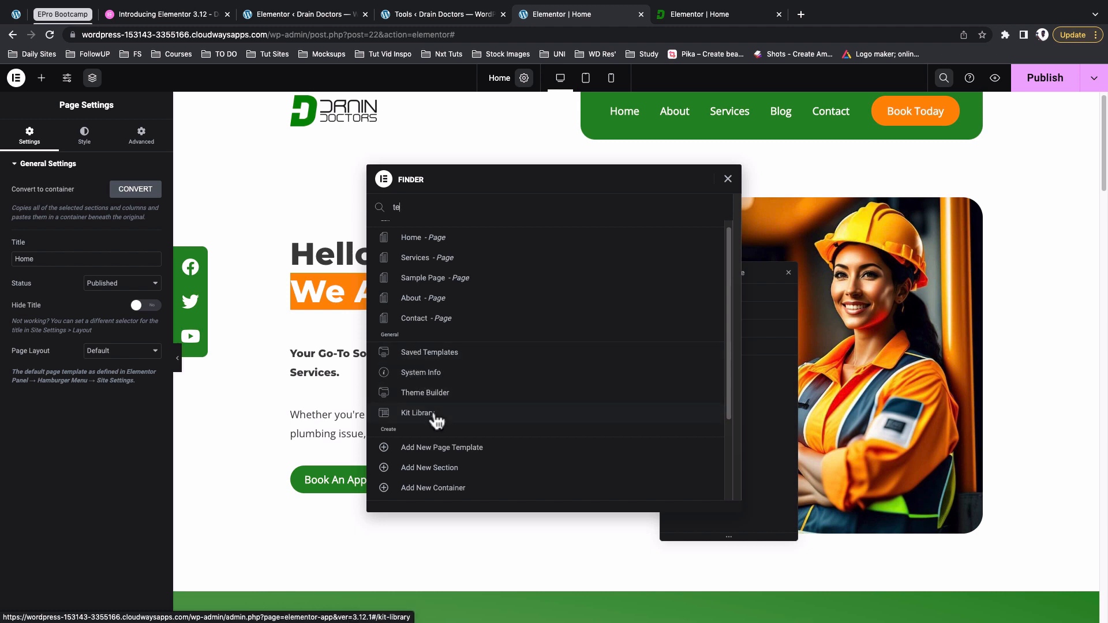
{"action": "mouse_move", "coordinate": [439, 467]}
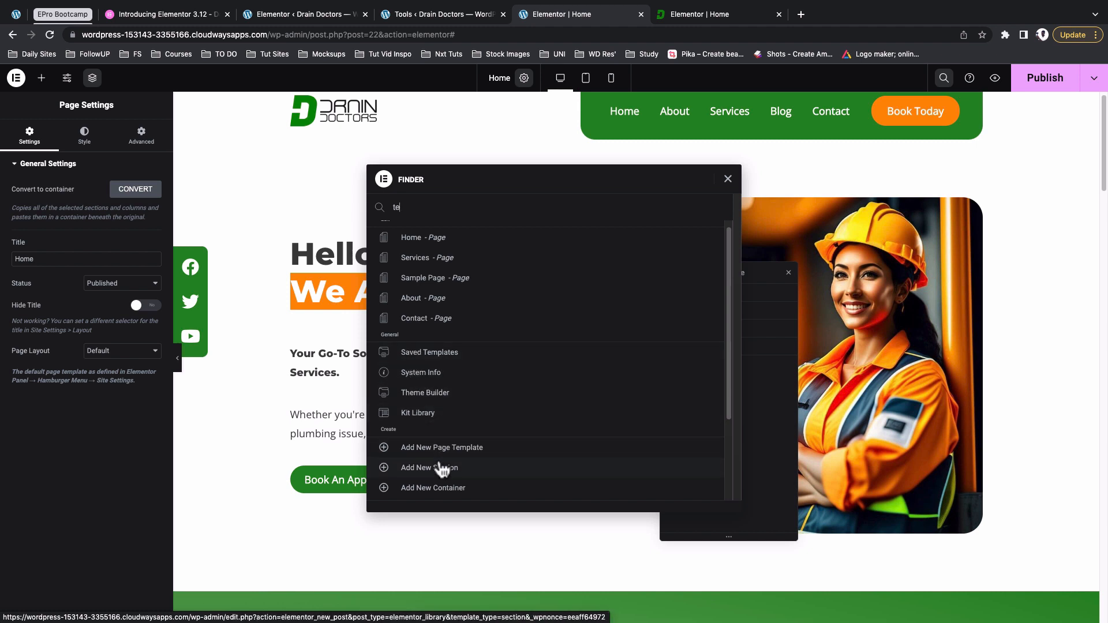
{"action": "mouse_move", "coordinate": [443, 487]}
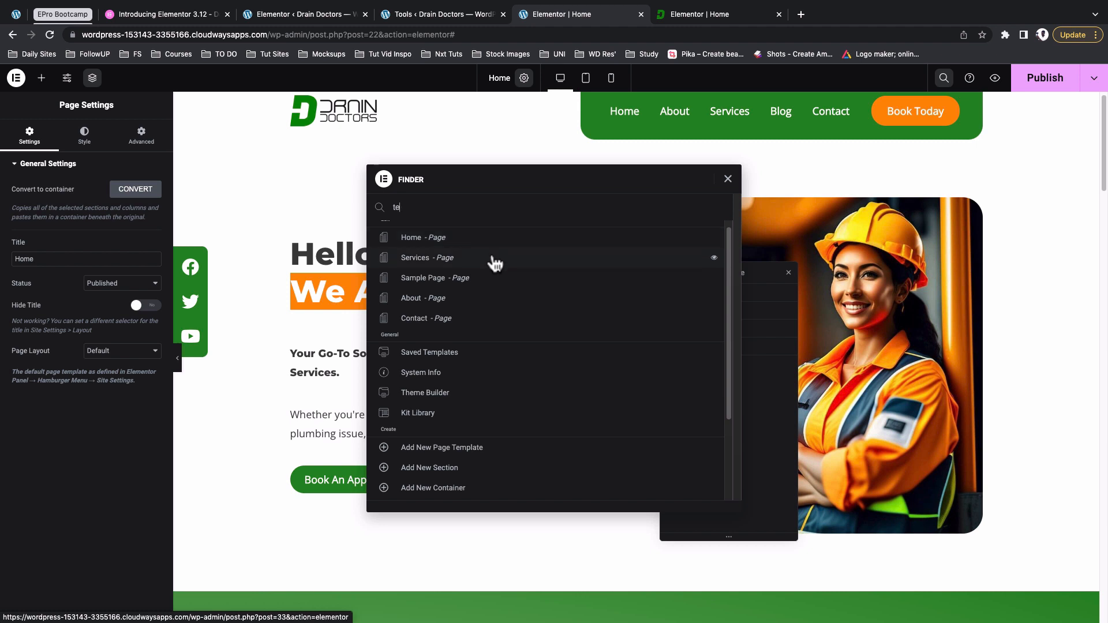
{"action": "mouse_move", "coordinate": [484, 325]}
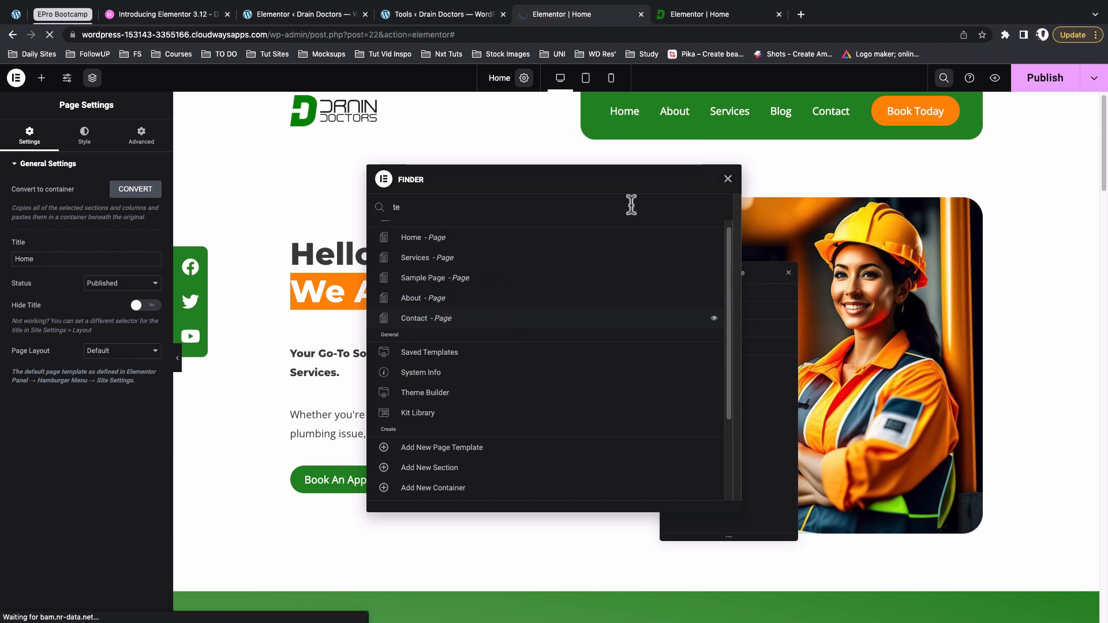
Search 'h' in Finder and jump to 'Home - Page' from the results
{"action": "left_click", "coordinate": [414, 319]}
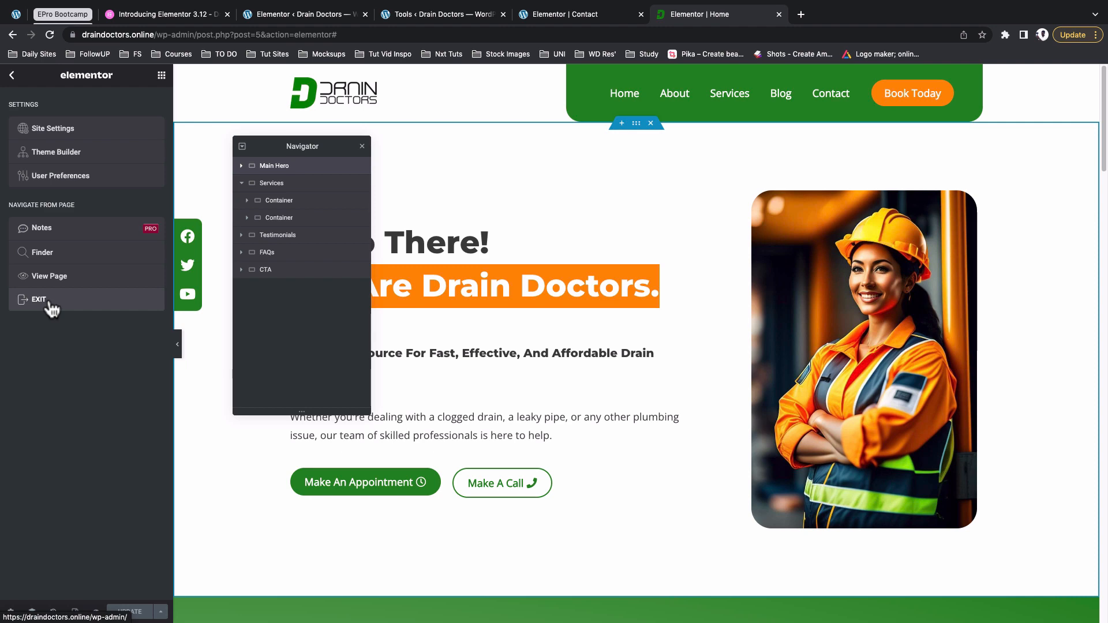
{"action": "mouse_move", "coordinate": [225, 263]}
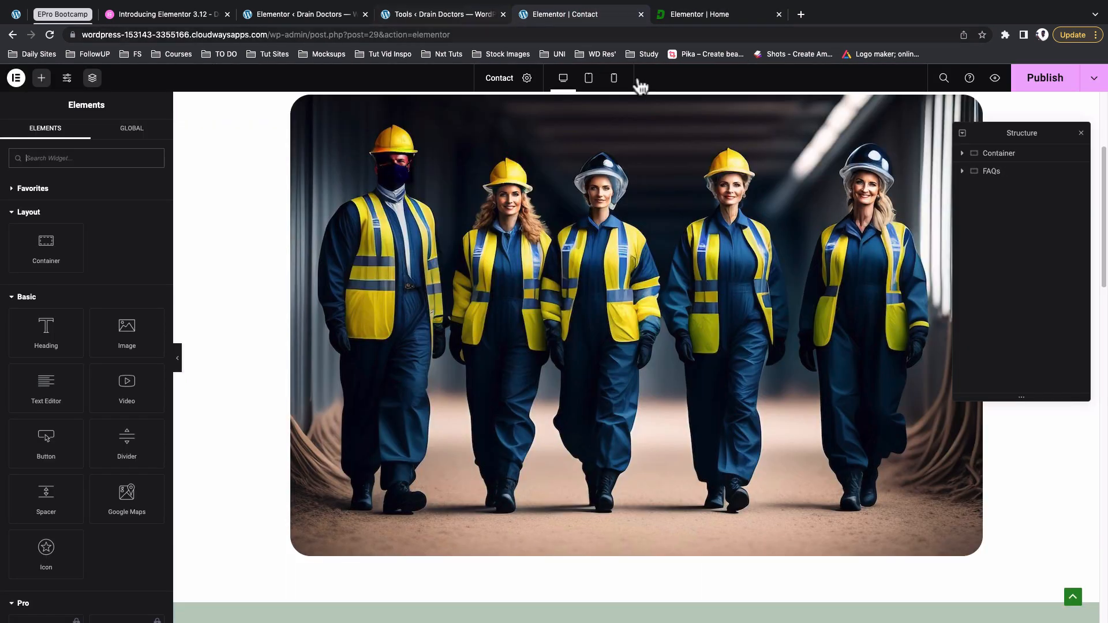
{"action": "left_click", "coordinate": [943, 77]}
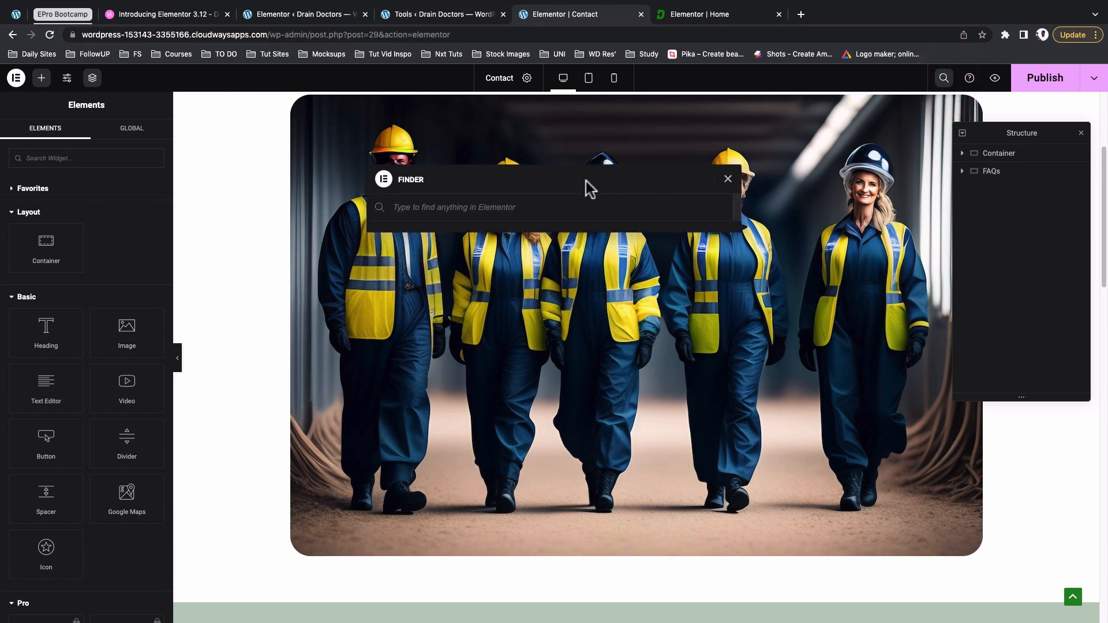
{"action": "type", "text": "h"}
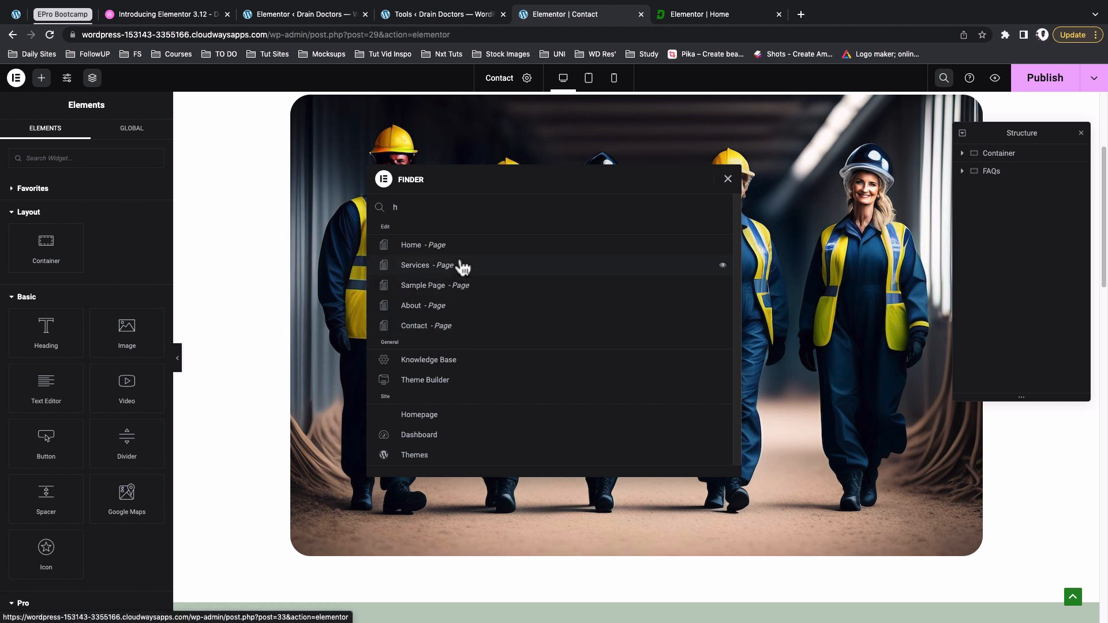
{"action": "left_click", "coordinate": [411, 245]}
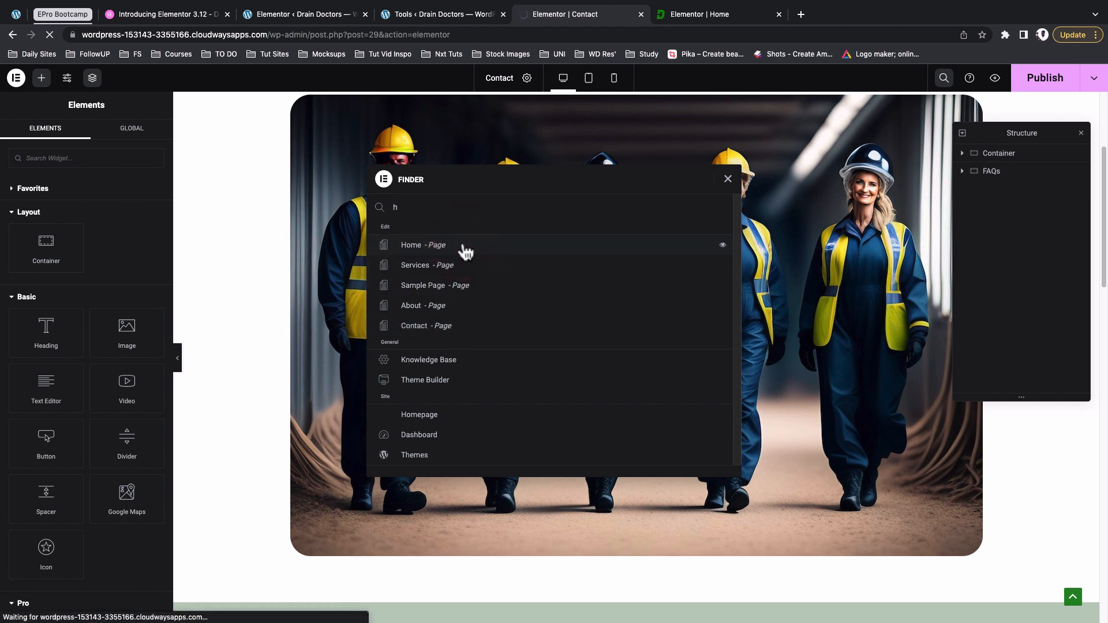
{"action": "left_click", "coordinate": [410, 244]}
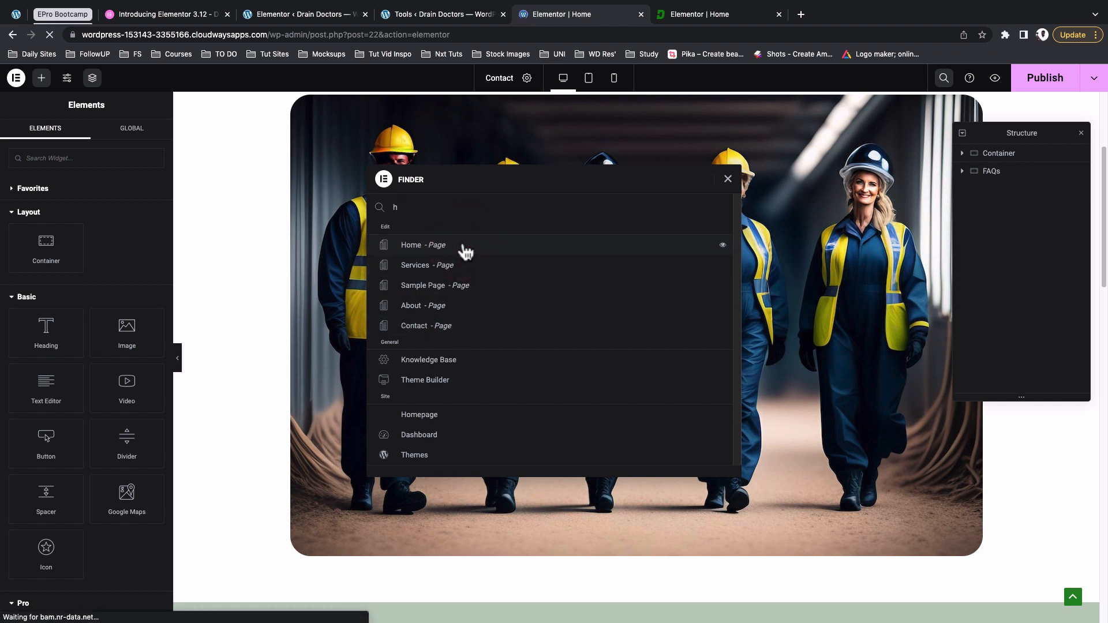
{"action": "left_click", "coordinate": [411, 244]}
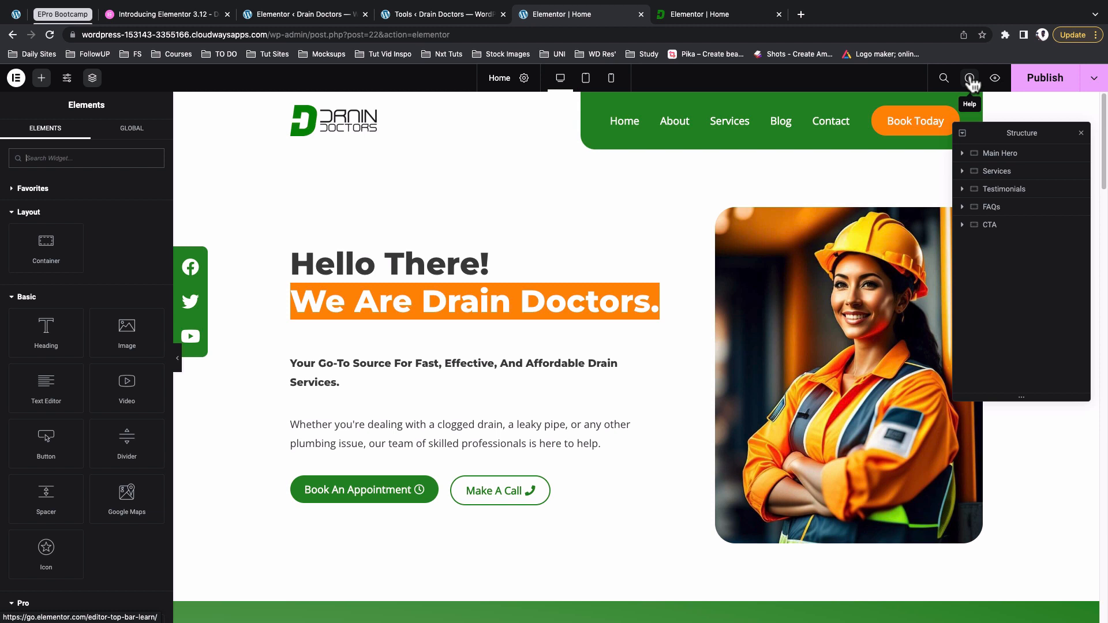
{"action": "mouse_move", "coordinate": [995, 77]}
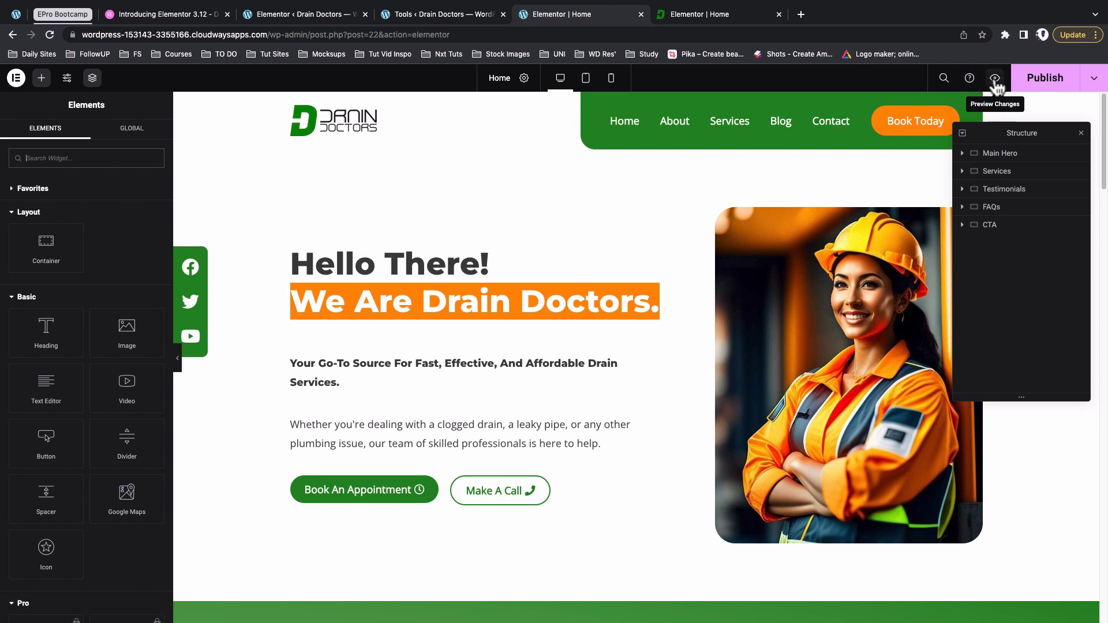
Preview the Drain Doctors Home page in a new tab and return to the Elementor | Home tab
{"action": "left_click", "coordinate": [995, 77]}
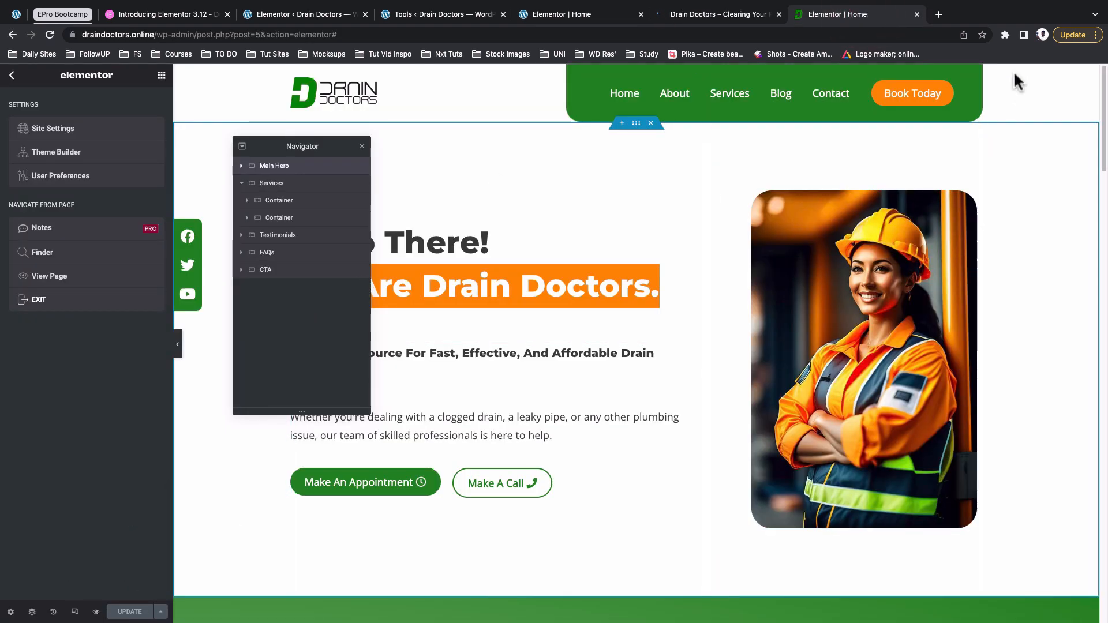
{"action": "left_click", "coordinate": [715, 14]}
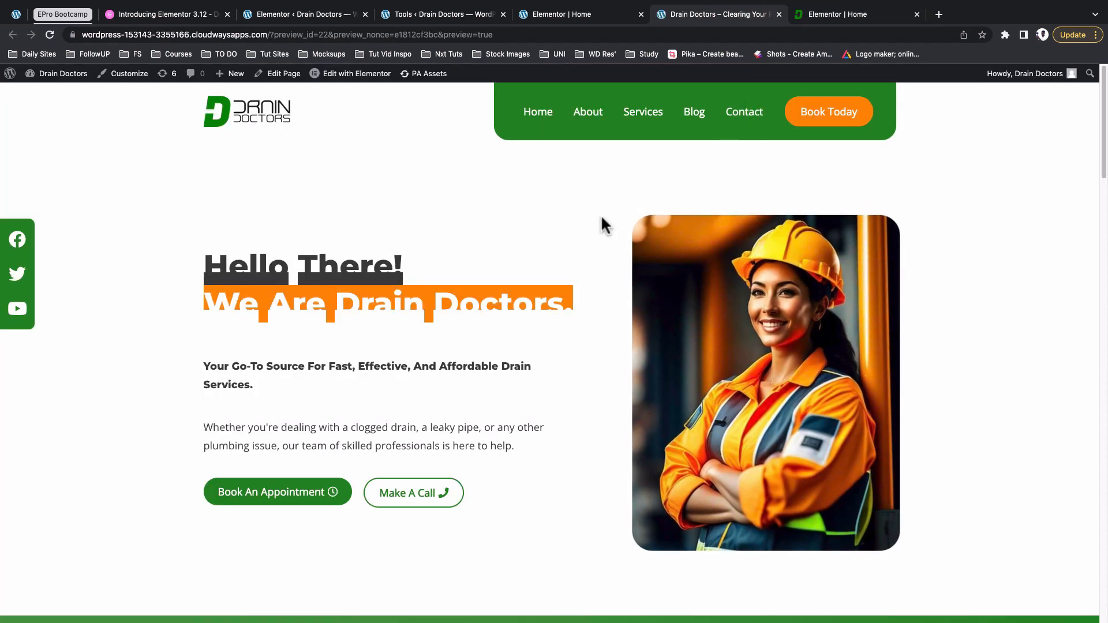
{"action": "left_click", "coordinate": [561, 14]}
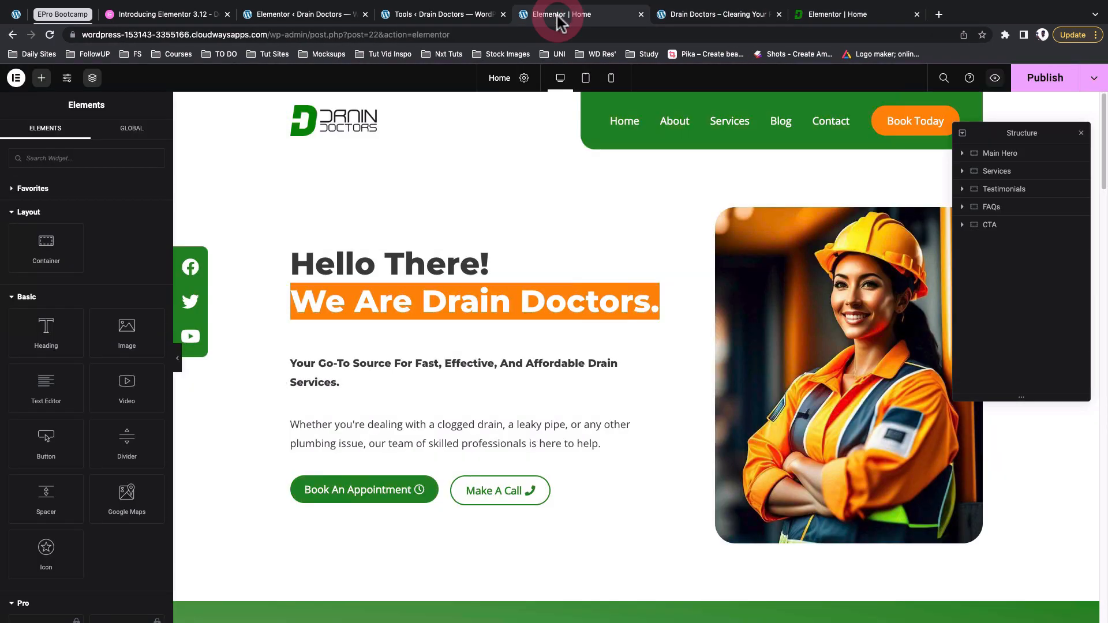
{"action": "mouse_move", "coordinate": [1094, 77]}
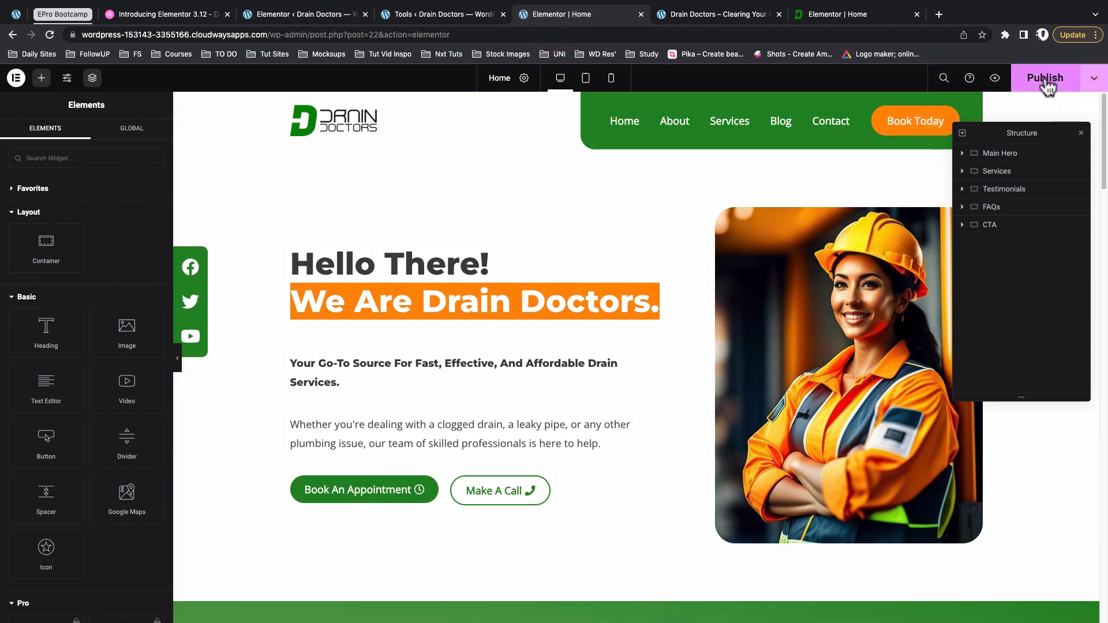
{"action": "left_click", "coordinate": [1087, 77]}
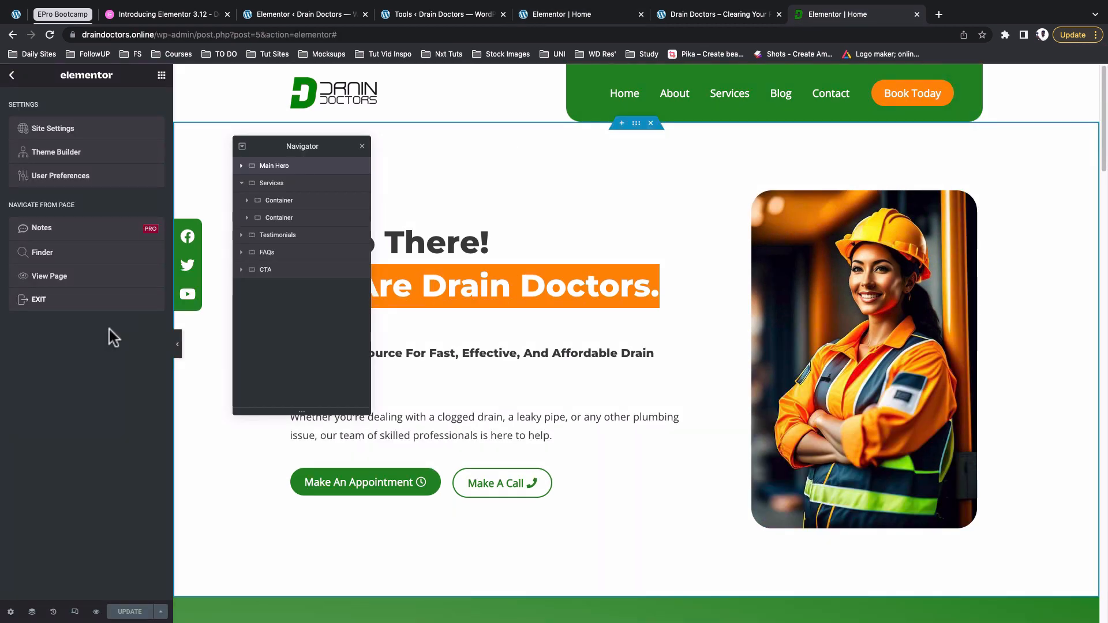
{"action": "left_click", "coordinate": [159, 612]}
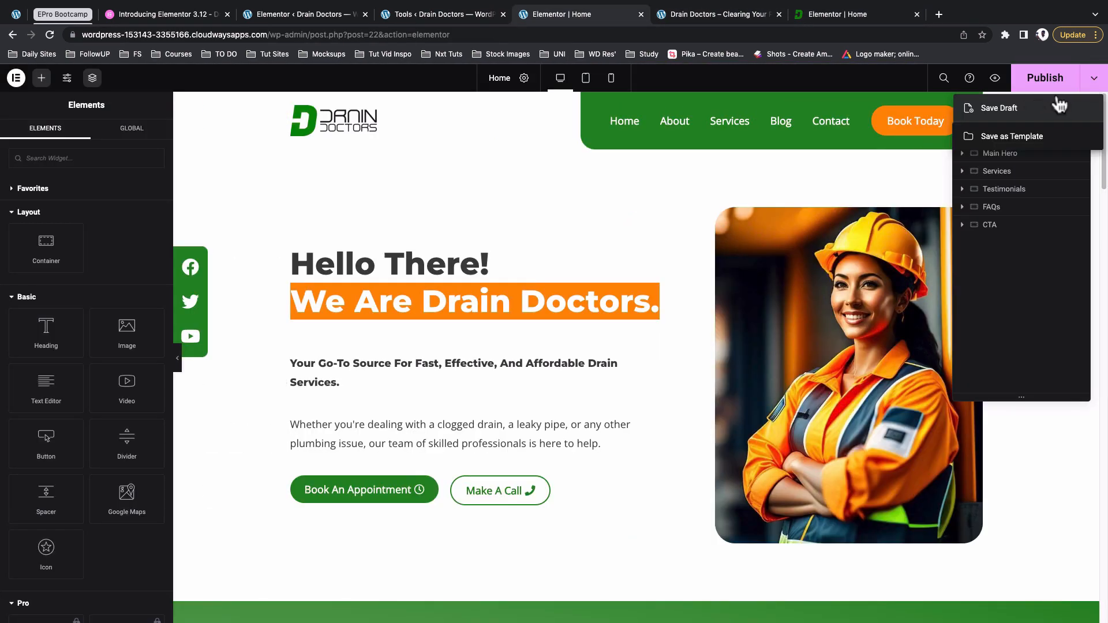
{"action": "mouse_move", "coordinate": [1097, 81]}
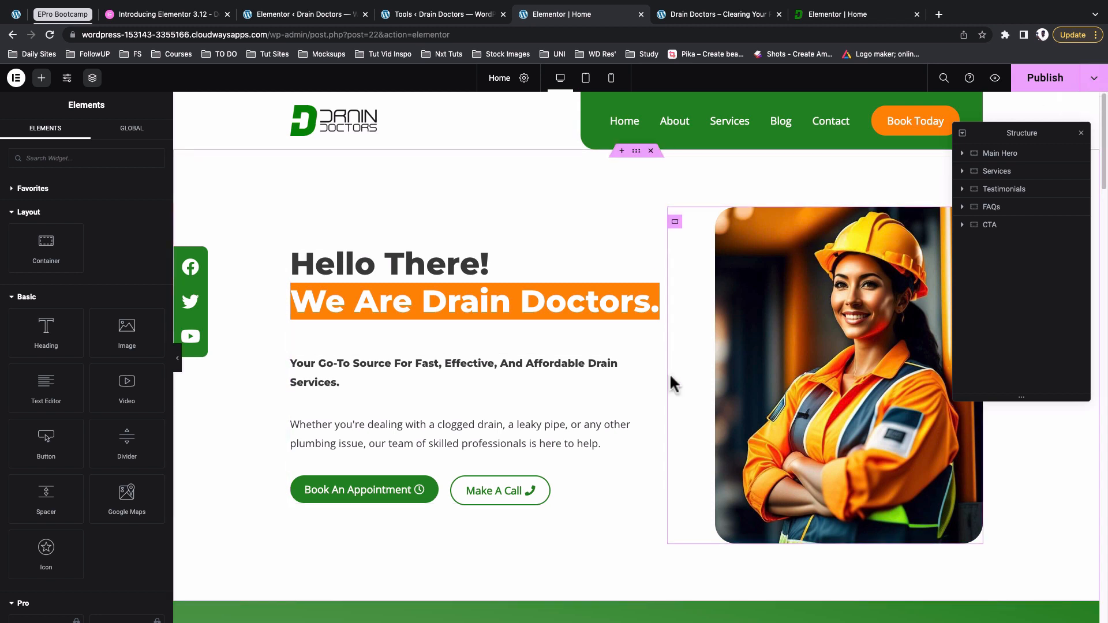
{"action": "scroll", "scroll_direction": "down", "scroll_amount": 3}
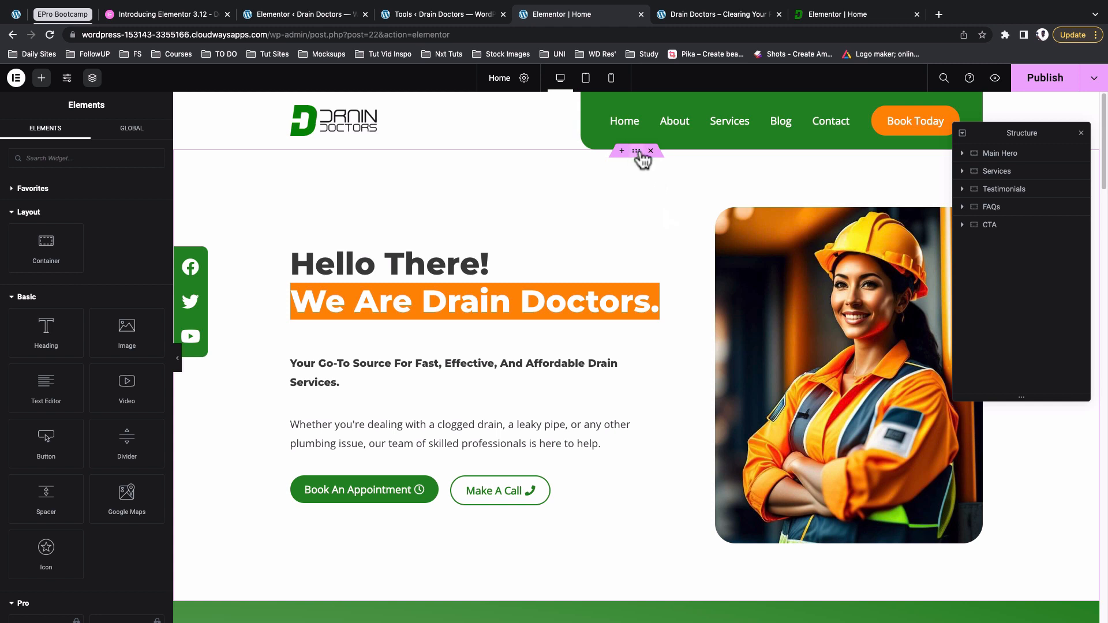
{"action": "mouse_move", "coordinate": [683, 245]}
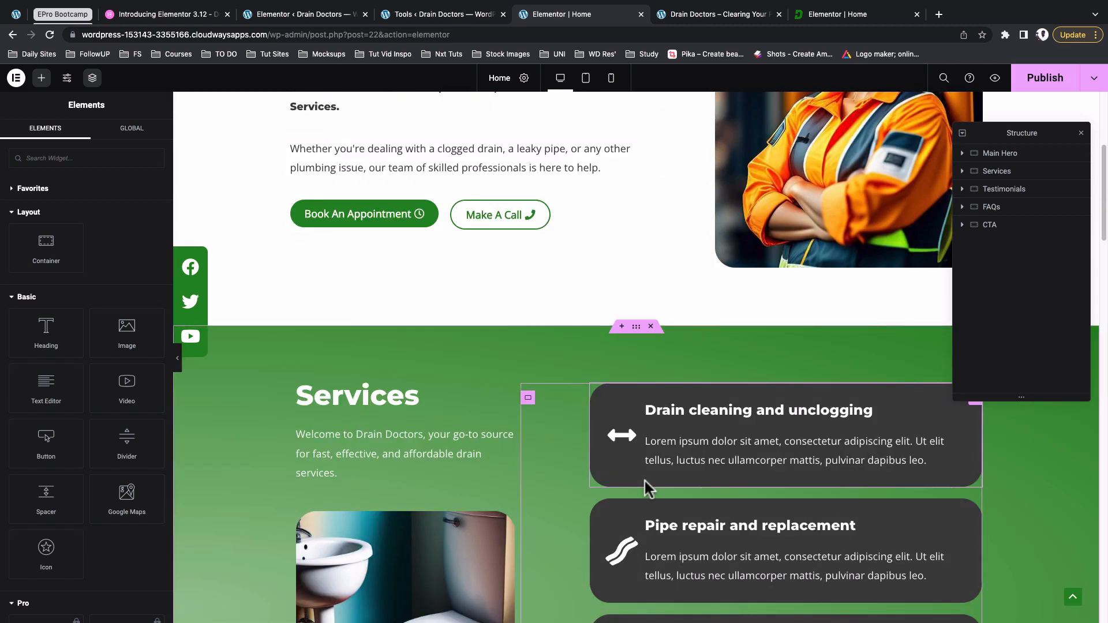
{"action": "scroll", "scroll_direction": "down", "scroll_amount": 3}
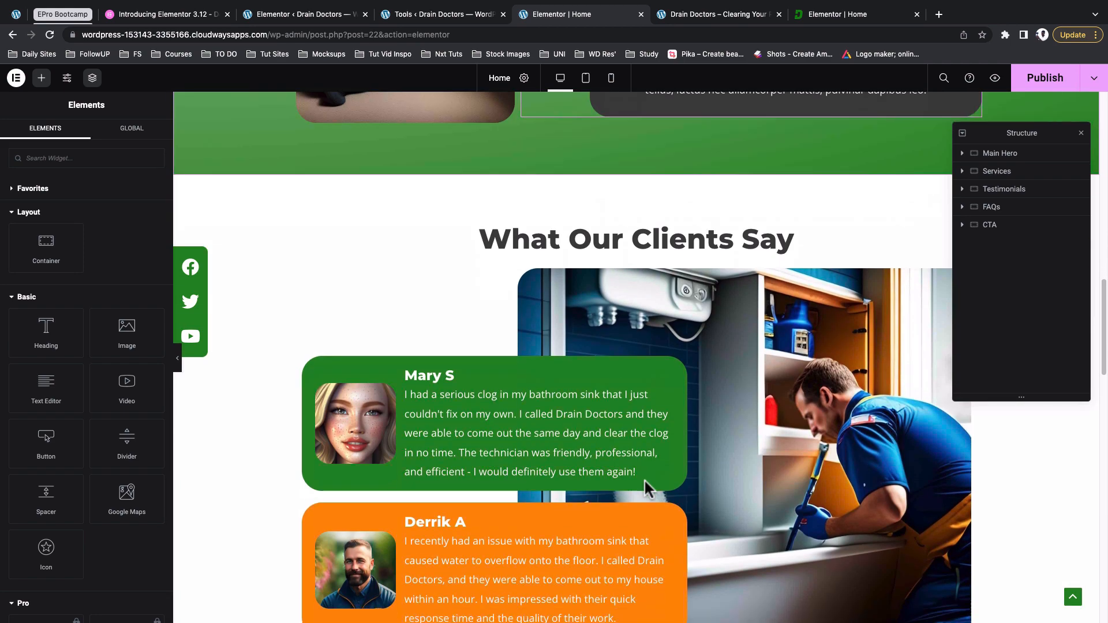
{"action": "scroll", "scroll_direction": "down", "scroll_amount": 3}
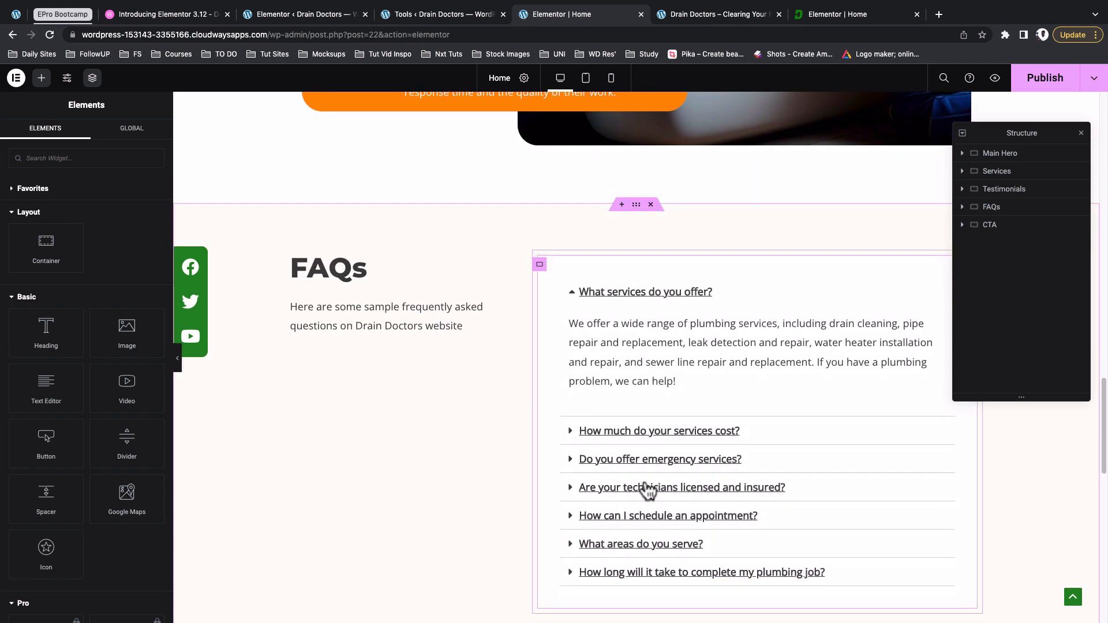
{"action": "scroll", "scroll_direction": "down", "scroll_amount": 3}
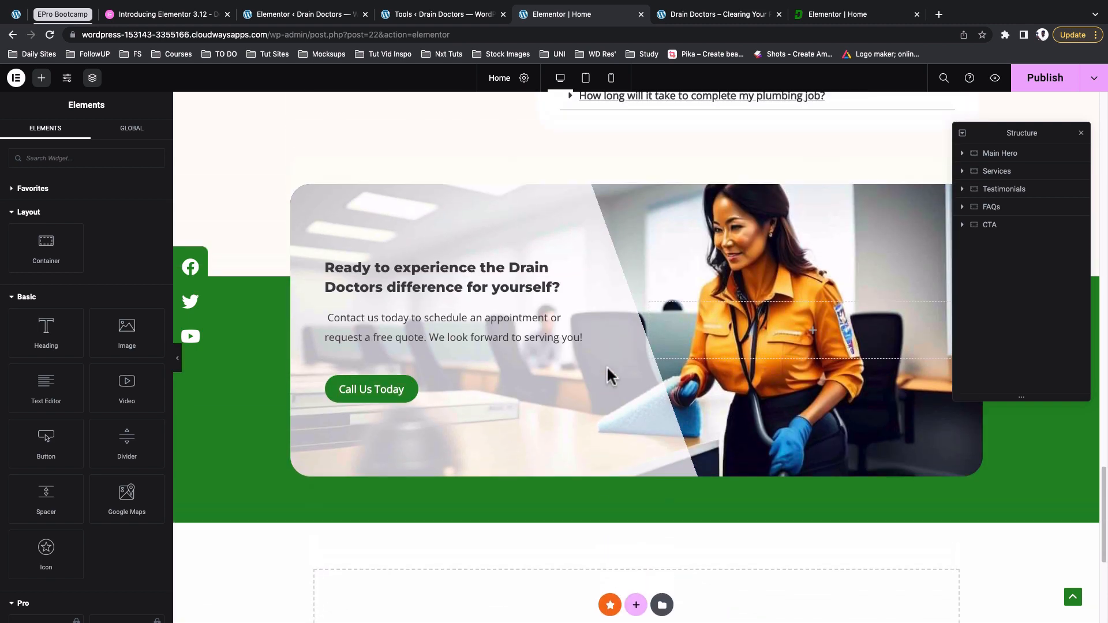
{"action": "scroll", "scroll_direction": "down", "scroll_amount": 3}
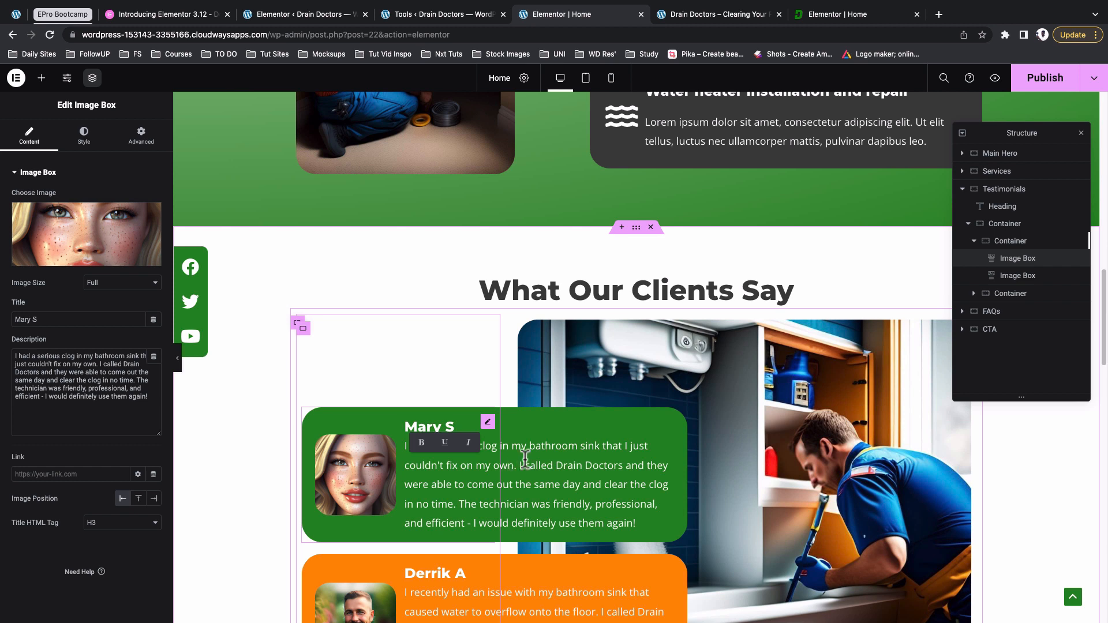
{"action": "mouse_move", "coordinate": [523, 465]}
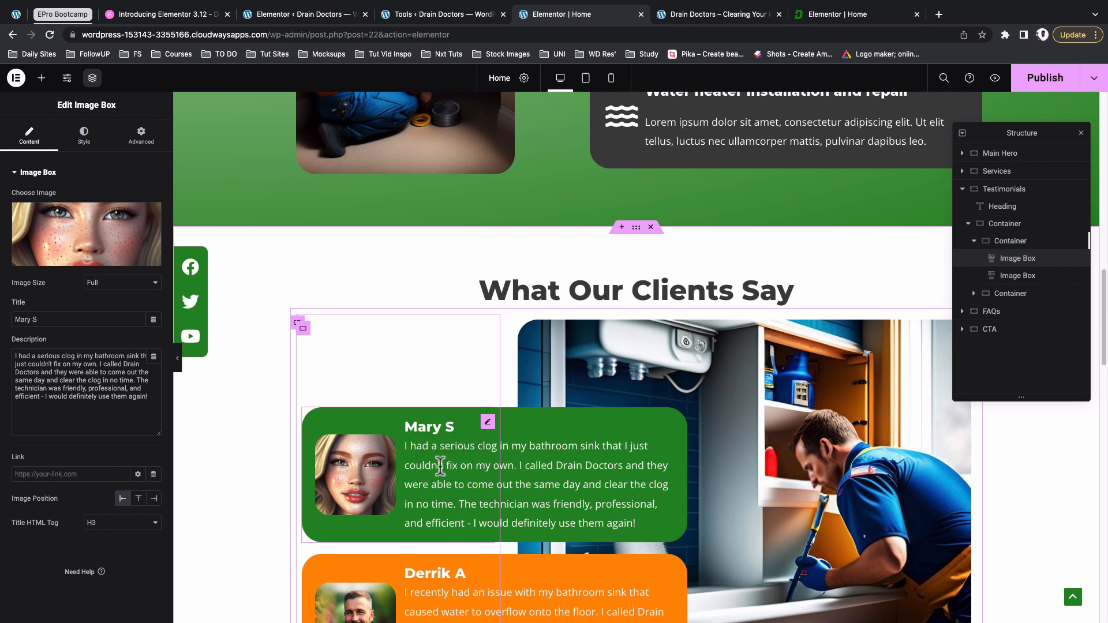
{"action": "mouse_move", "coordinate": [491, 469]}
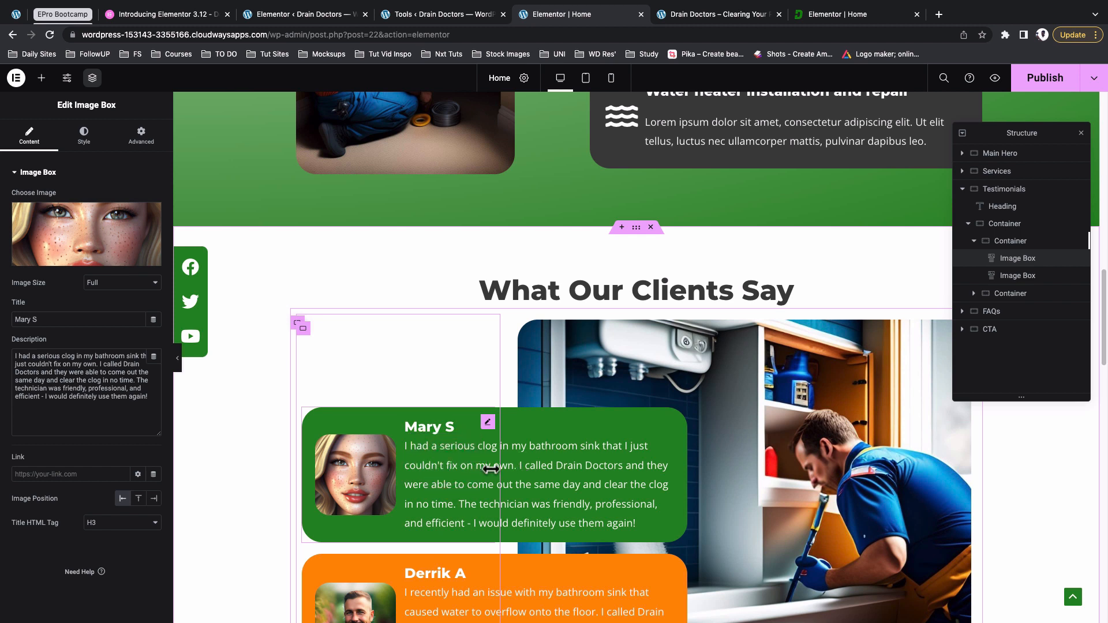
{"action": "scroll", "scroll_direction": "down", "scroll_amount": 3}
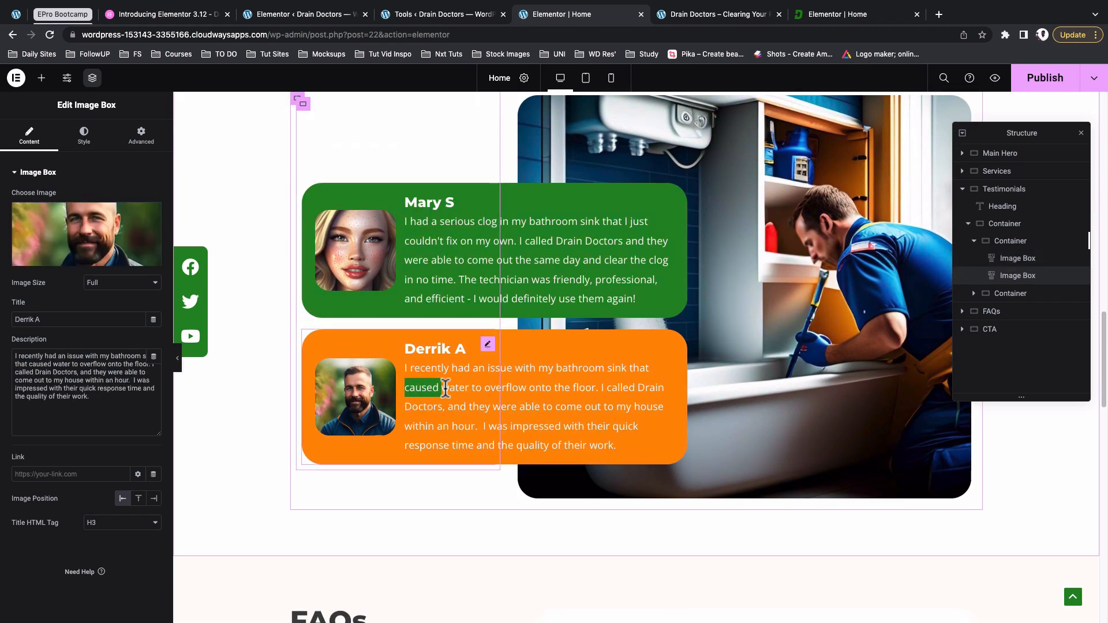
{"action": "left_click_drag", "start_coordinate": [443, 387], "coordinate": [521, 388]}
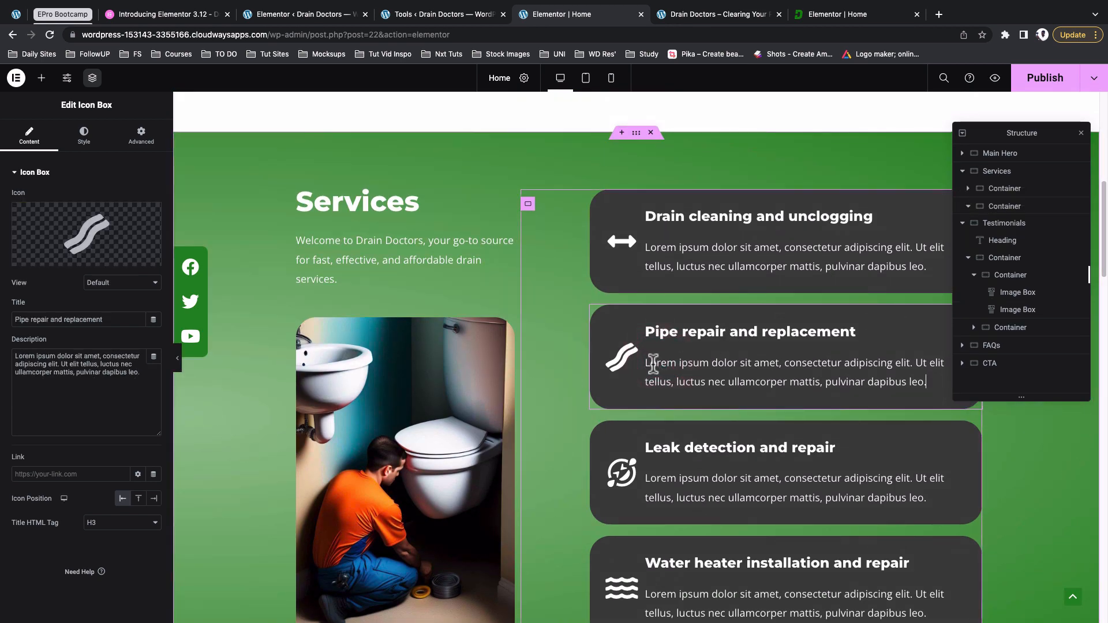
{"action": "double_click", "coordinate": [663, 362]}
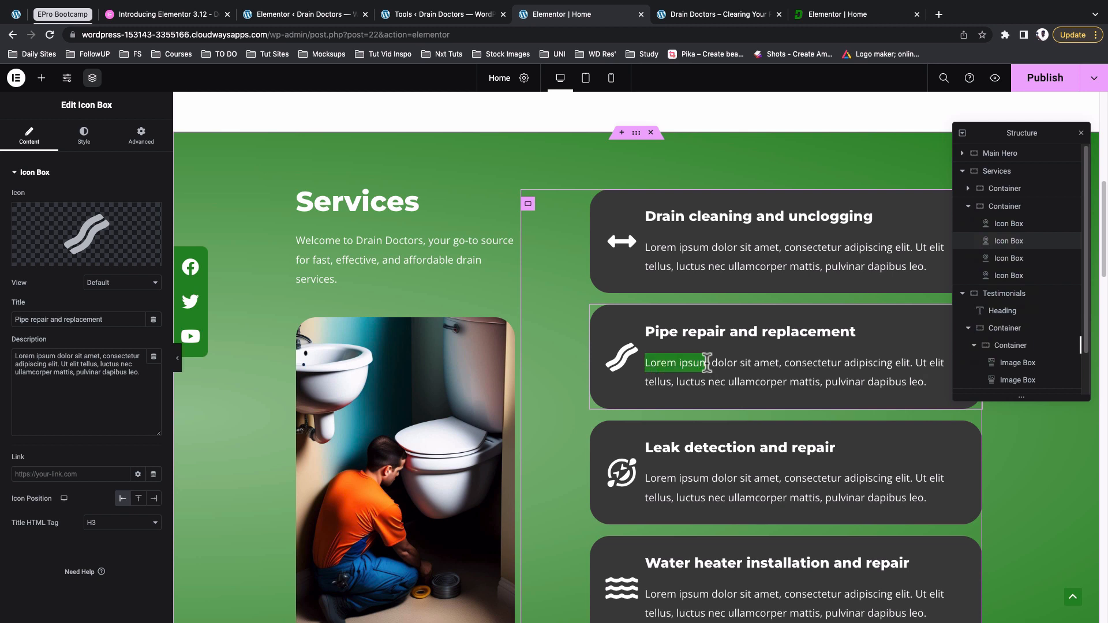
{"action": "double_click", "coordinate": [683, 362]}
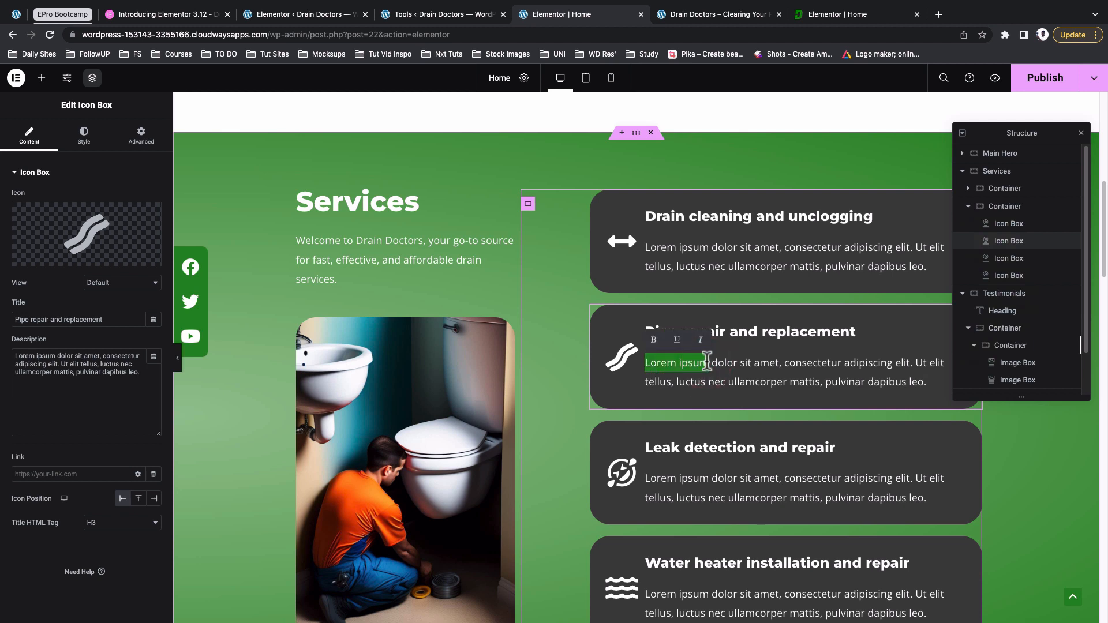
{"action": "scroll", "scroll_direction": "down", "scroll_amount": 3}
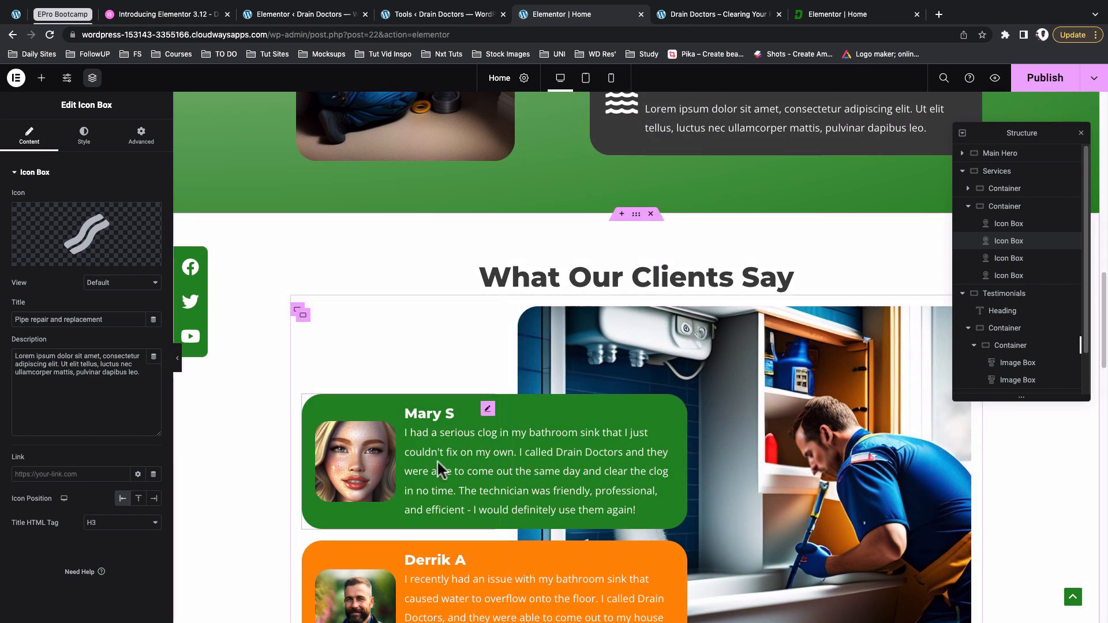
{"action": "scroll", "scroll_direction": "up", "scroll_amount": 3}
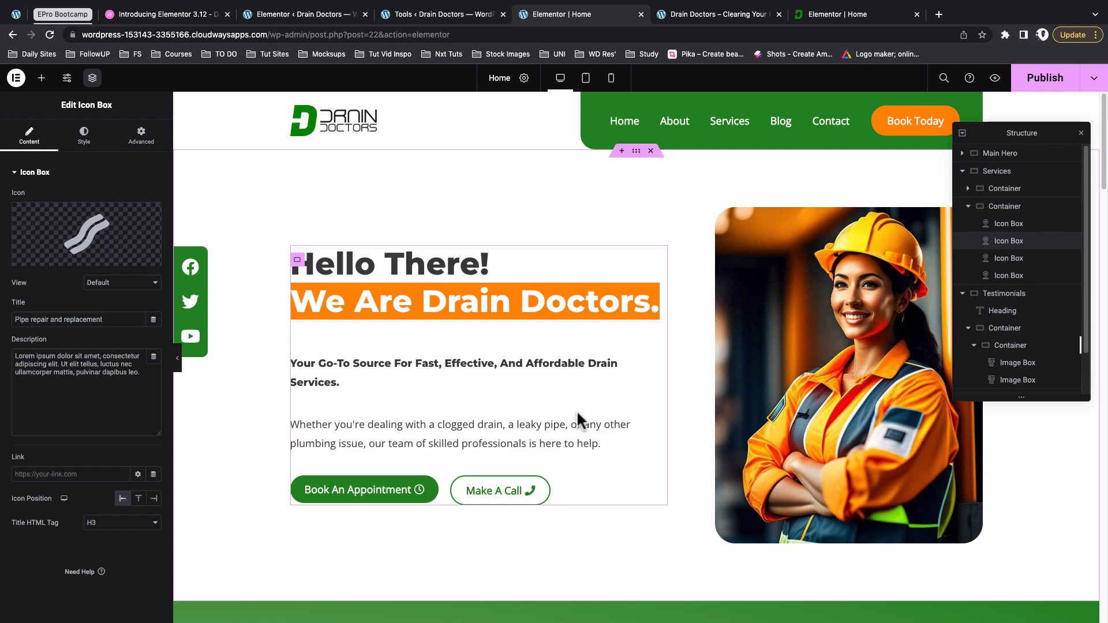
{"action": "scroll", "scroll_direction": "down", "scroll_amount": 3}
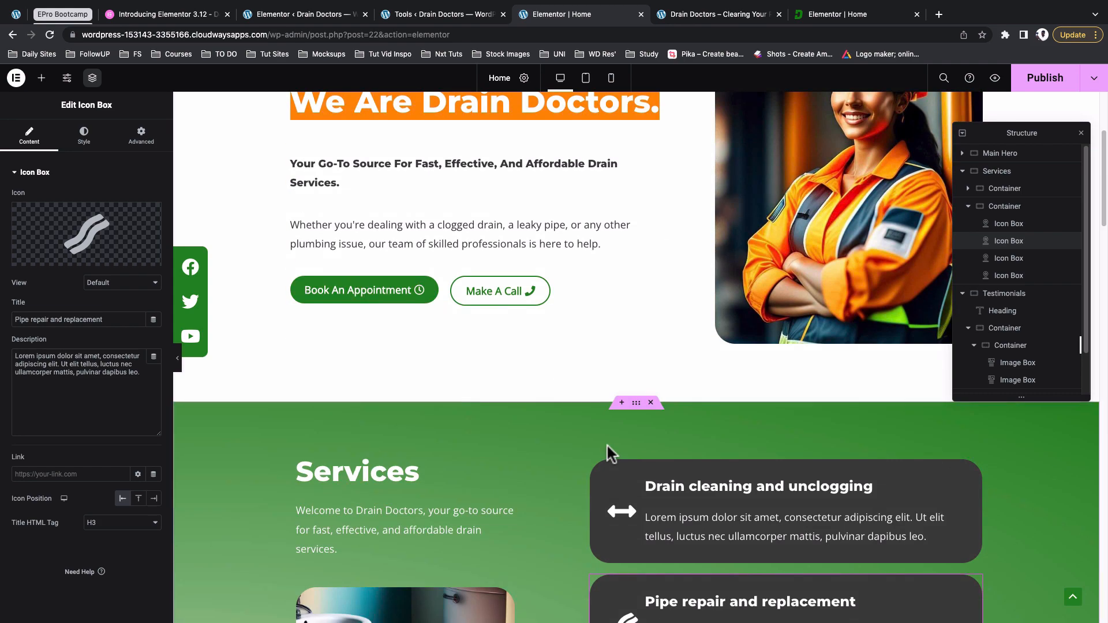
{"action": "scroll", "scroll_direction": "down", "scroll_amount": 3}
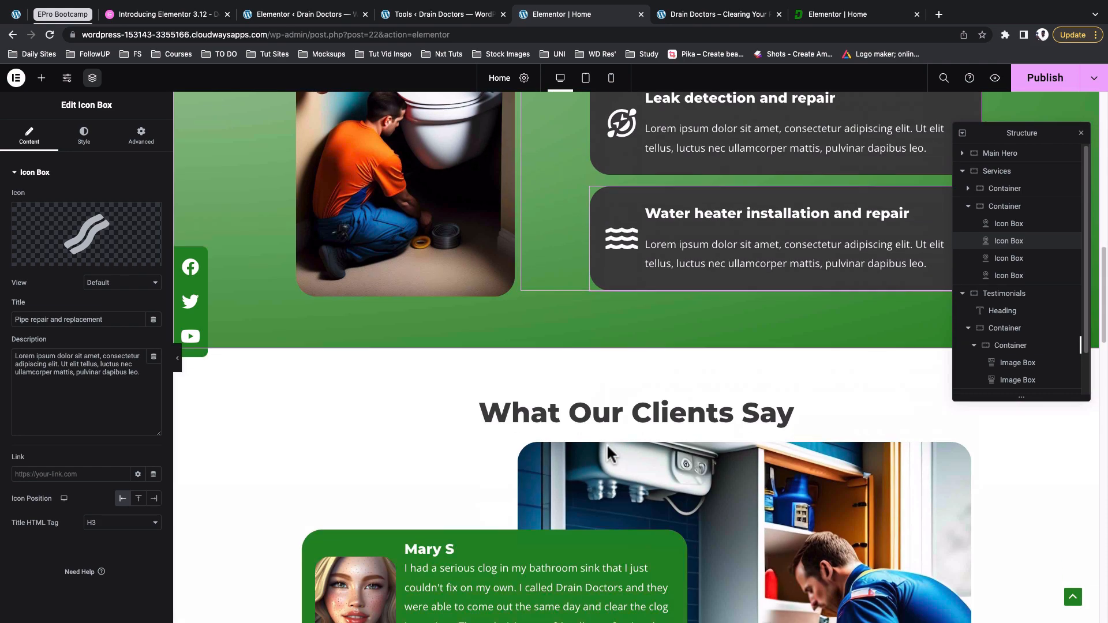
{"action": "scroll", "scroll_direction": "down", "scroll_amount": 3}
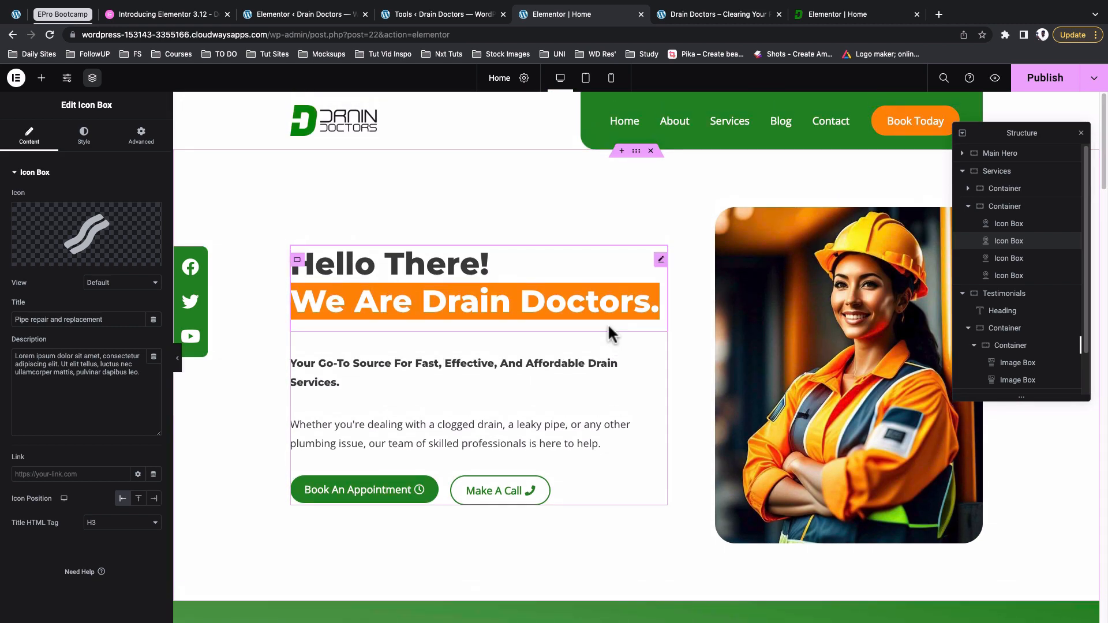
{"action": "mouse_move", "coordinate": [559, 258]}
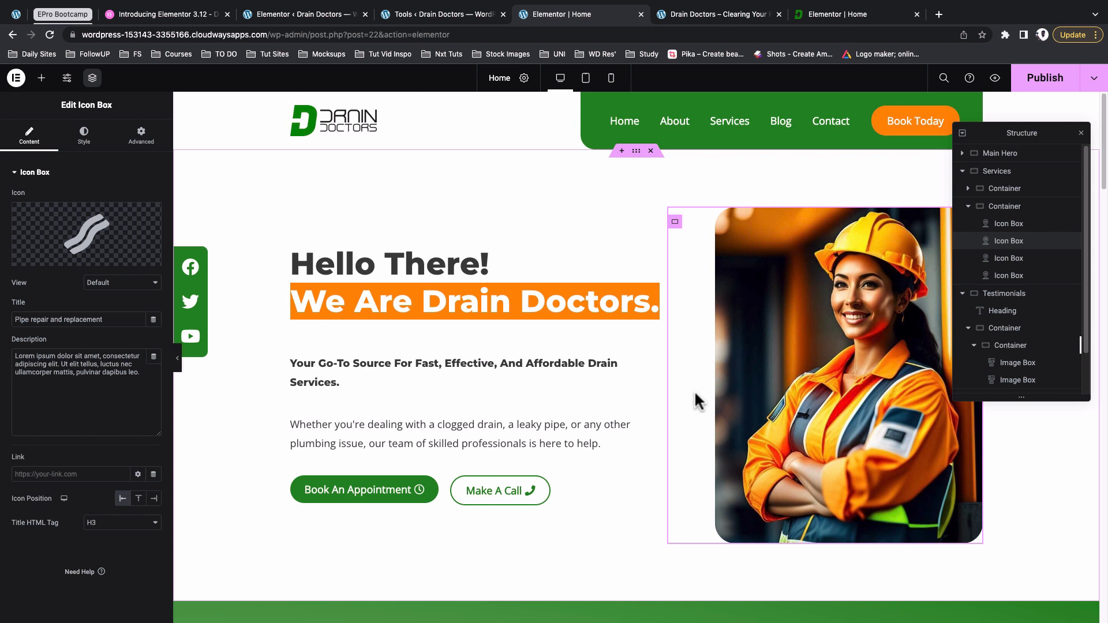
{"action": "mouse_move", "coordinate": [699, 418]}
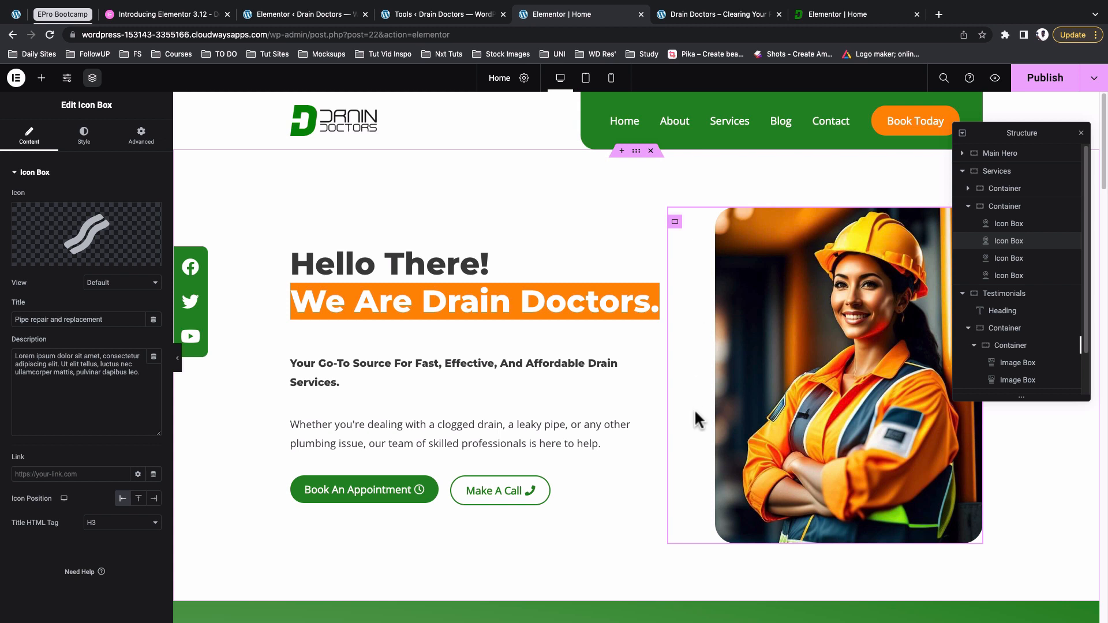